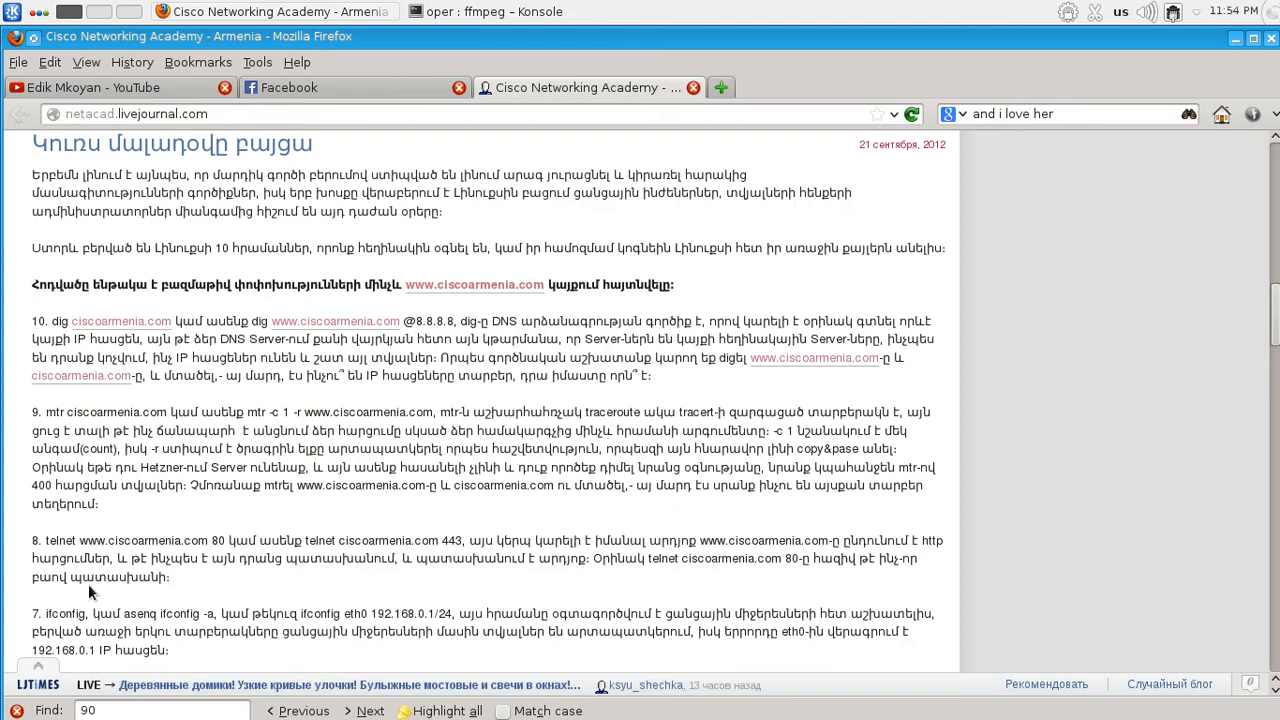
Step: Highlight the word 'dig' in the article and switch to the Konsole window
double_click(56, 320)
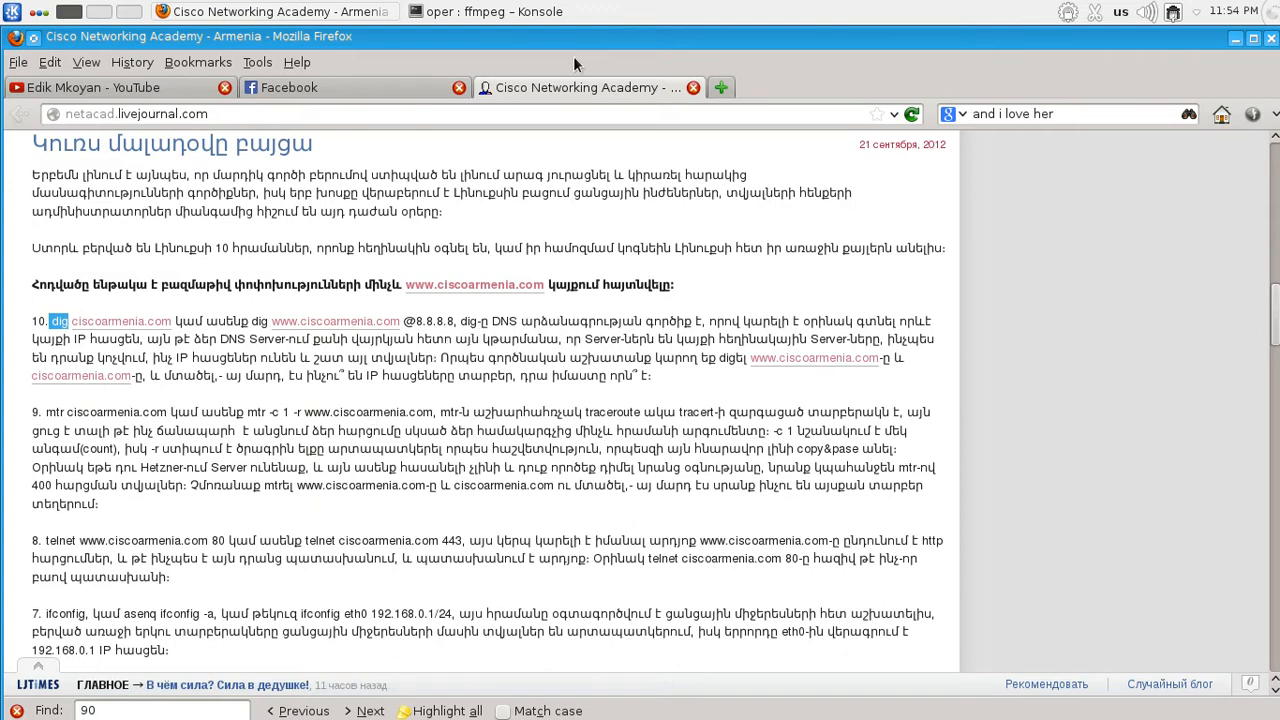
click(488, 12)
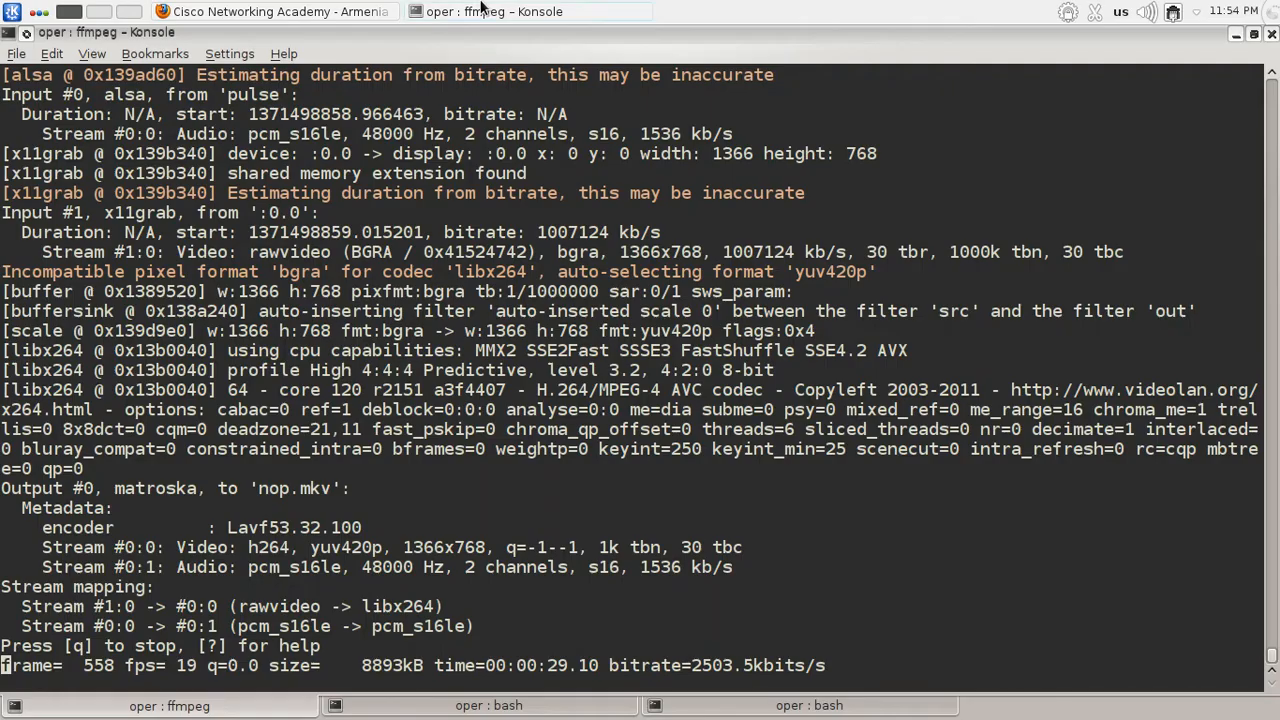
Step: Run 'dig ciscoarmenia.com' in the bash tab and highlight the answer address 50.63.202.23
click(488, 704)
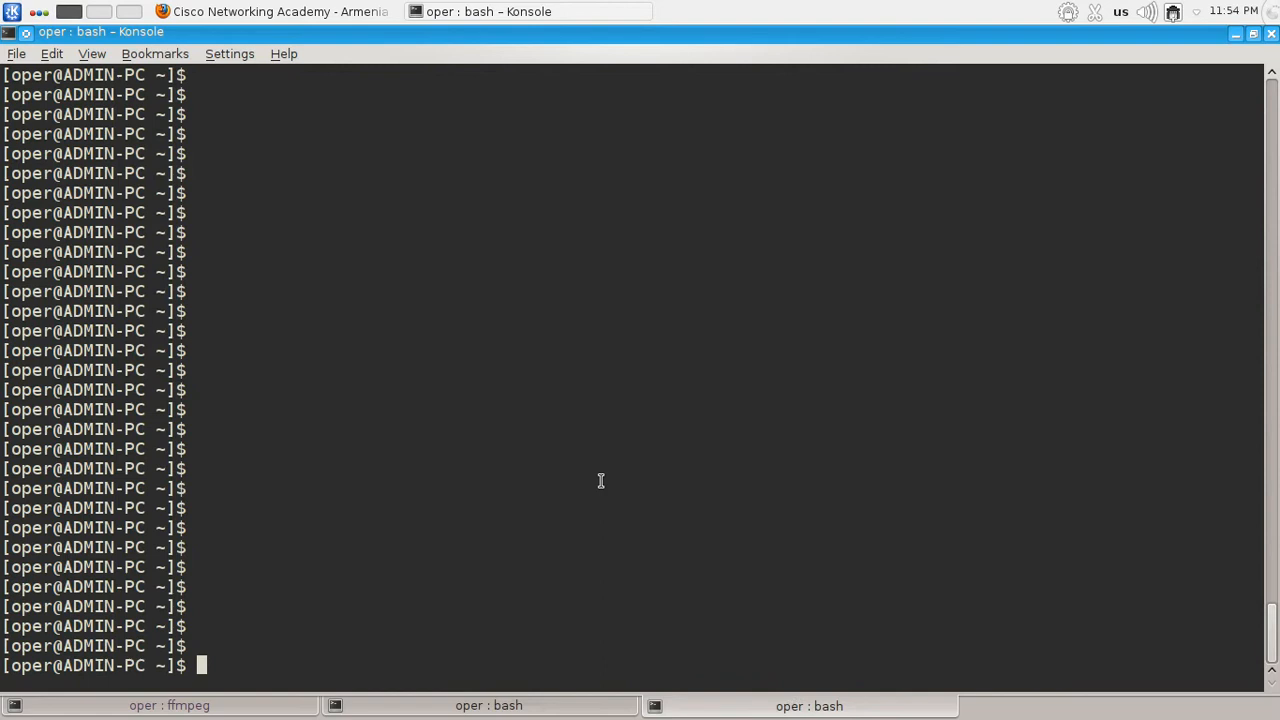
mouse_move(600, 480)
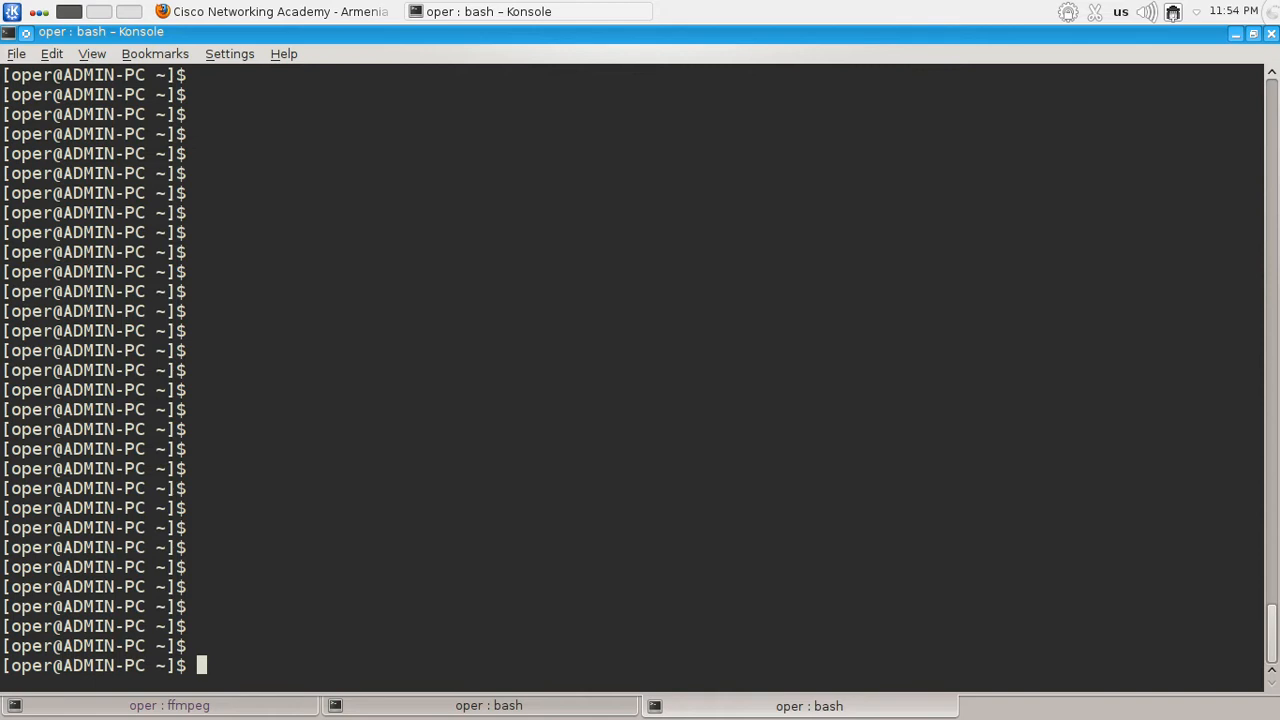
text(di)
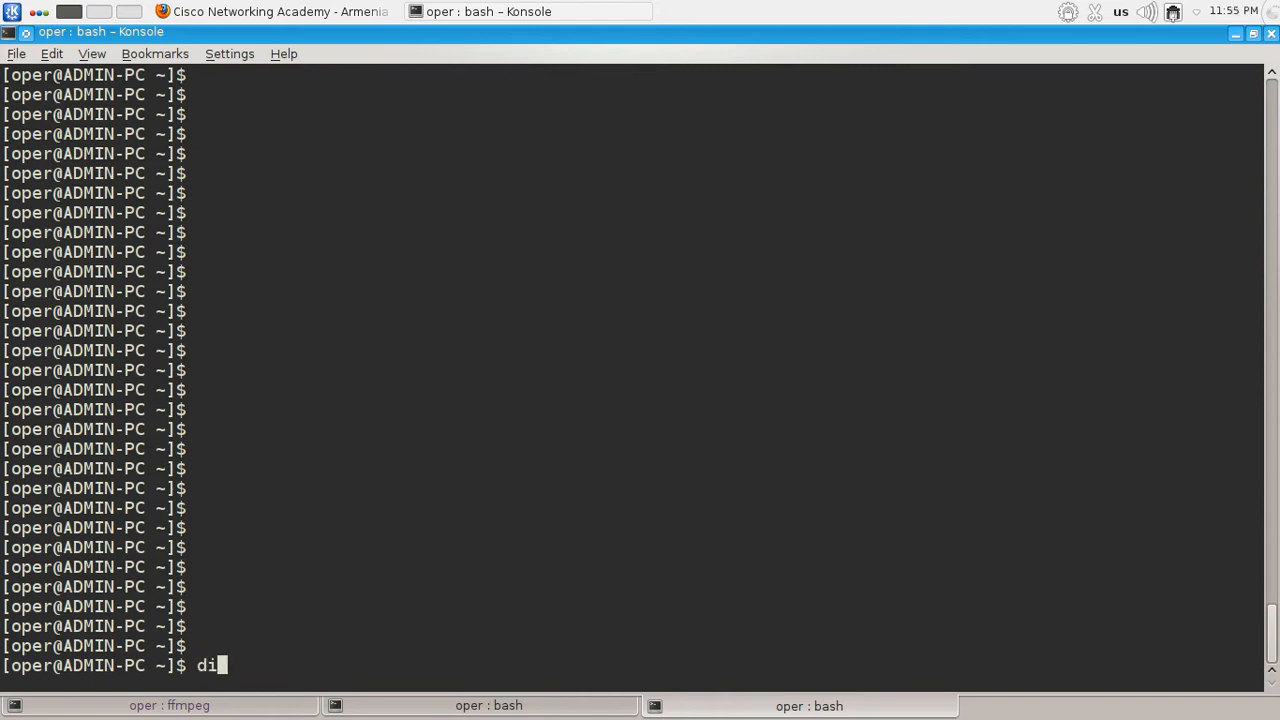
text(g)
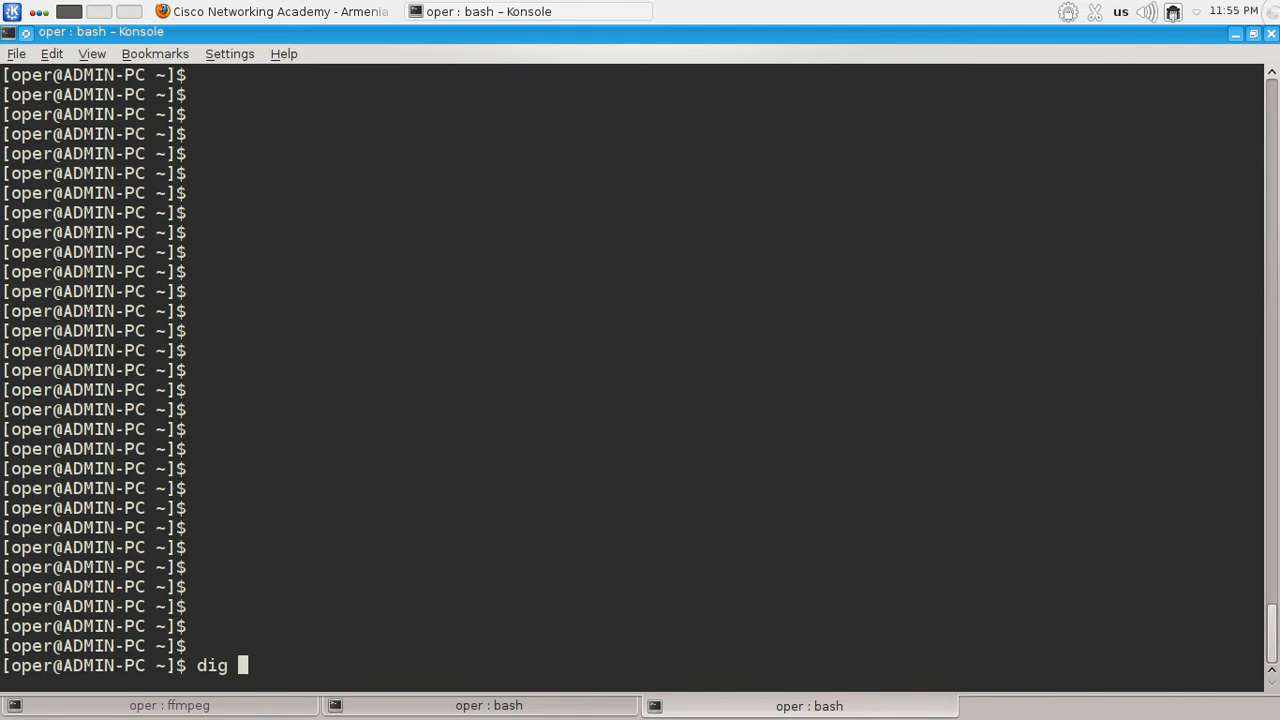
text(ciscoarme)
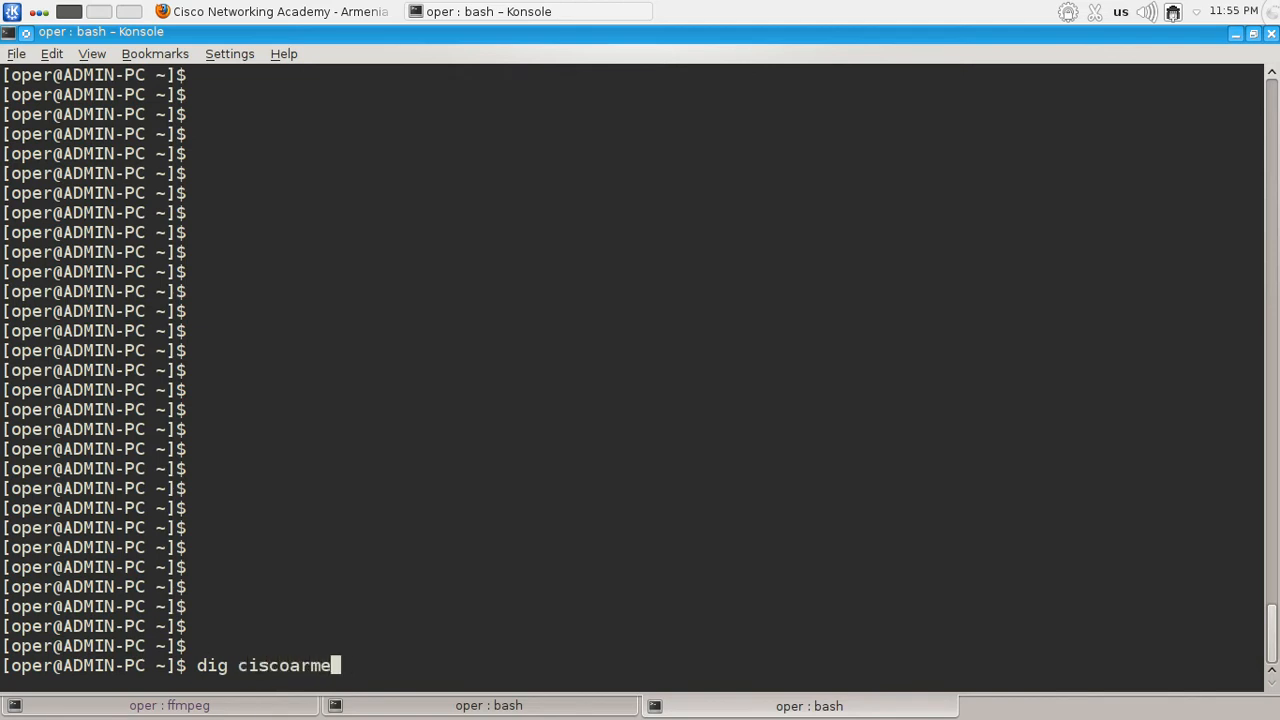
text(nia.com)
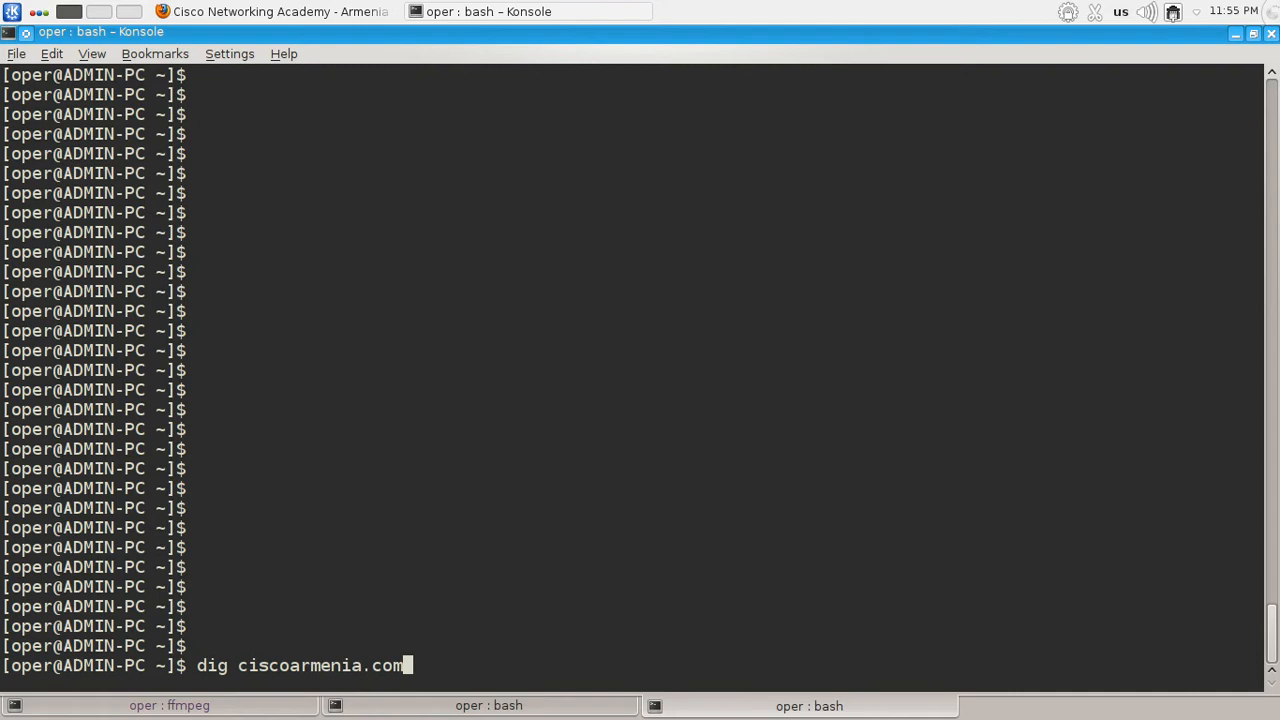
key(Return)
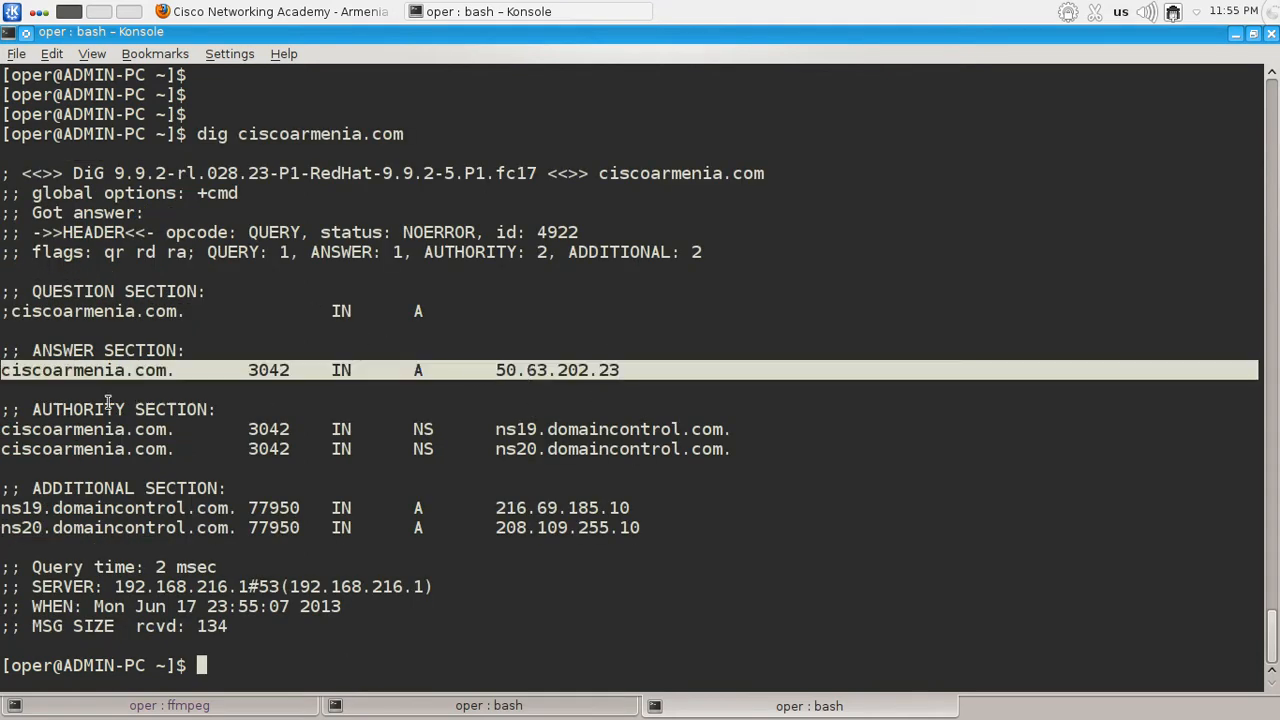
mouse_move(504, 378)
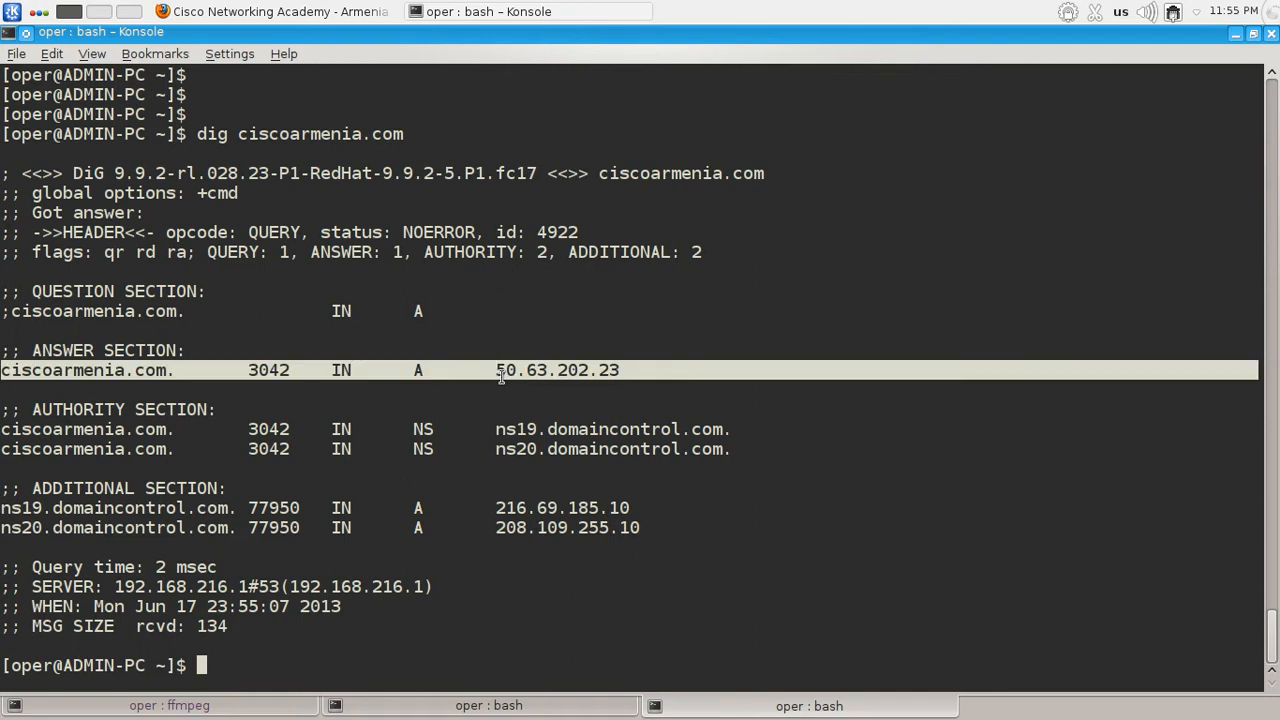
double_click(556, 370)
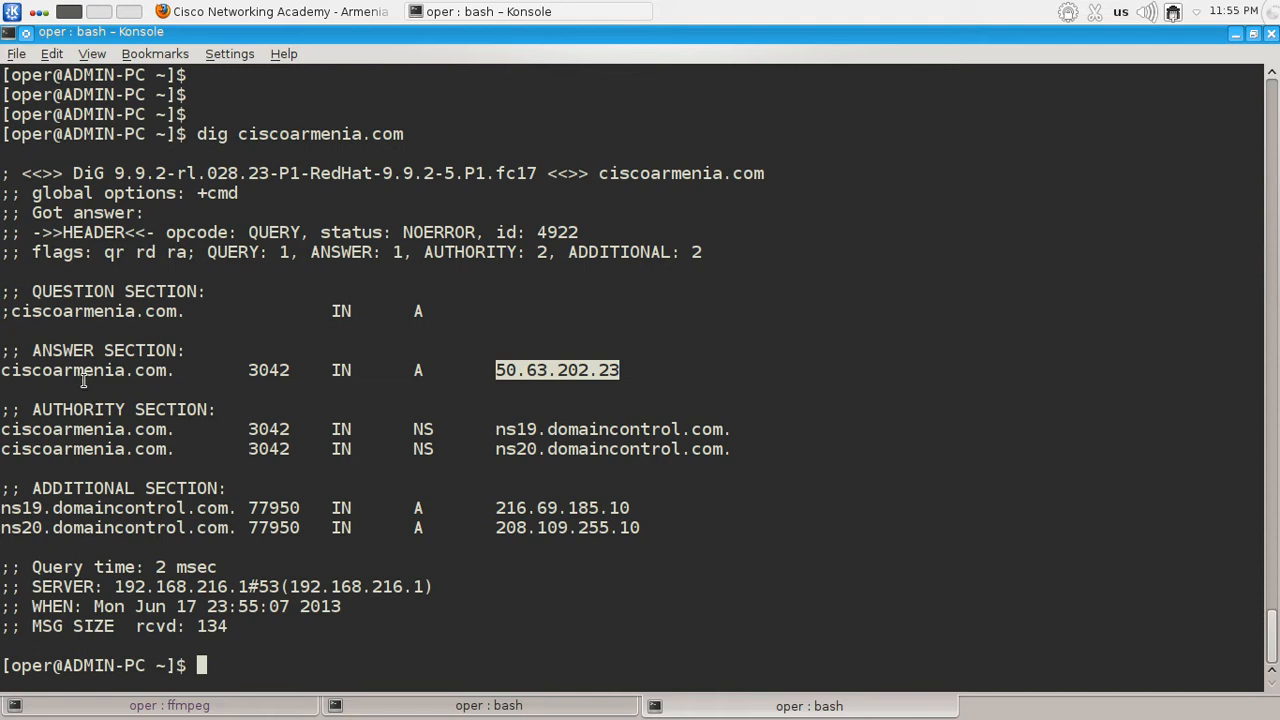
mouse_move(520, 402)
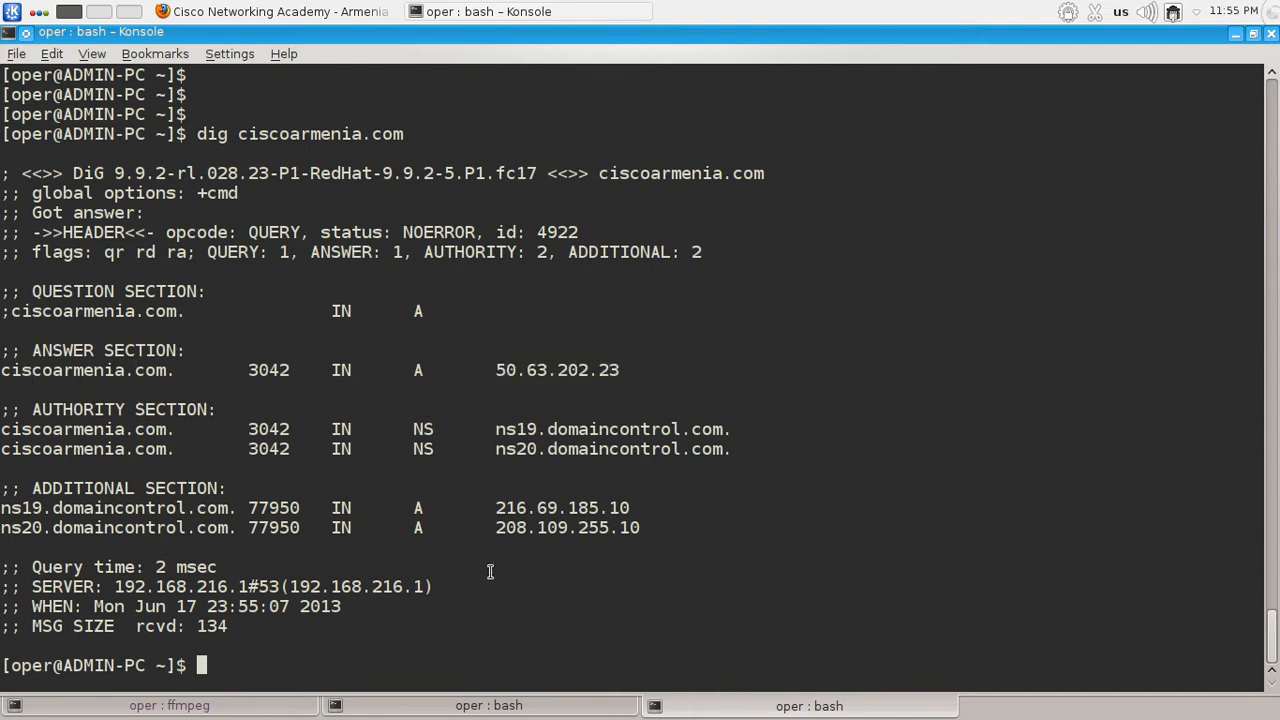
text(dig ciscoarmenia.com)
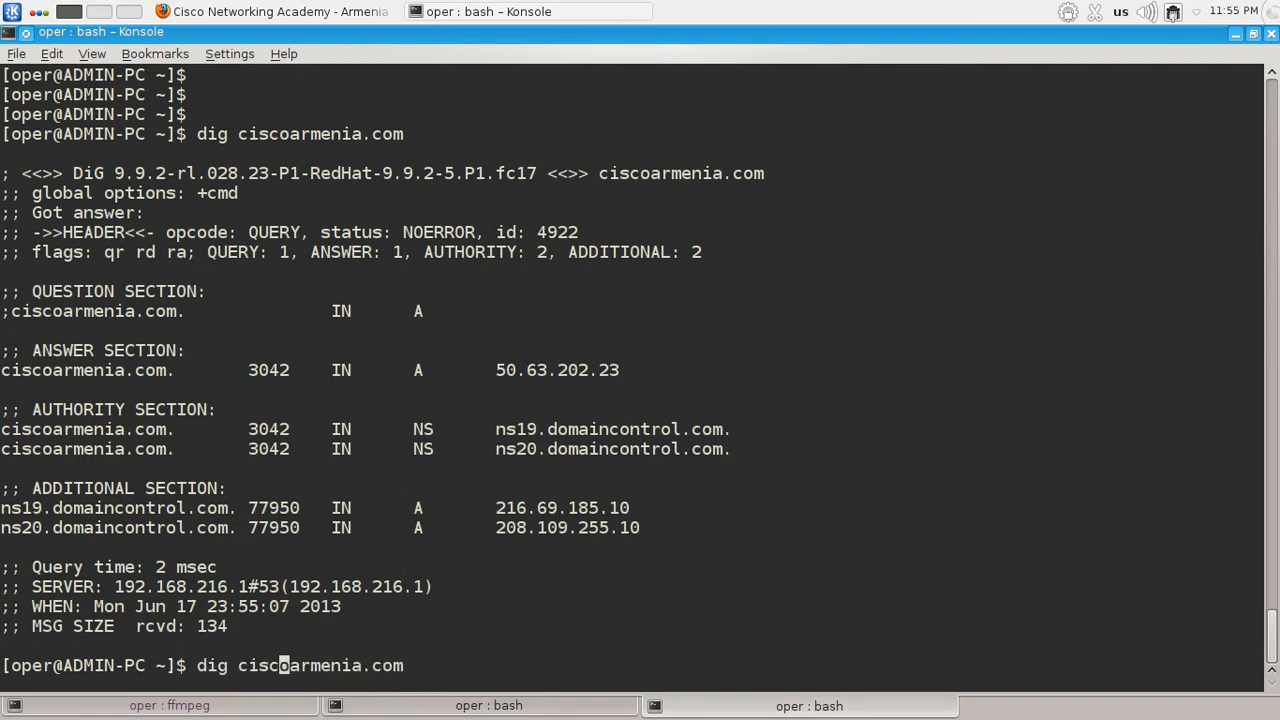
text(www)
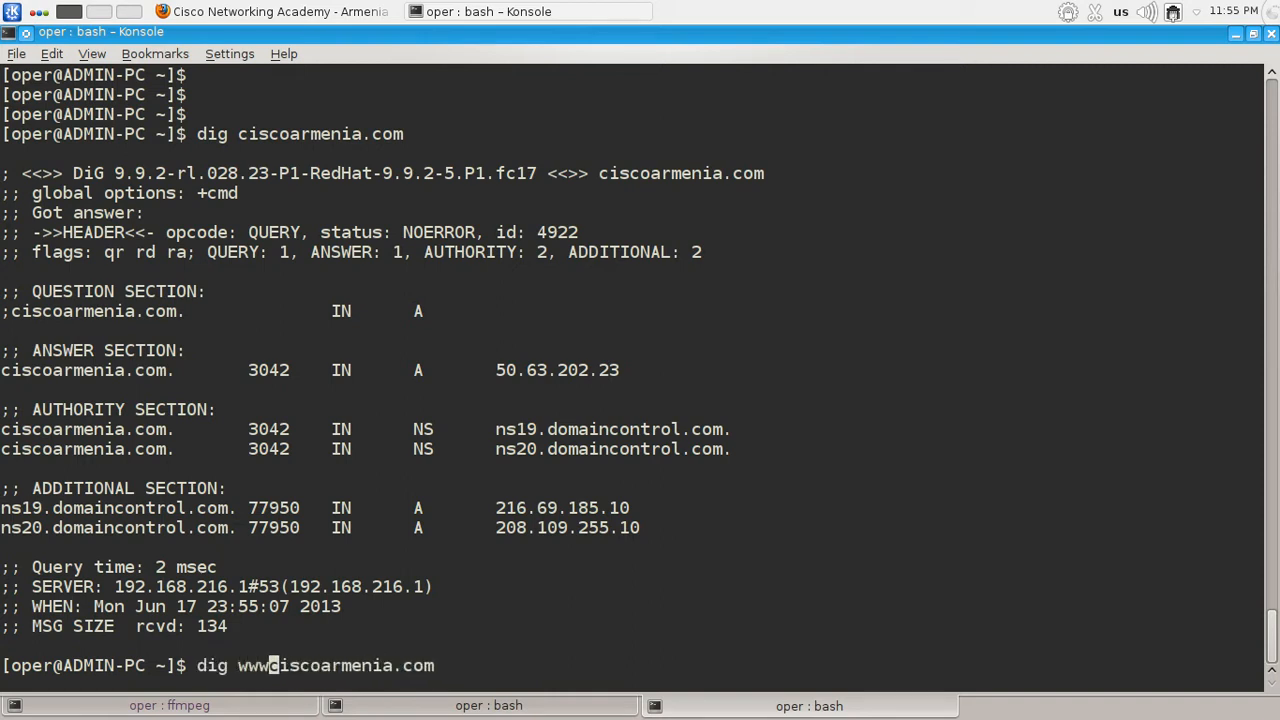
key(Return)
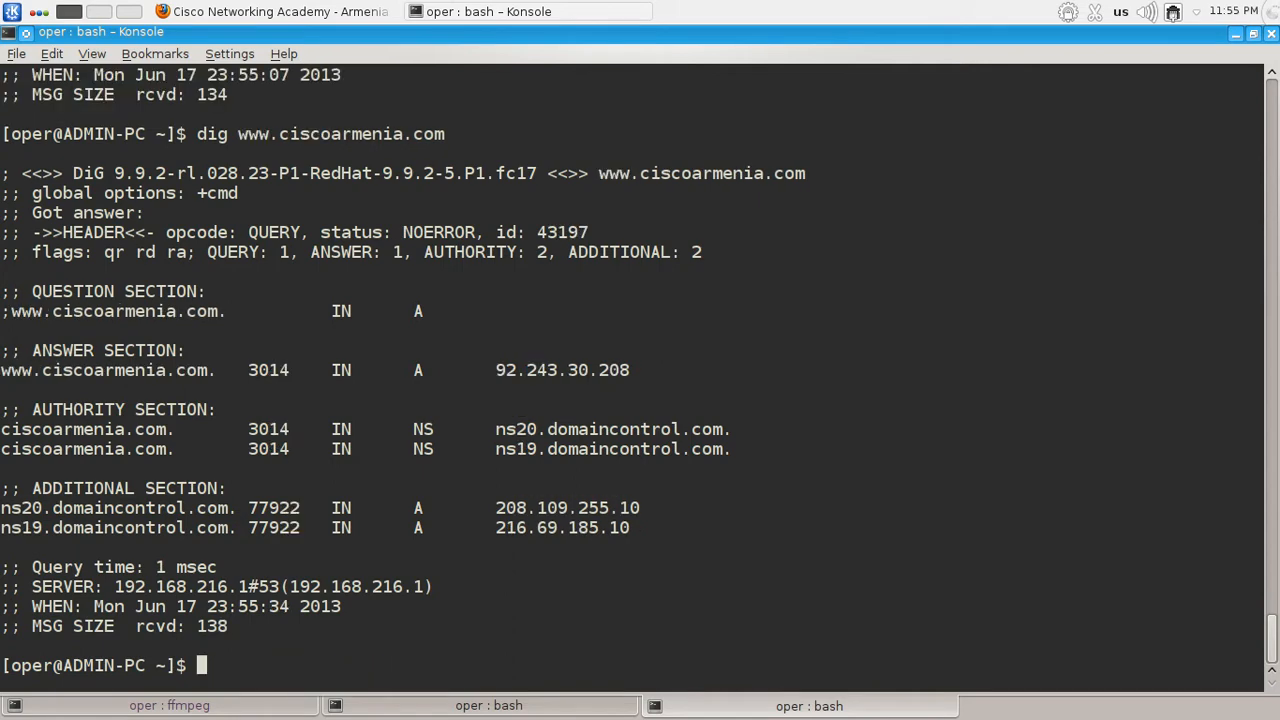
scroll(up, 3)
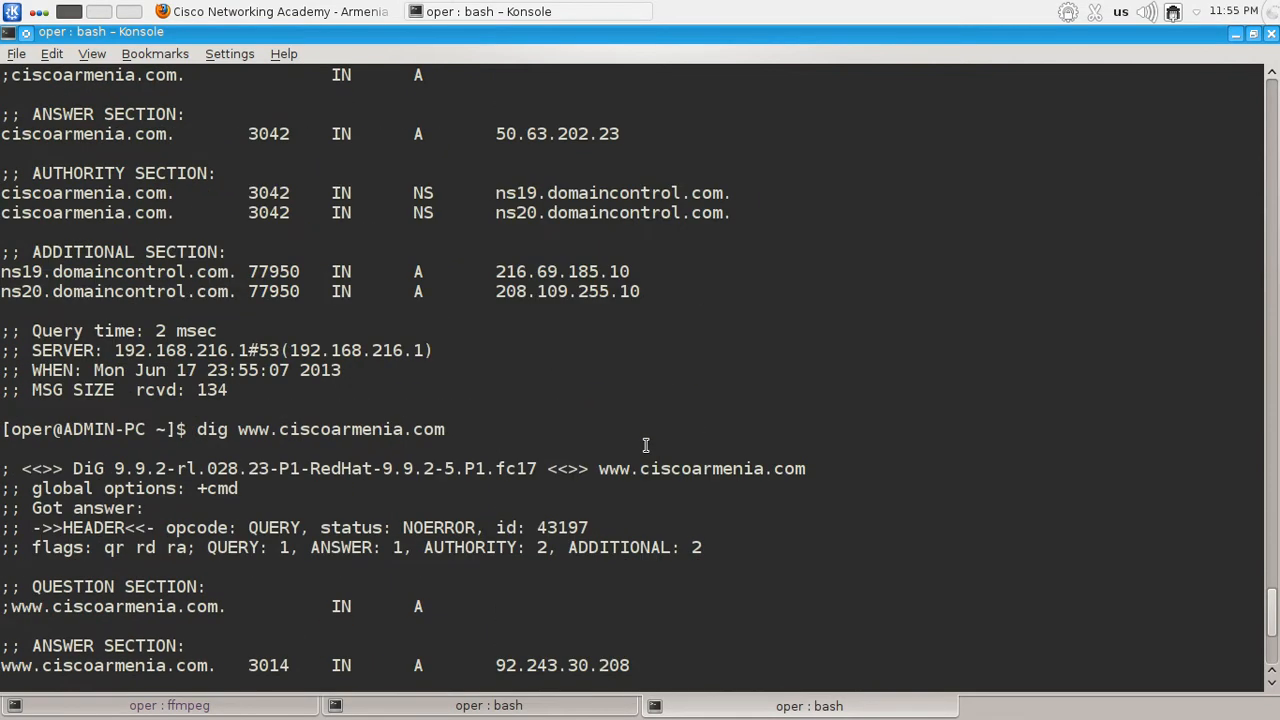
scroll(down, 3)
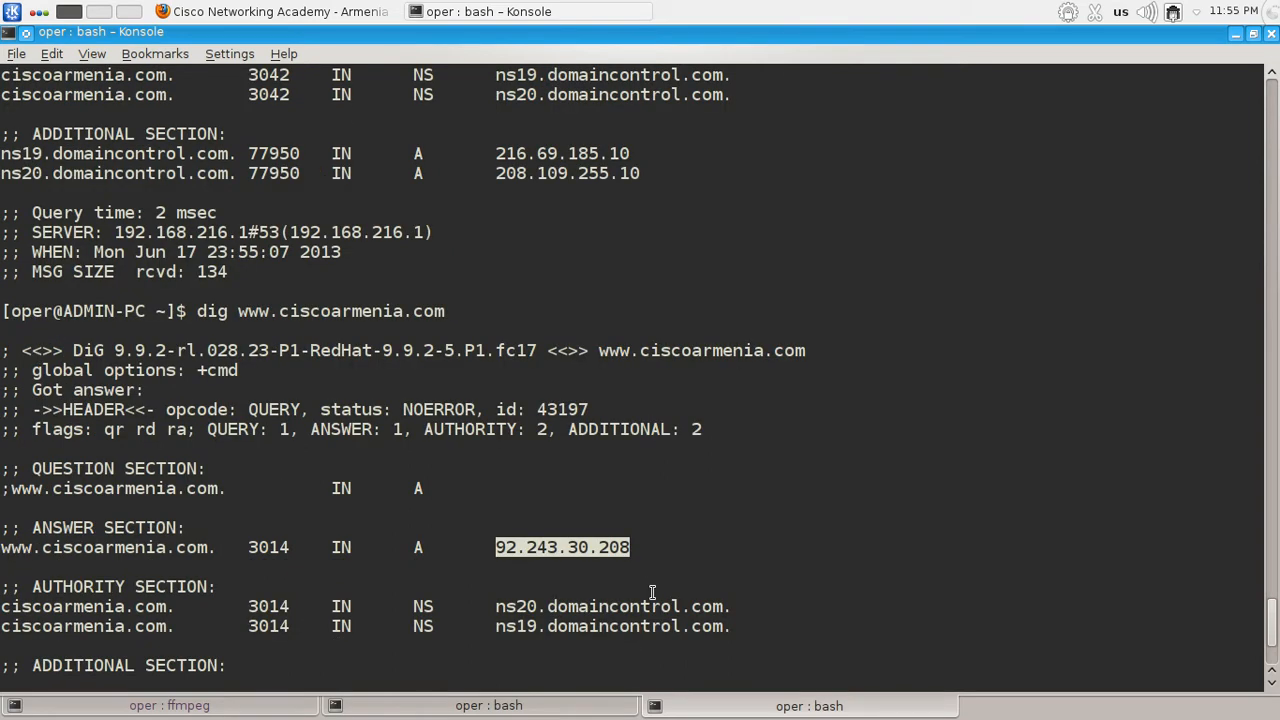
scroll(up, 3)
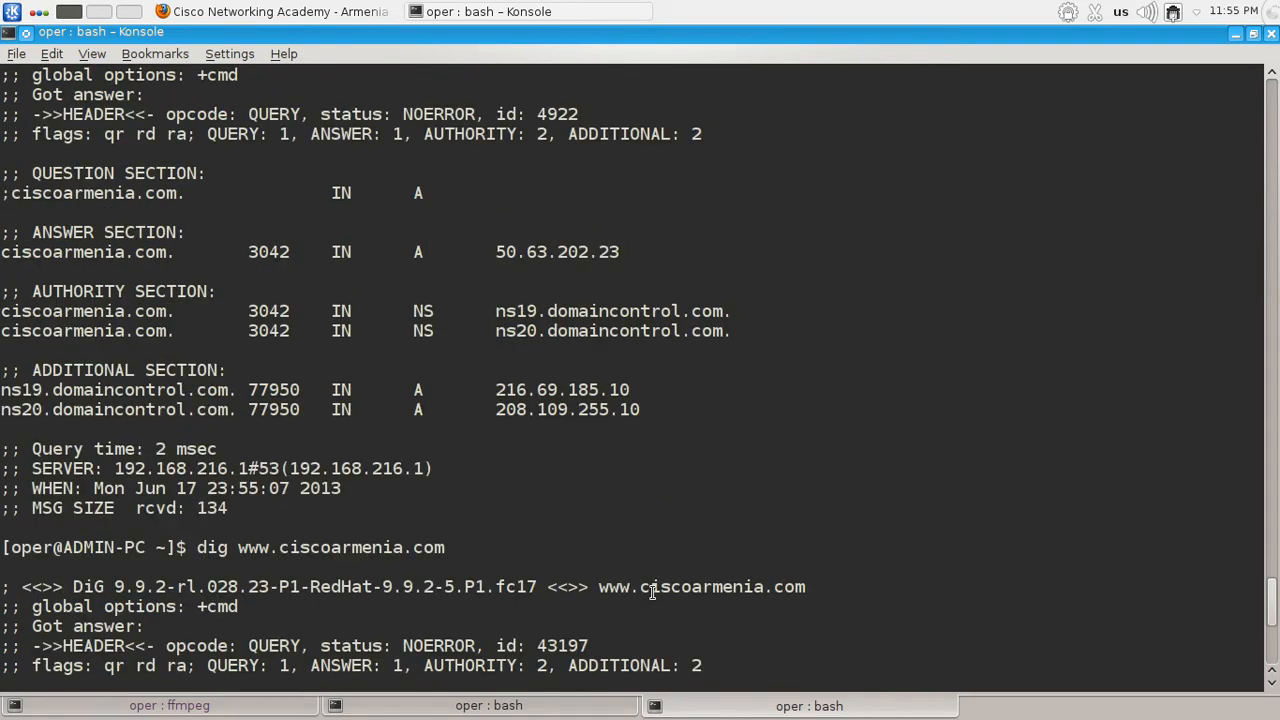
scroll(down, 3)
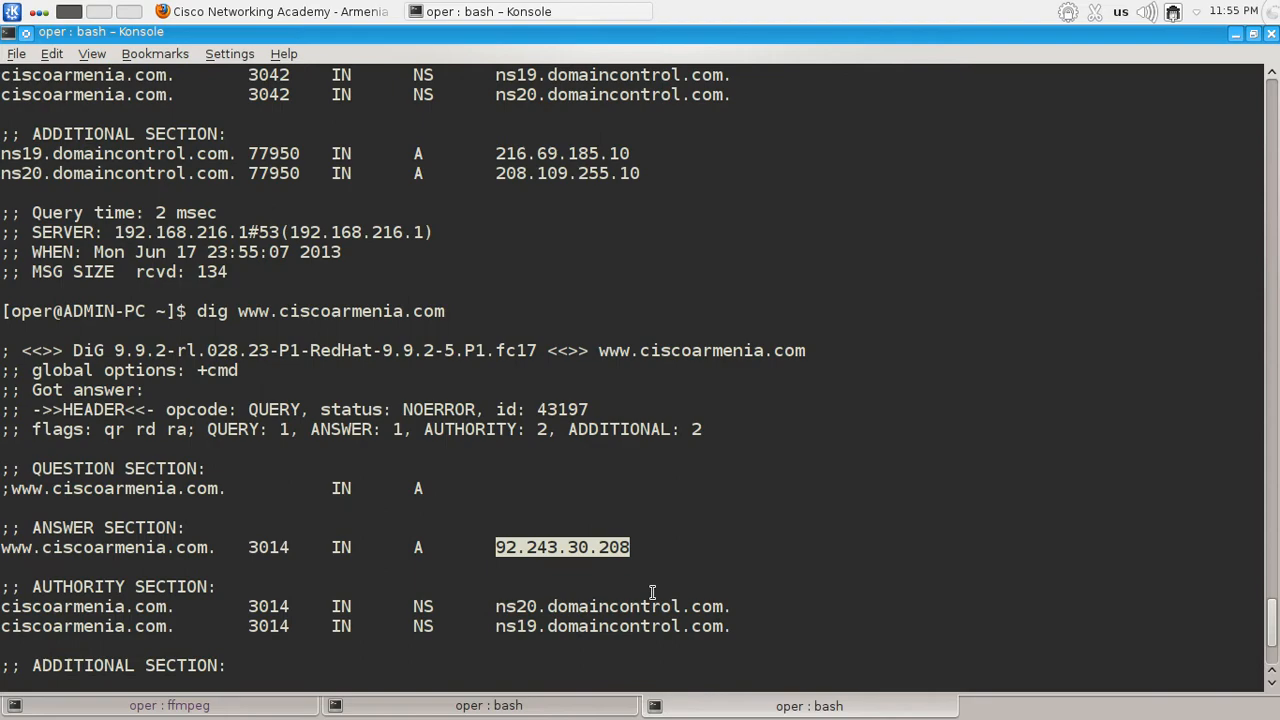
scroll(down, 3)
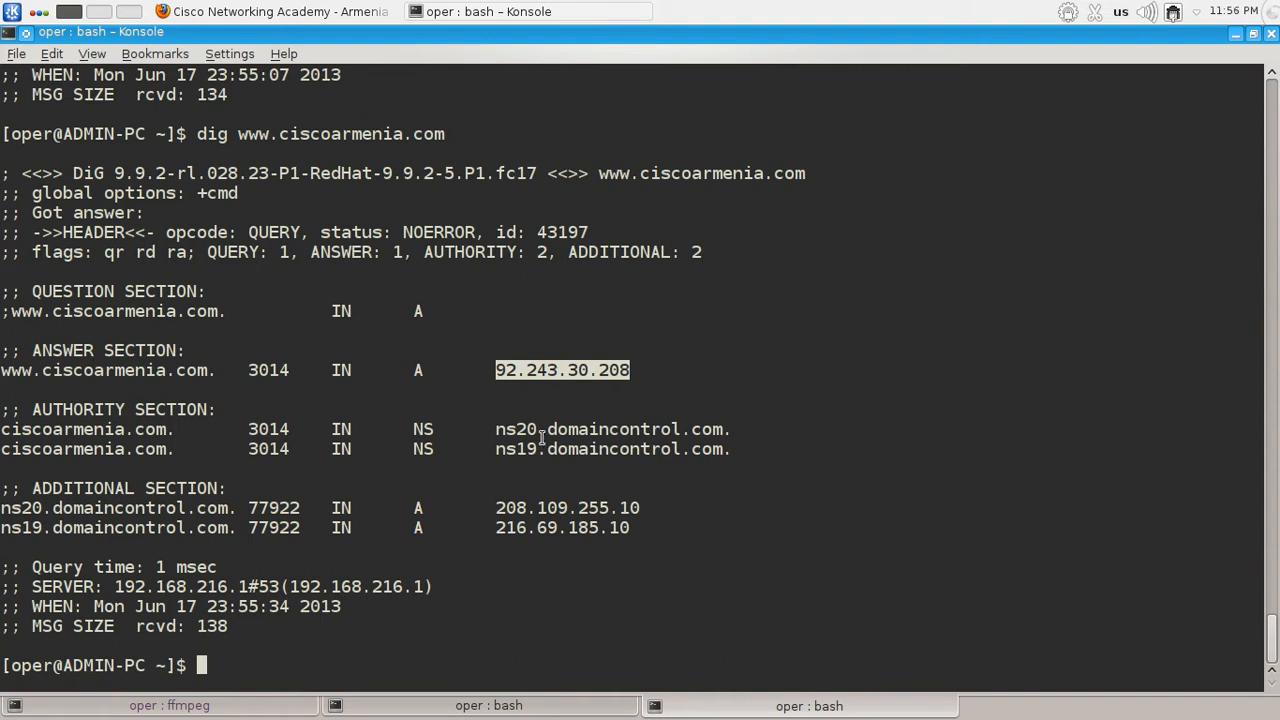
double_click(612, 428)
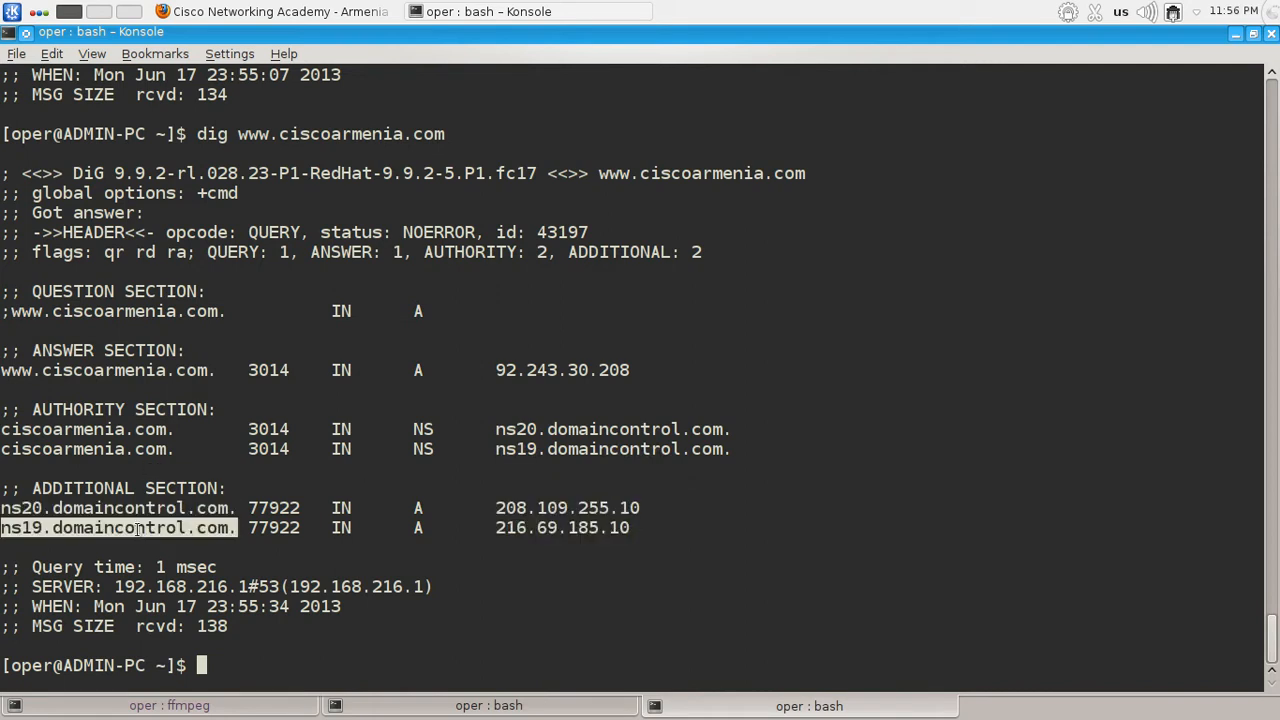
mouse_move(398, 578)
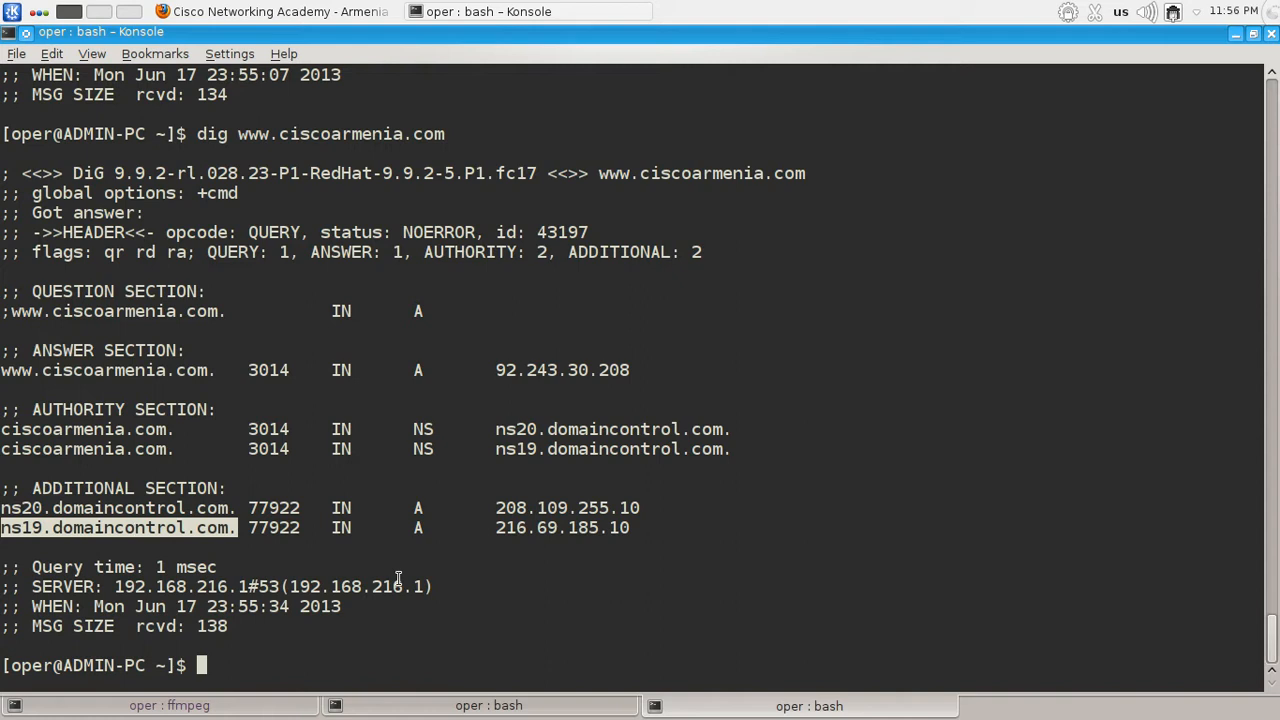
text(dig www.ciscoarmenia.com)
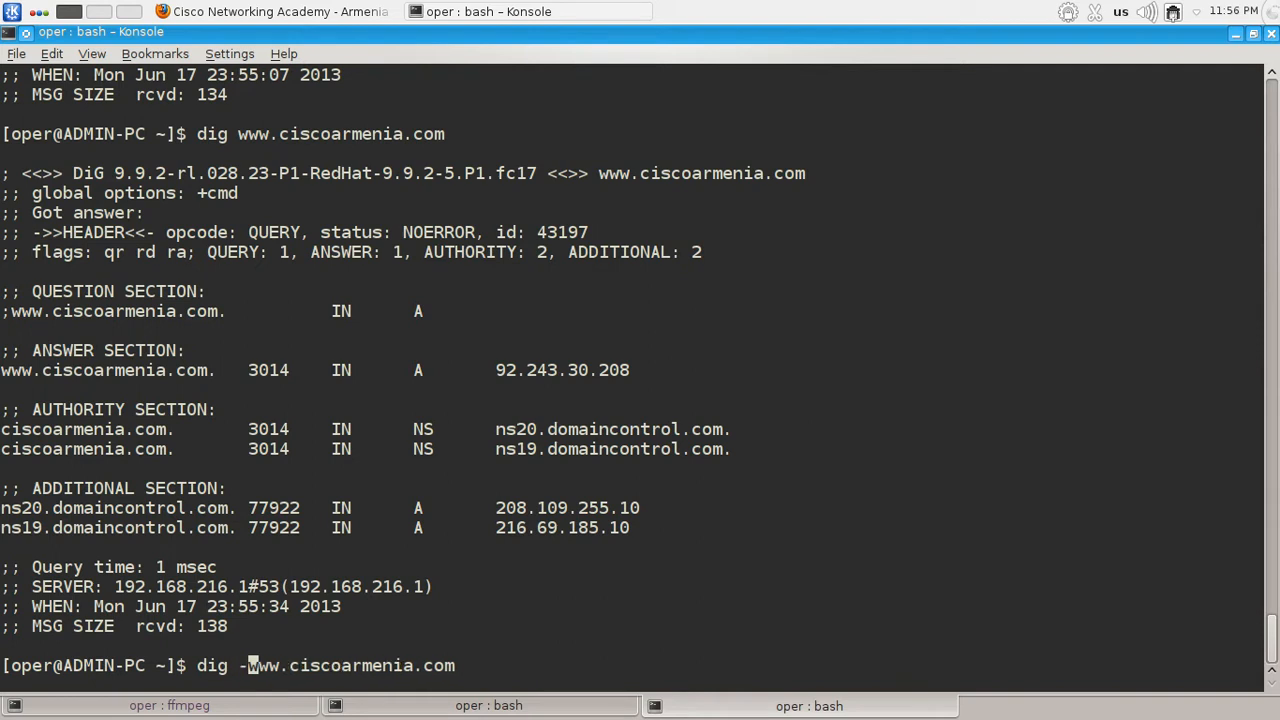
text(t)
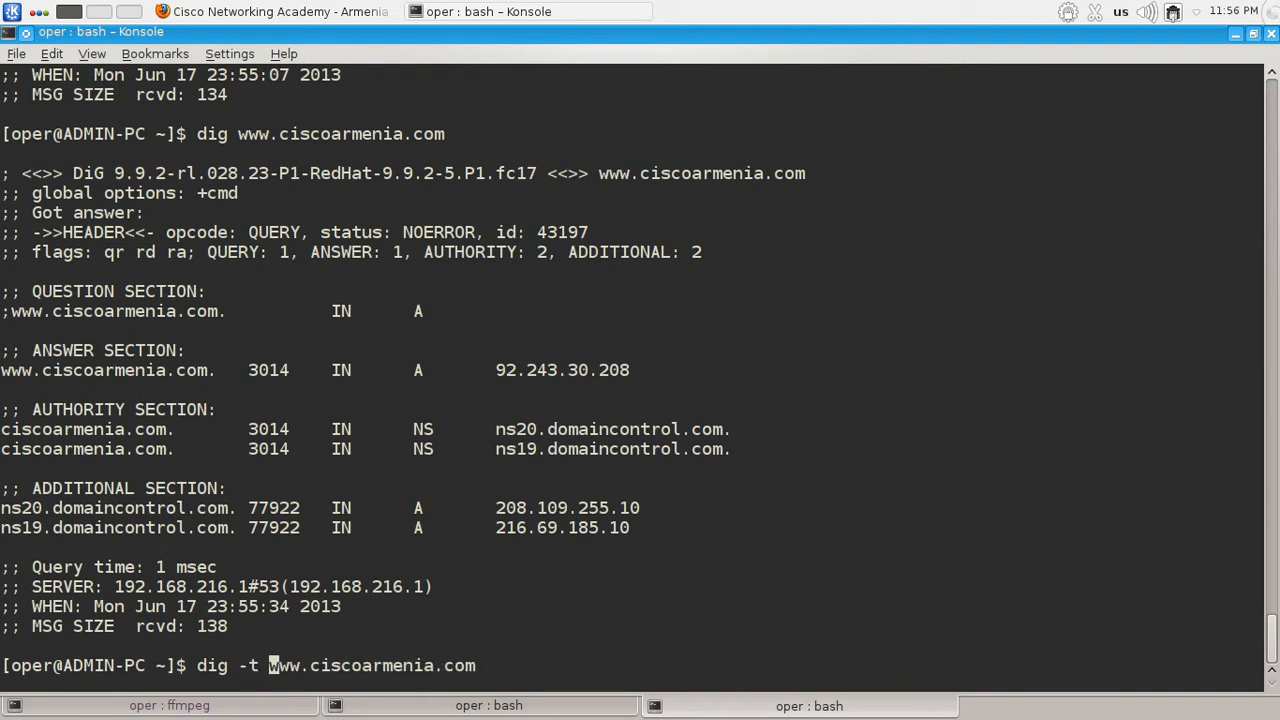
text(ns)
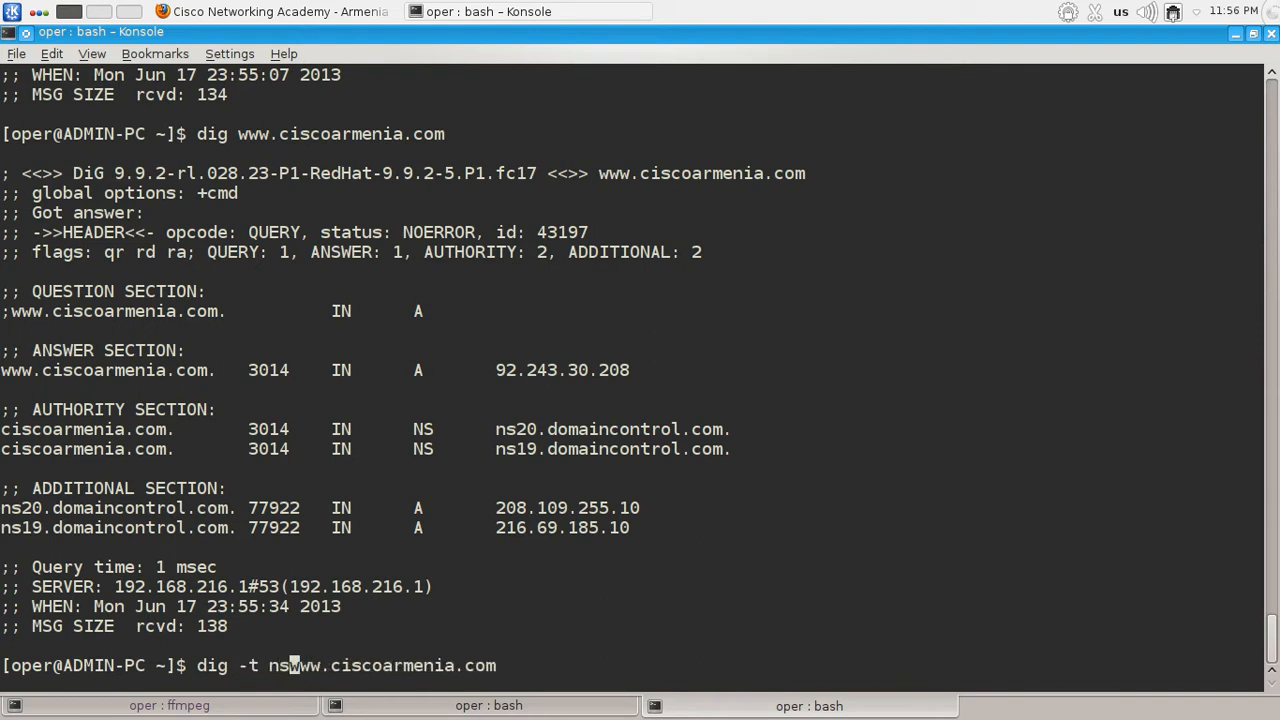
key(Return)
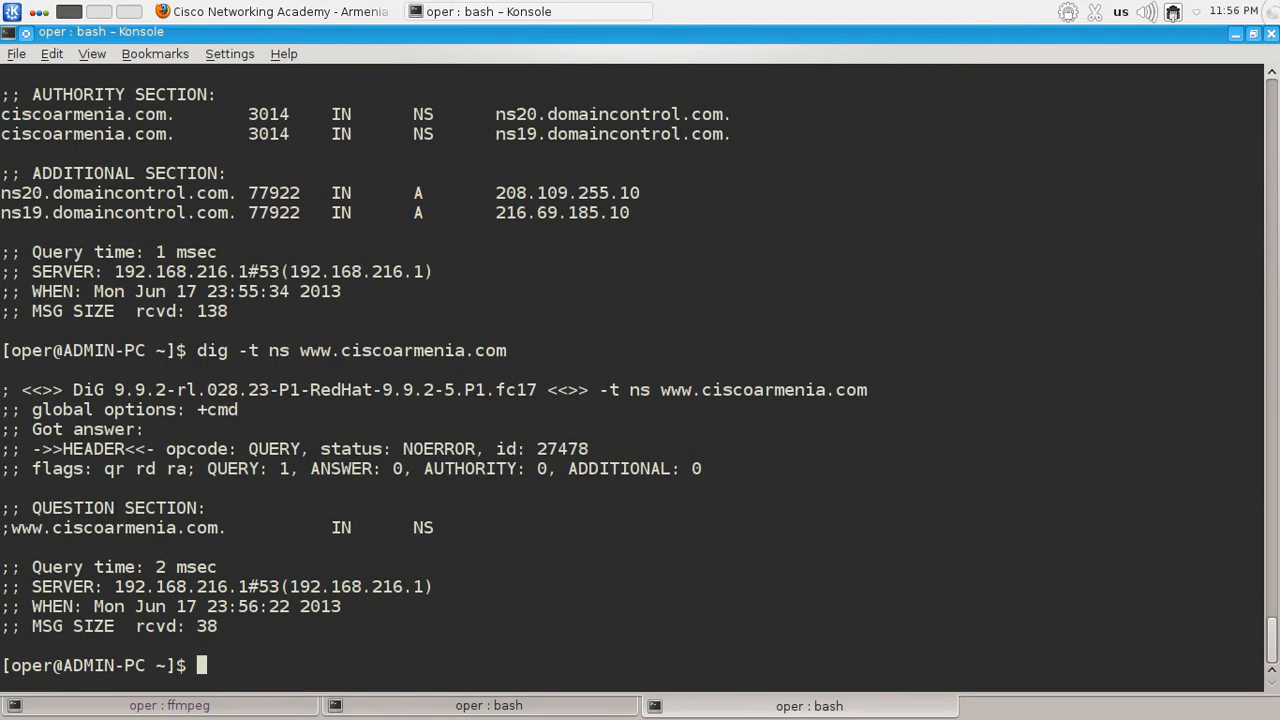
Step: Run 'dig -t ns ciscoarmenia.com' and highlight the ns20.domaincontrol.com name server
text(dig -t ns www.ciscoarmenia.com)
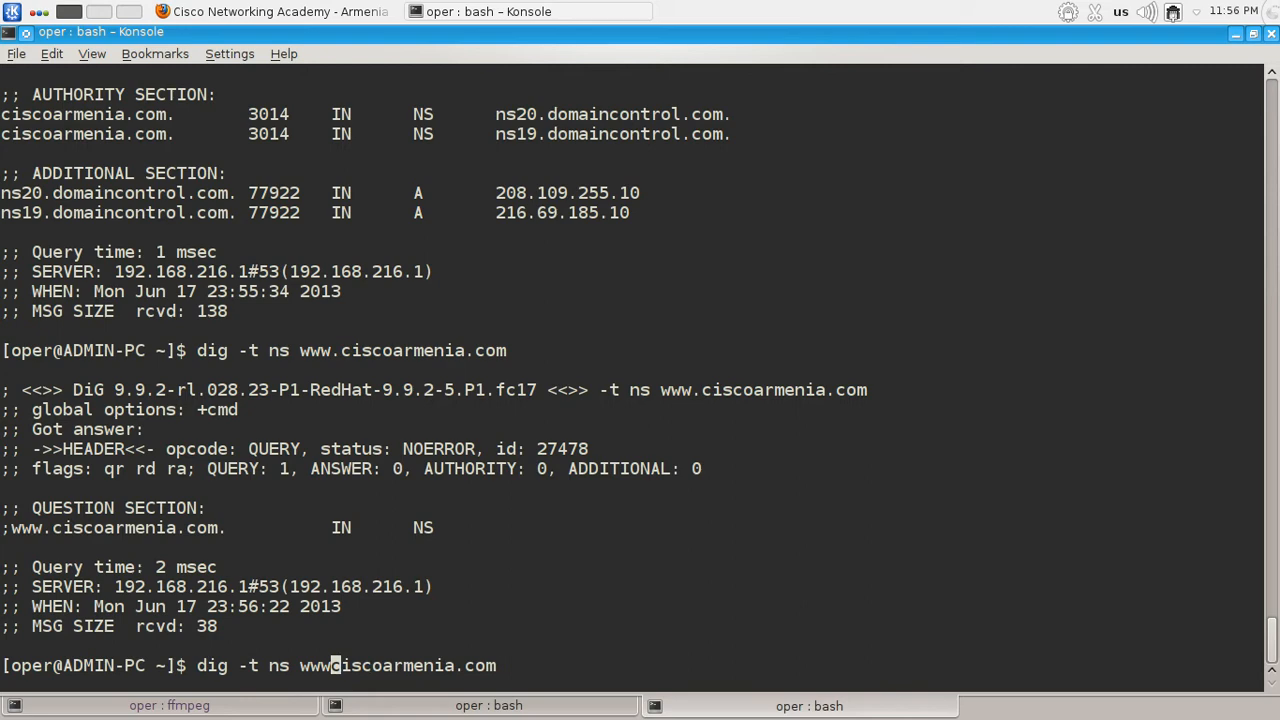
key(Return)
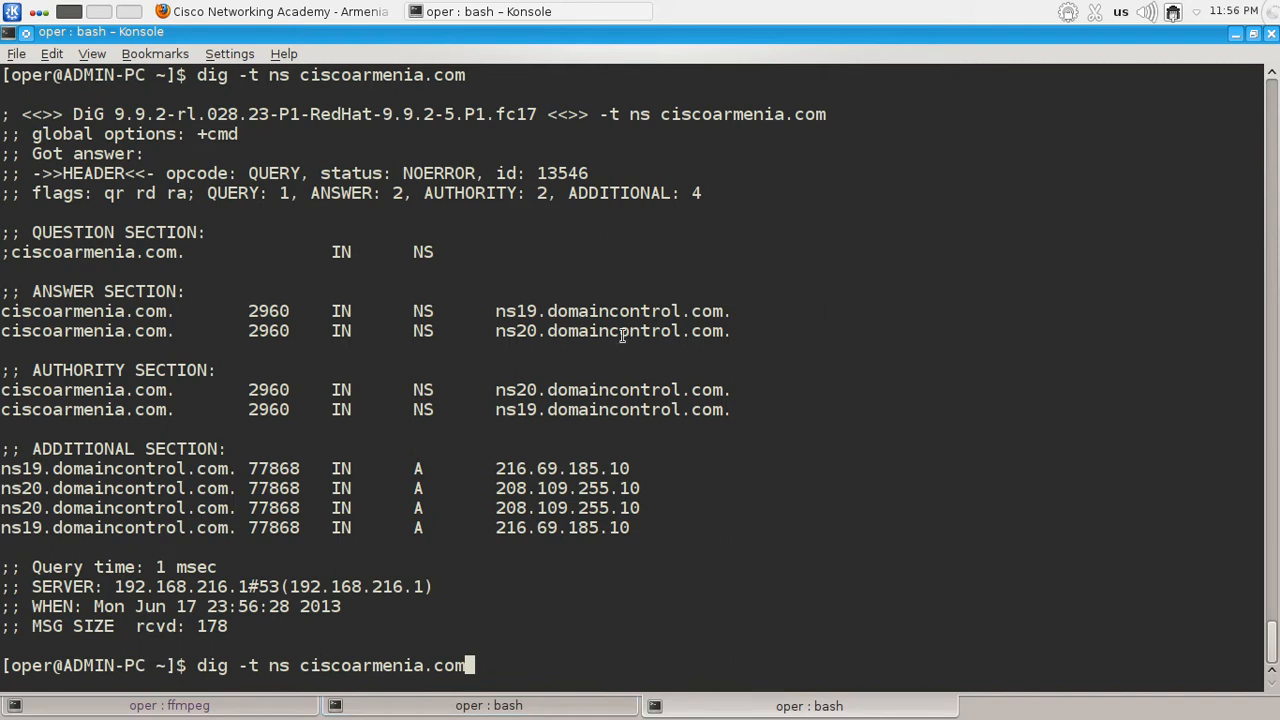
double_click(612, 332)
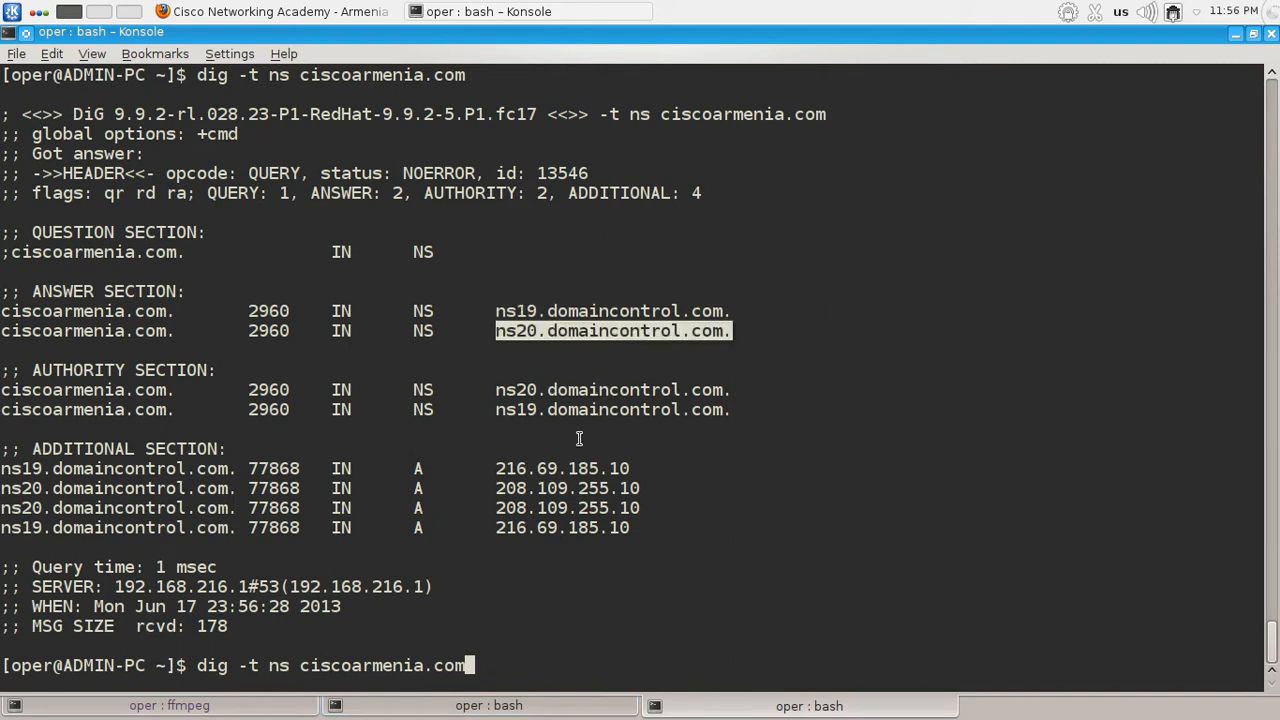
mouse_move(536, 472)
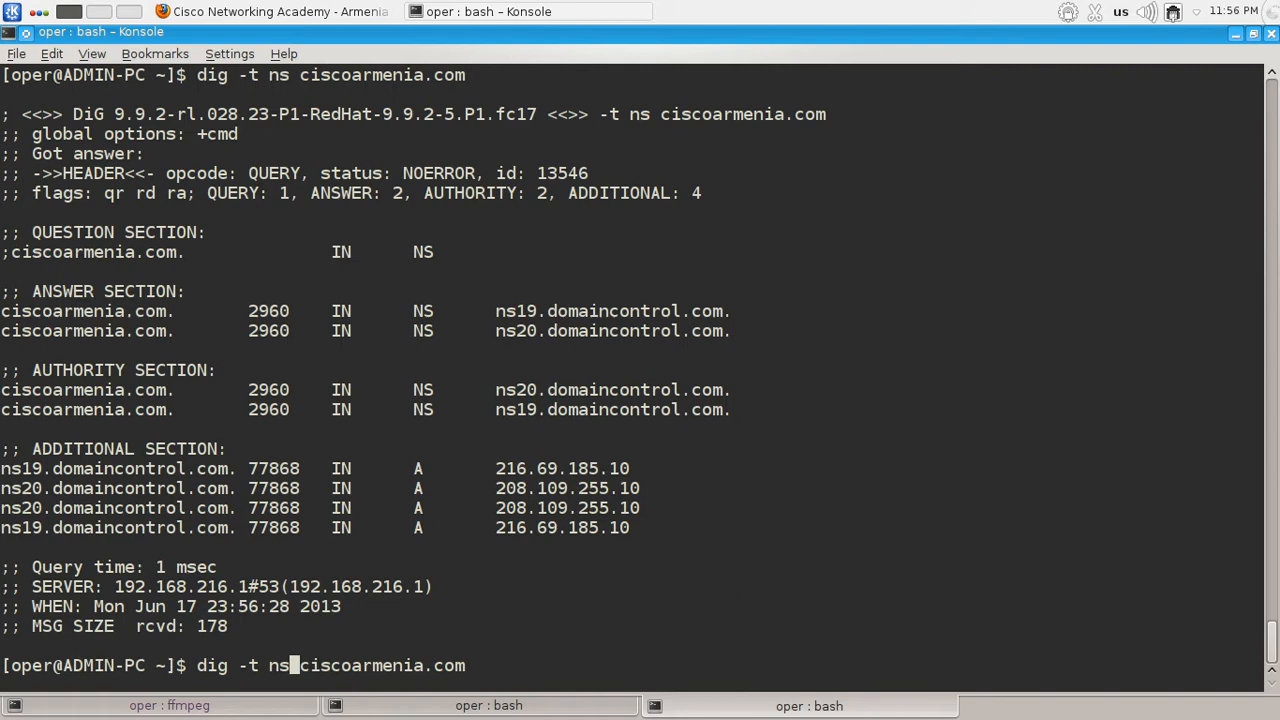
Step: Run 'dig -t mx ciscoarmenia.com' and highlight the alt2.aspmx.l.google.com mail exchanger
text(mx)
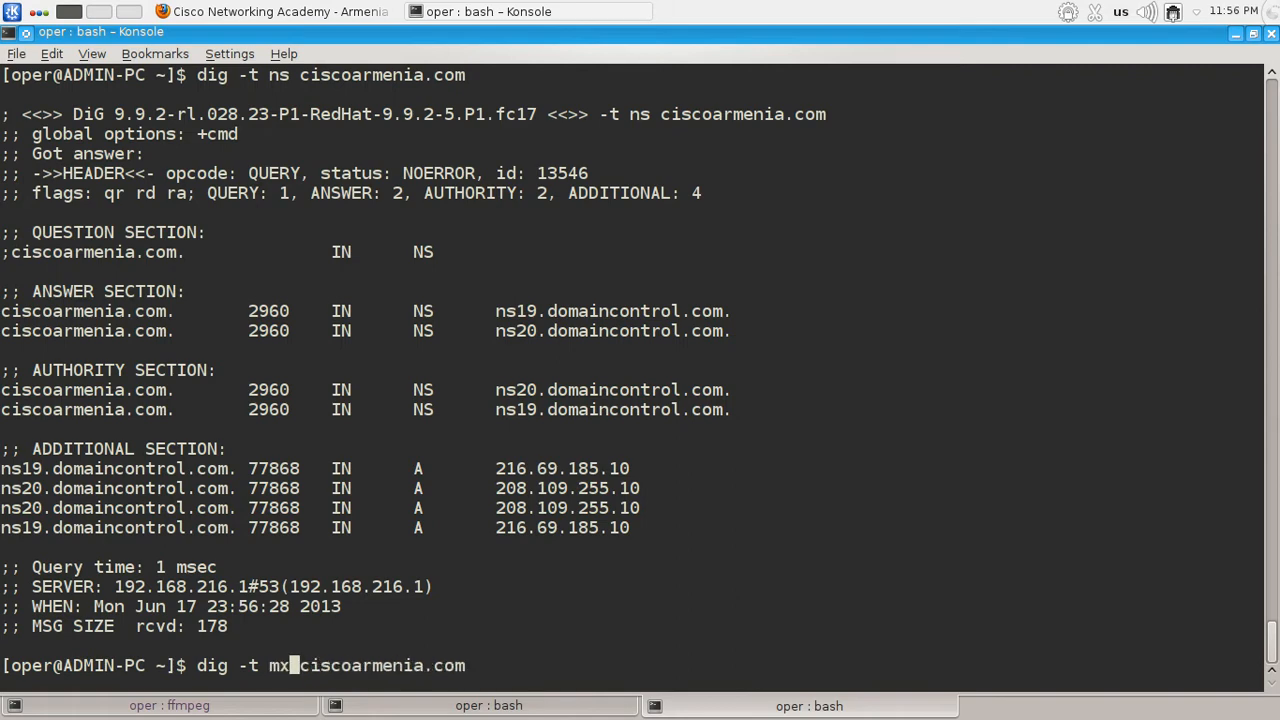
key(Return)
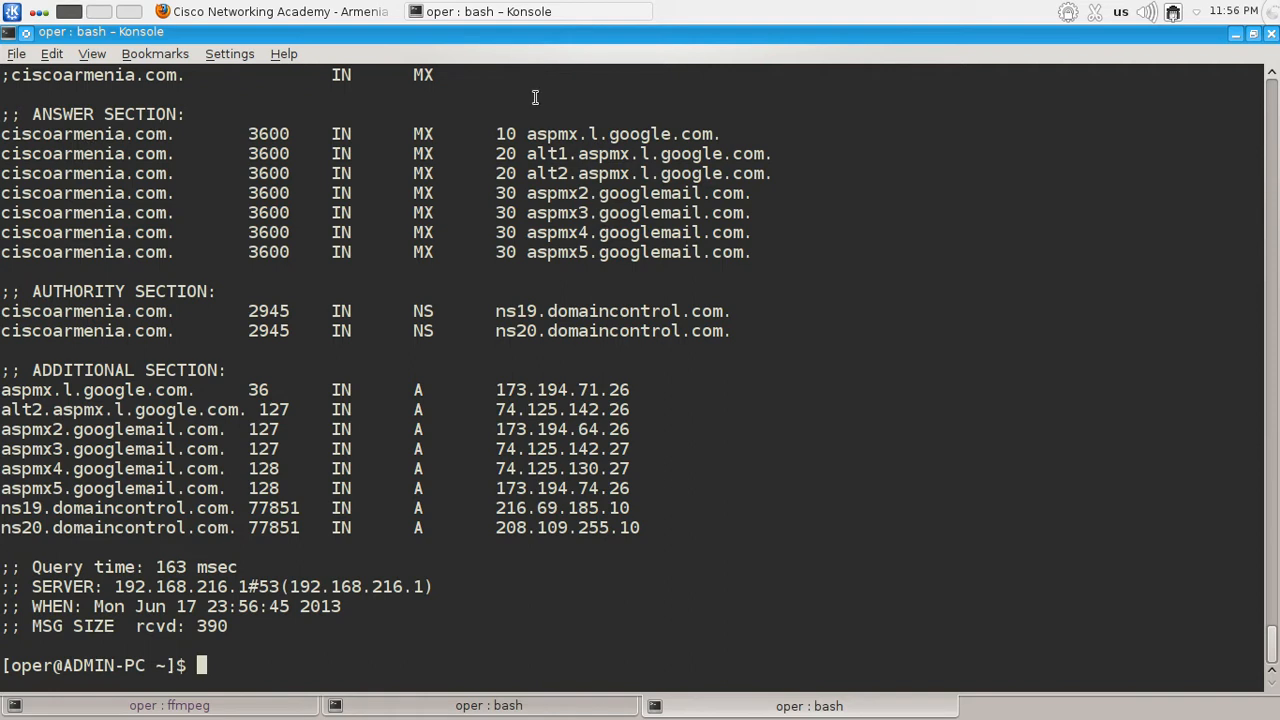
mouse_move(544, 134)
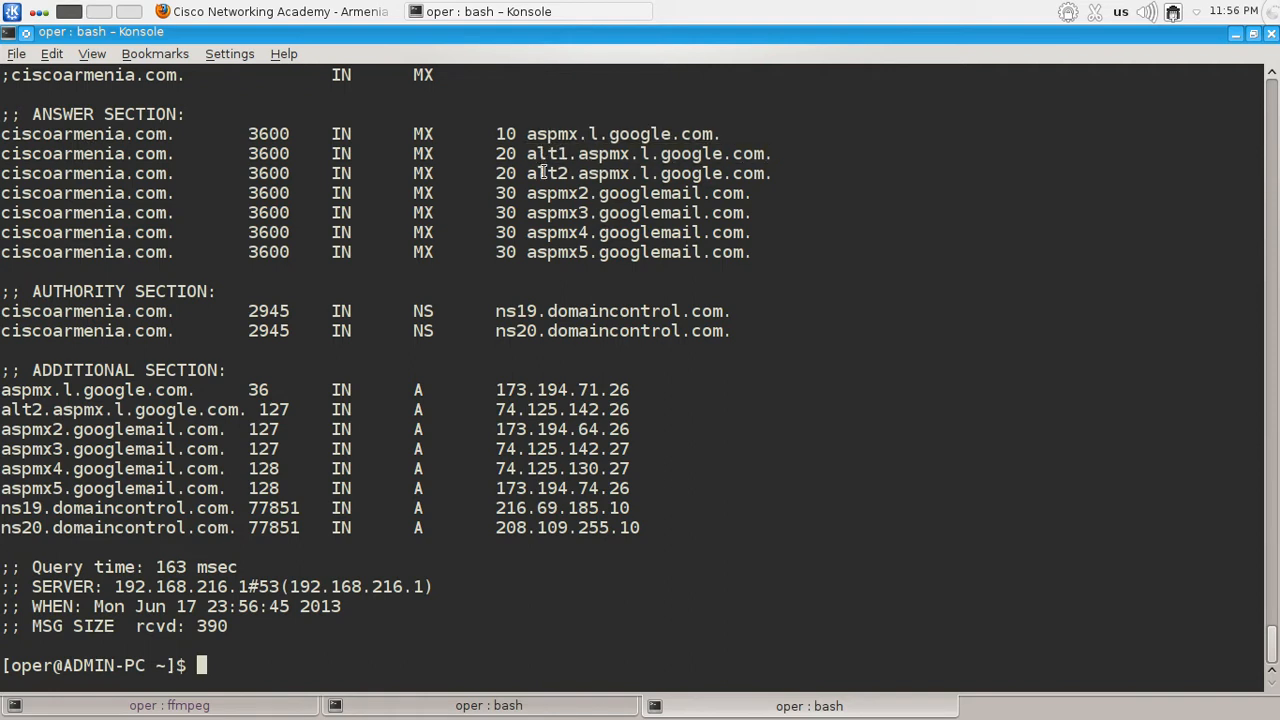
double_click(648, 172)
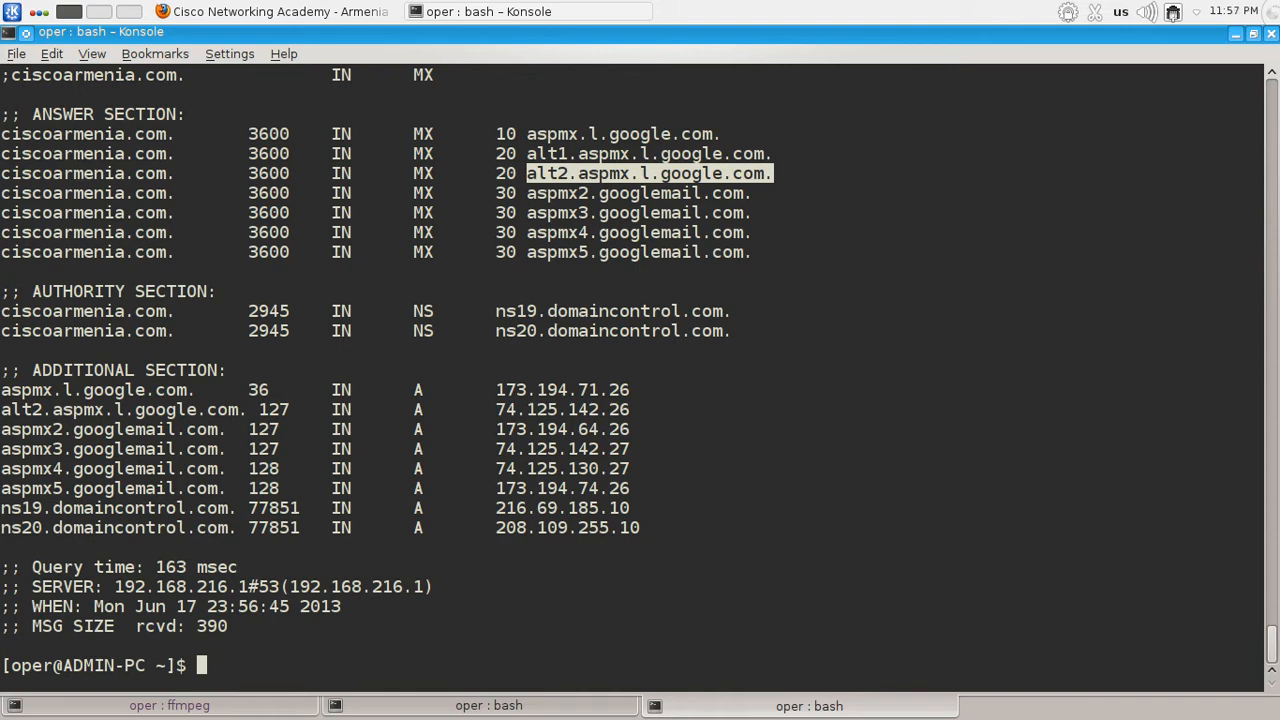
mouse_move(588, 344)
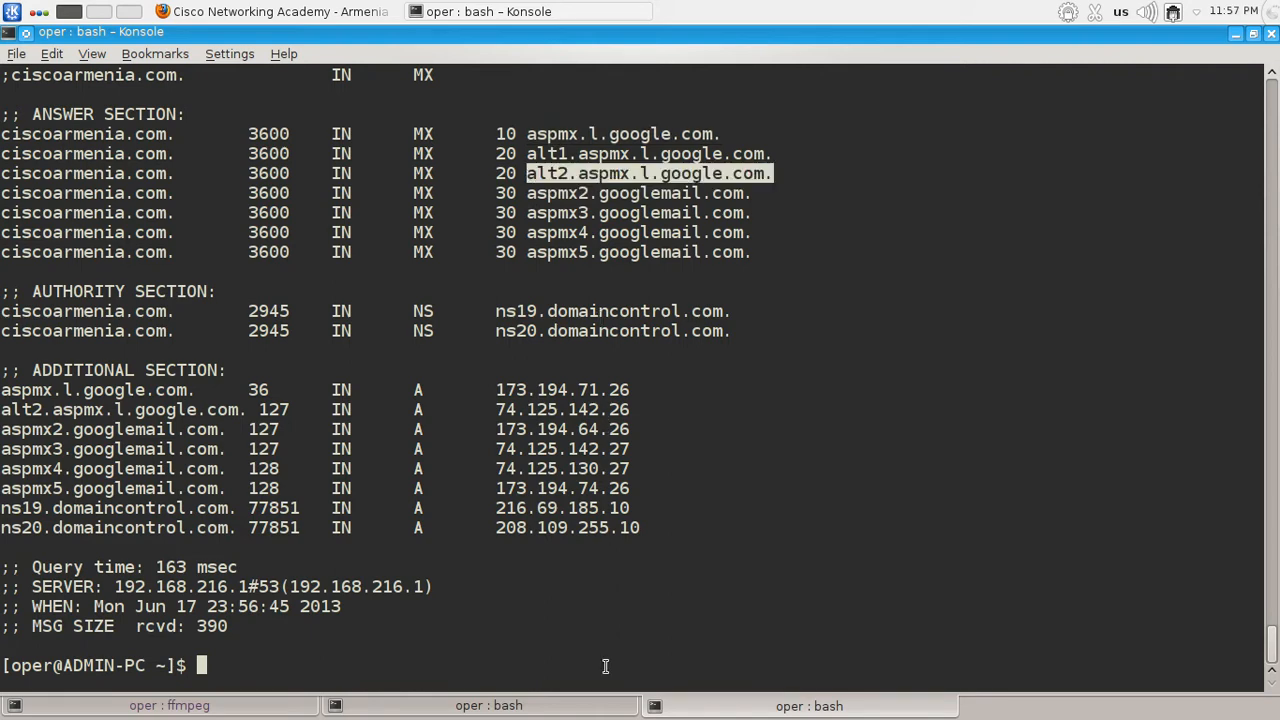
Step: Run 'dig ciscoarmenia.com +noall', suppressing every output section
text(dig -t mx ciscoarmenia.com)
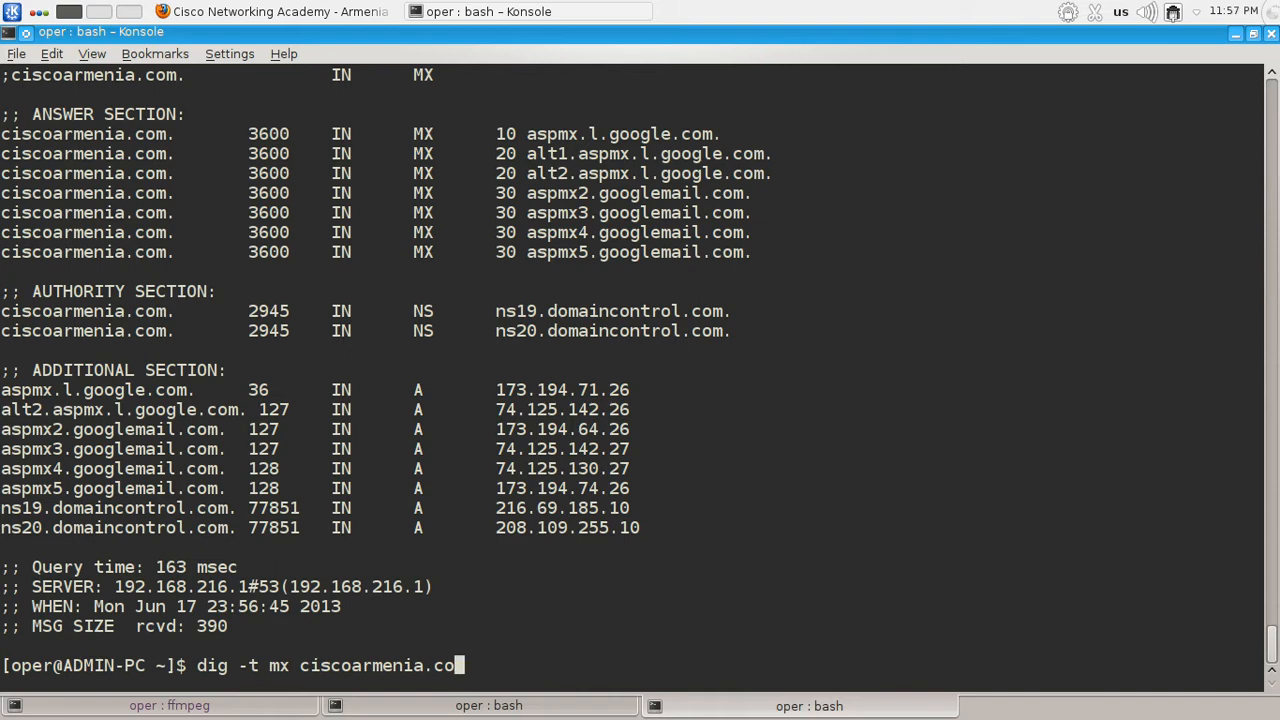
key(ctrl+u)
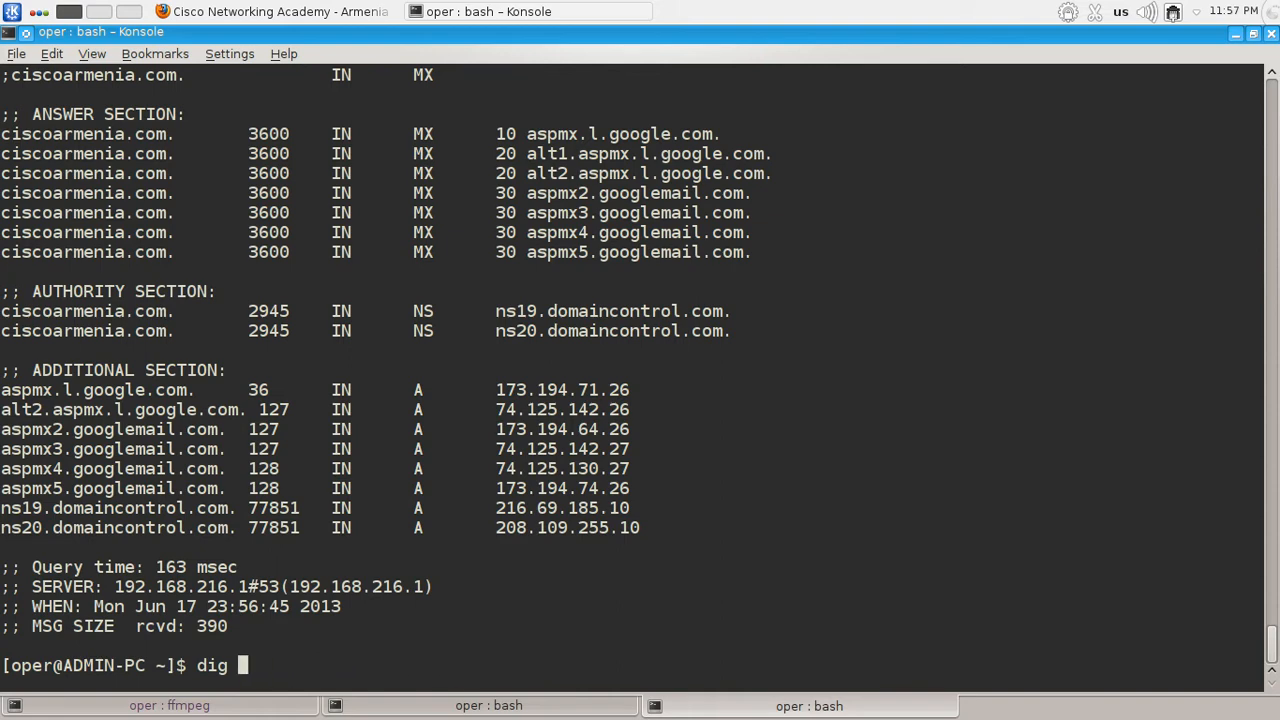
text(ciscoarm)
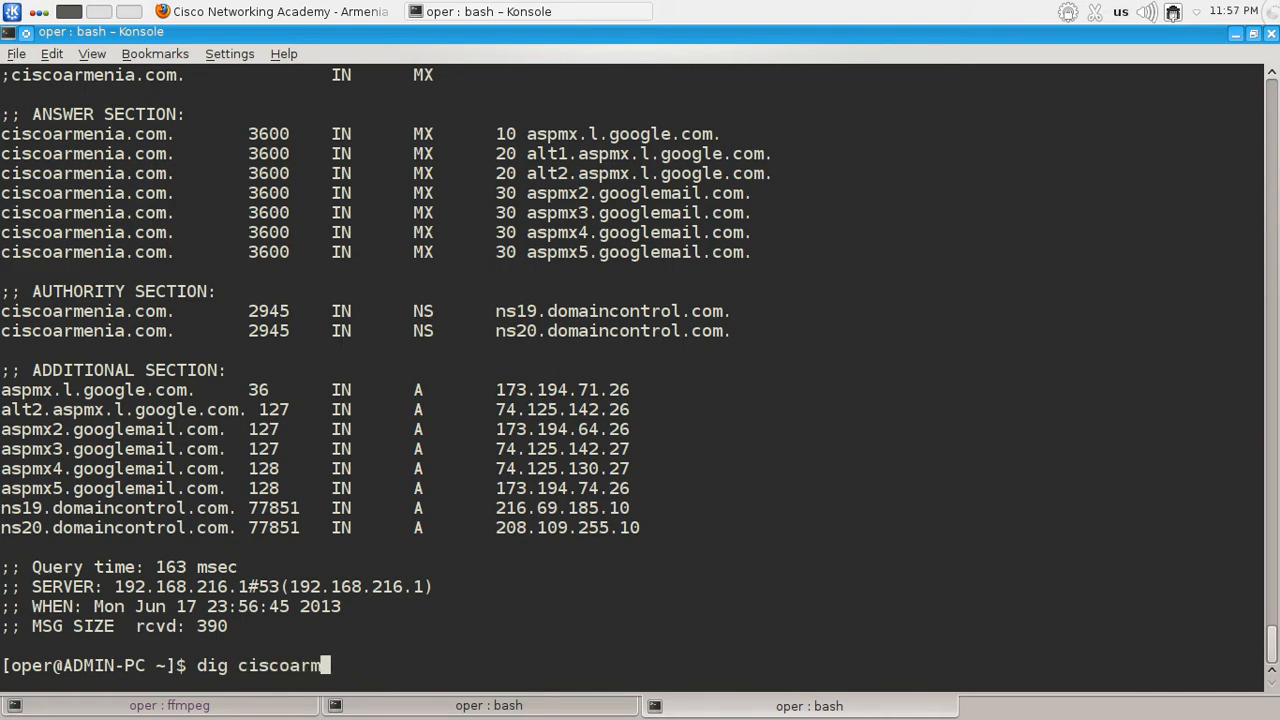
text(enia.com)
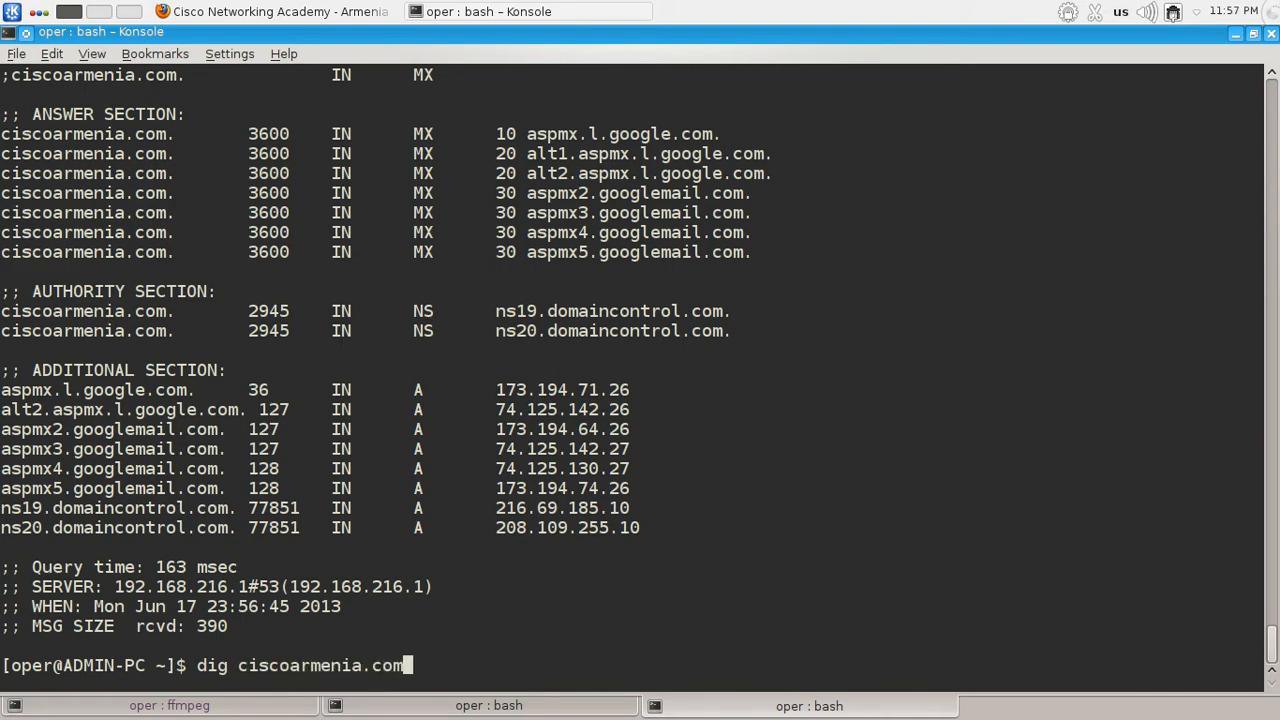
text(+n)
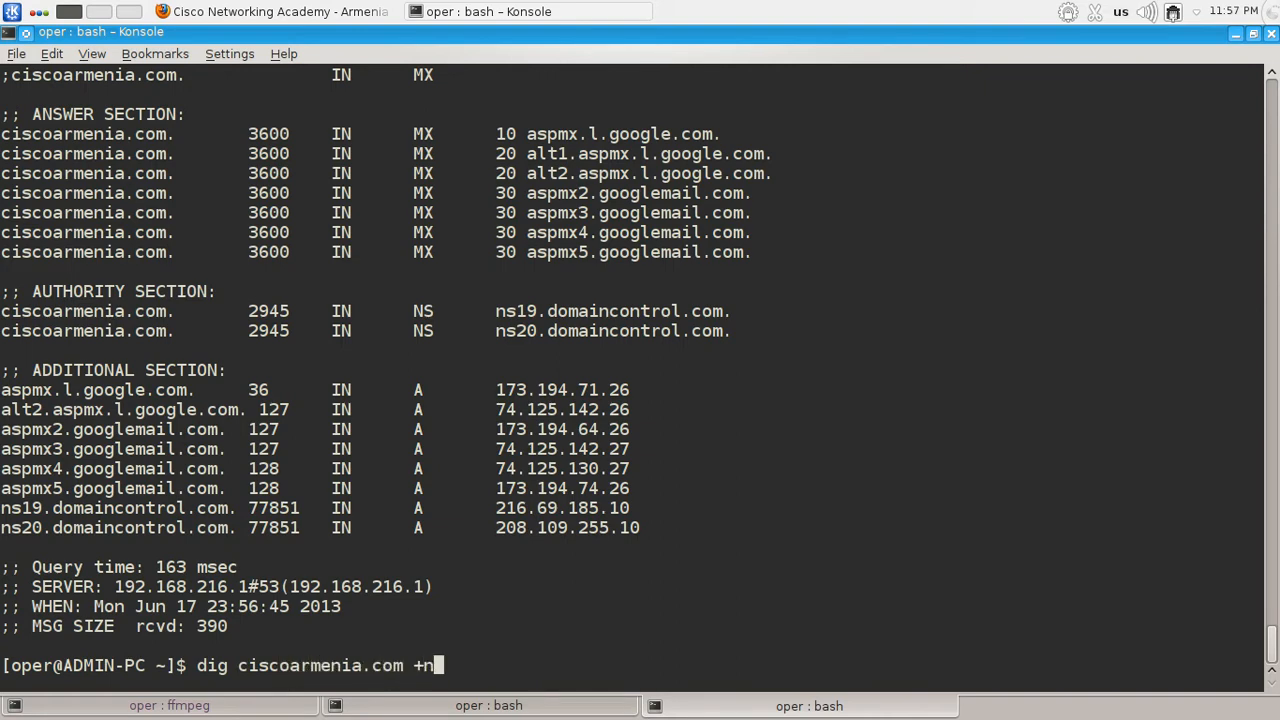
key(Return)
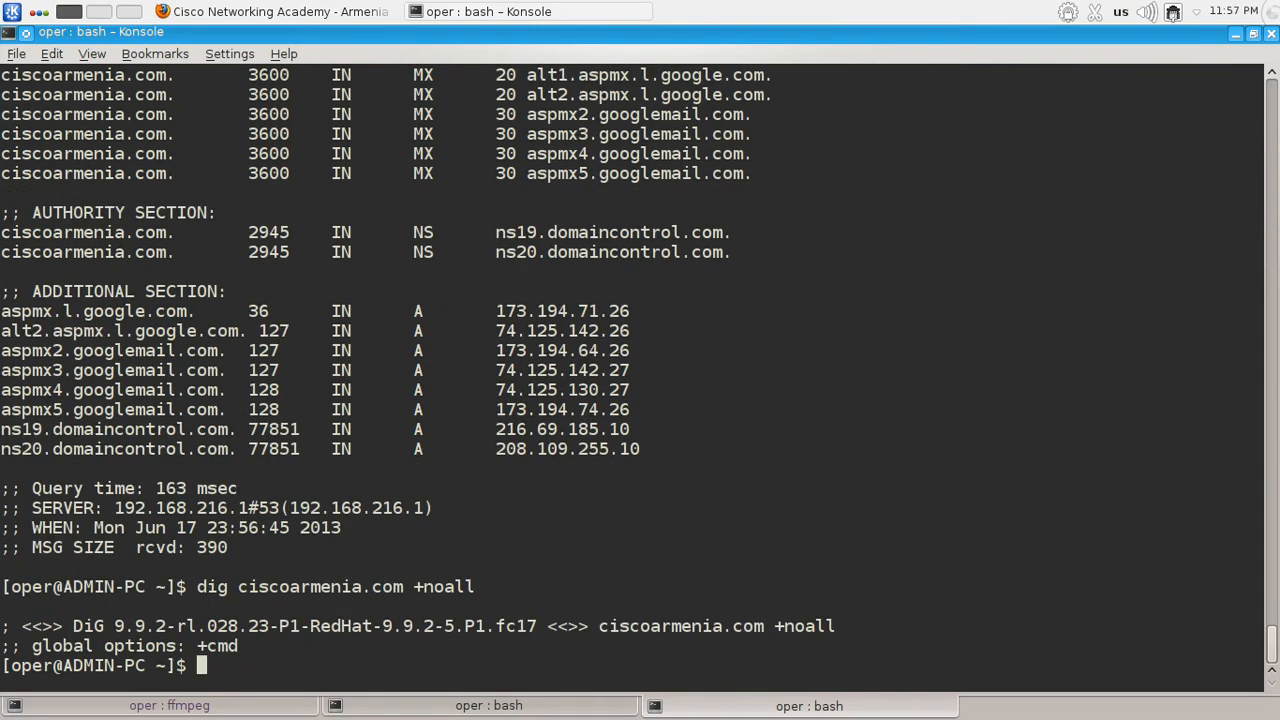
Step: Run 'dig ciscoarmenia.com +noall +answer' to print only the A record, then abandon a further edit with Ctrl+C
text(dig ciscoarmenia.com +noall)
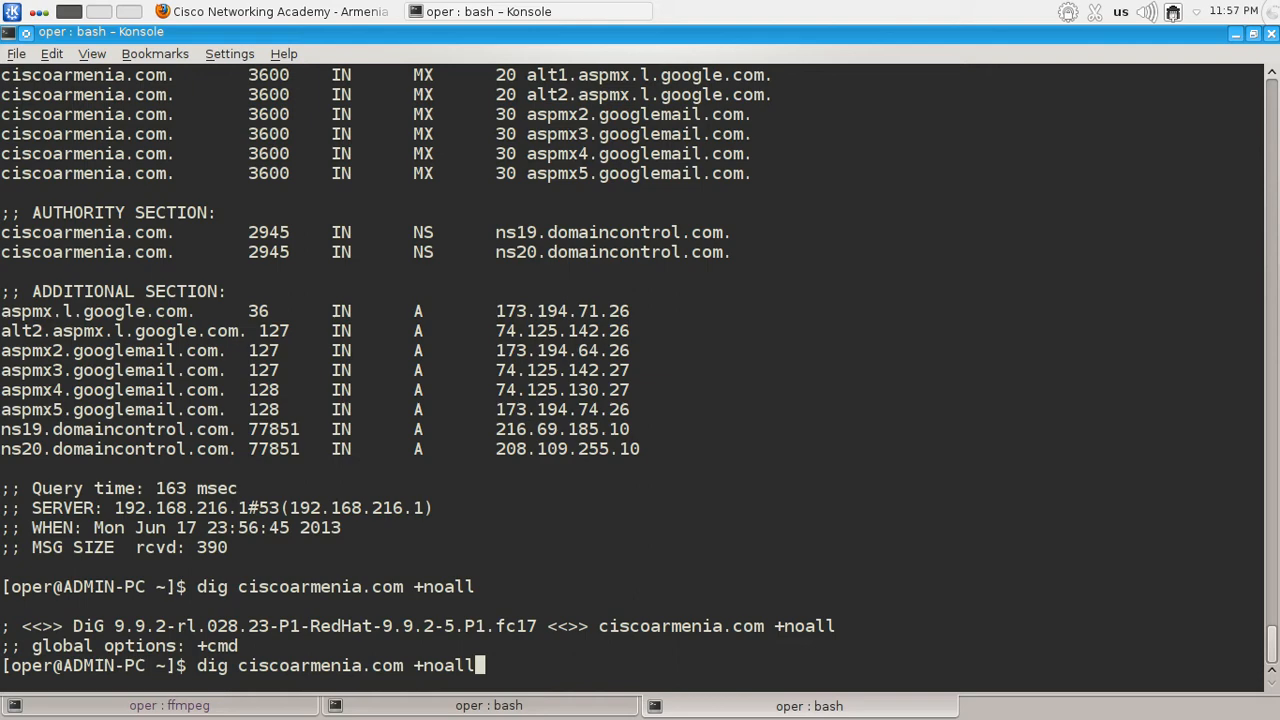
text(+)
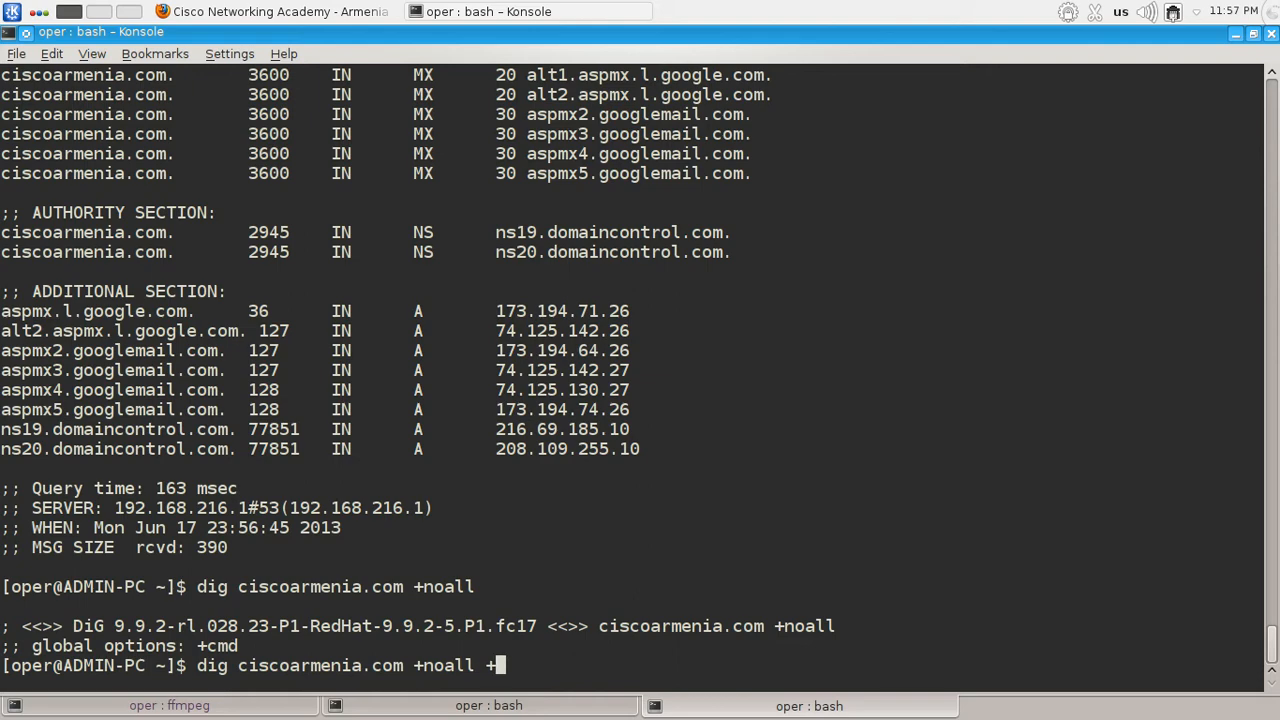
text(answer)
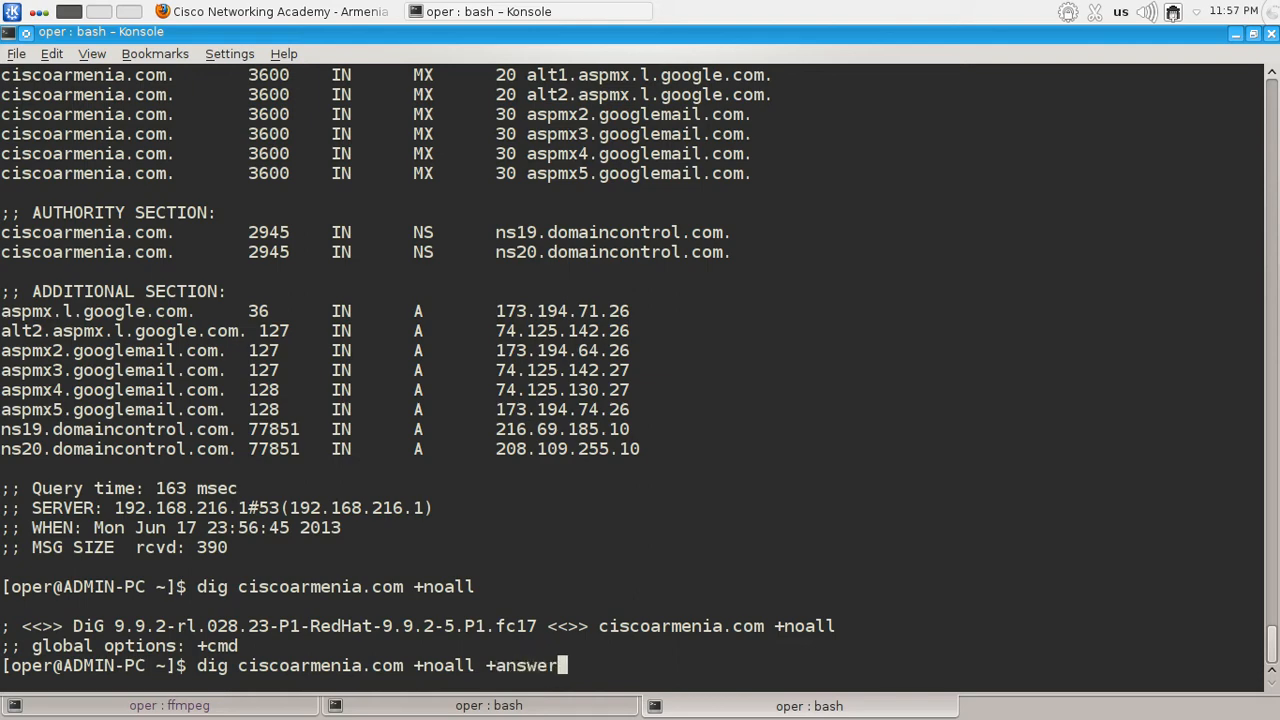
key(Return)
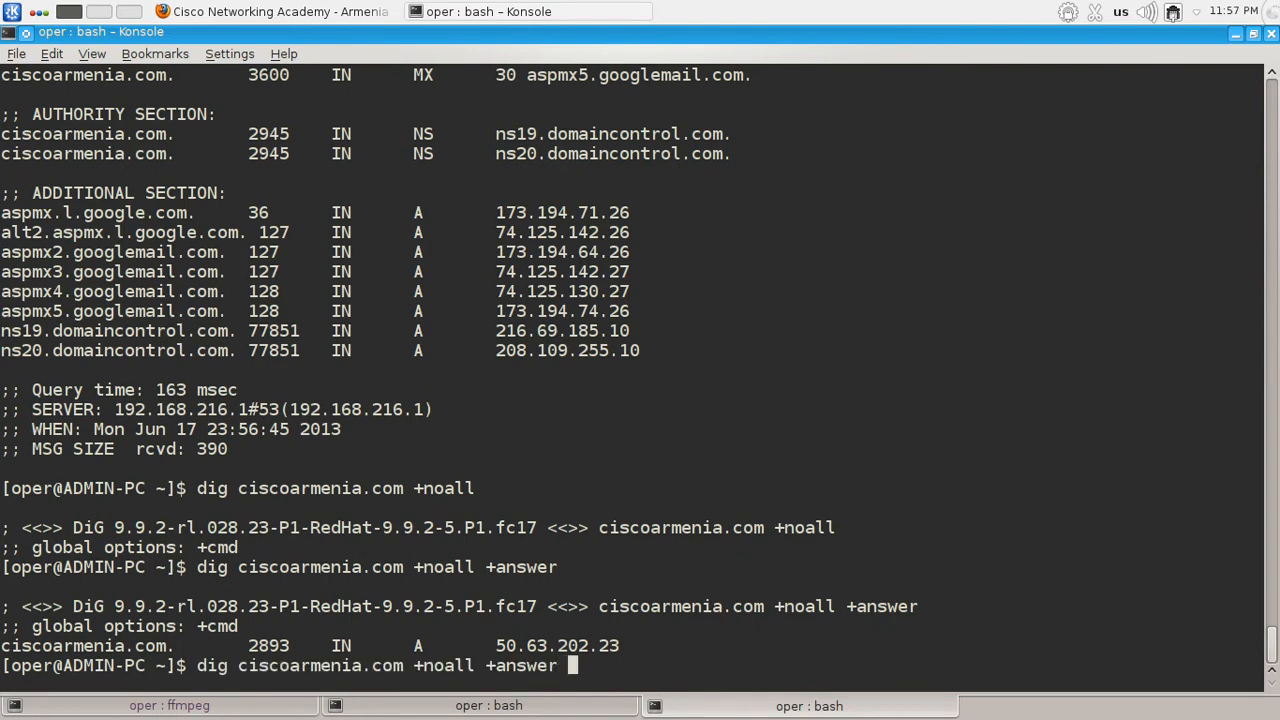
text(+)
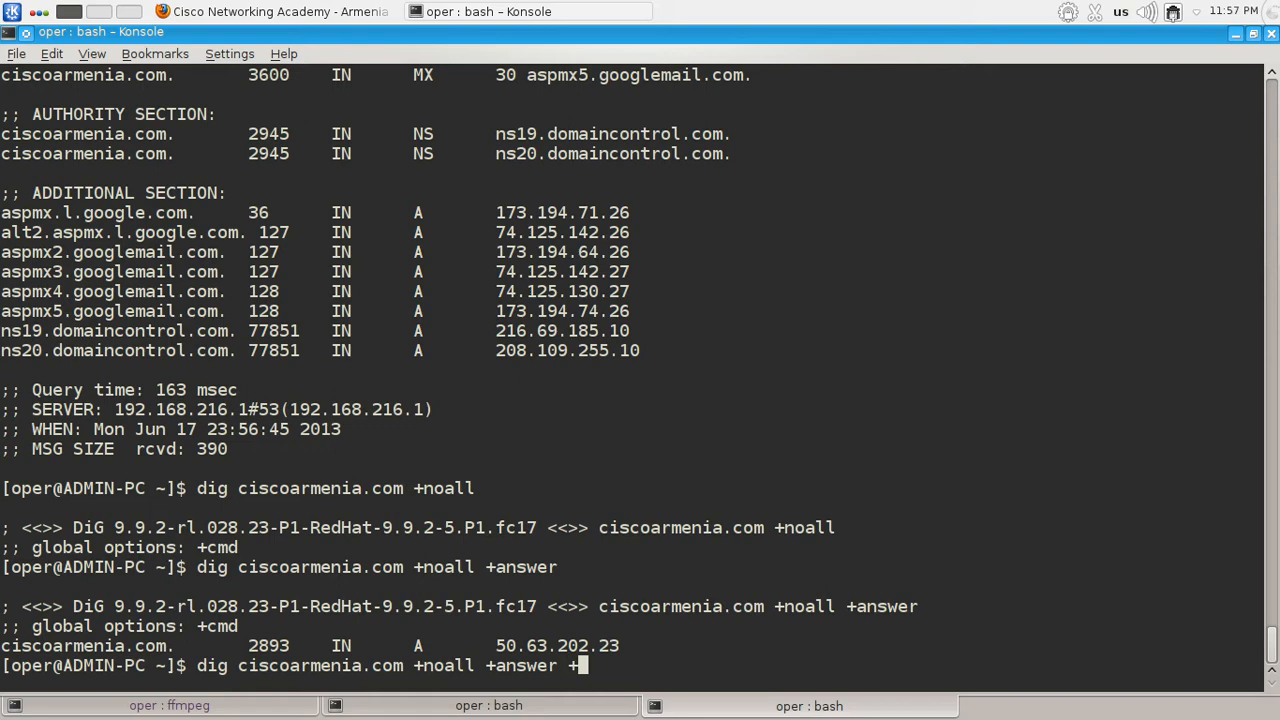
key(ctrl+c)
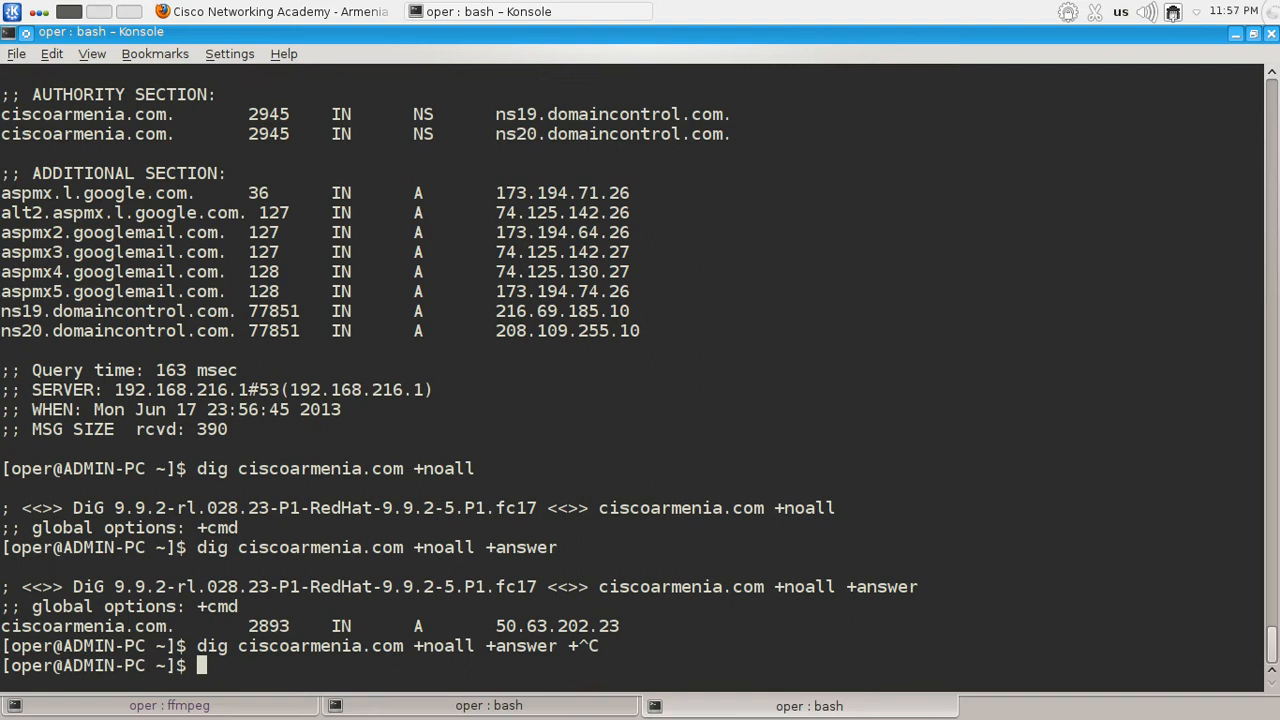
Step: Type 'man dig' at the prompt without running it
text(man)
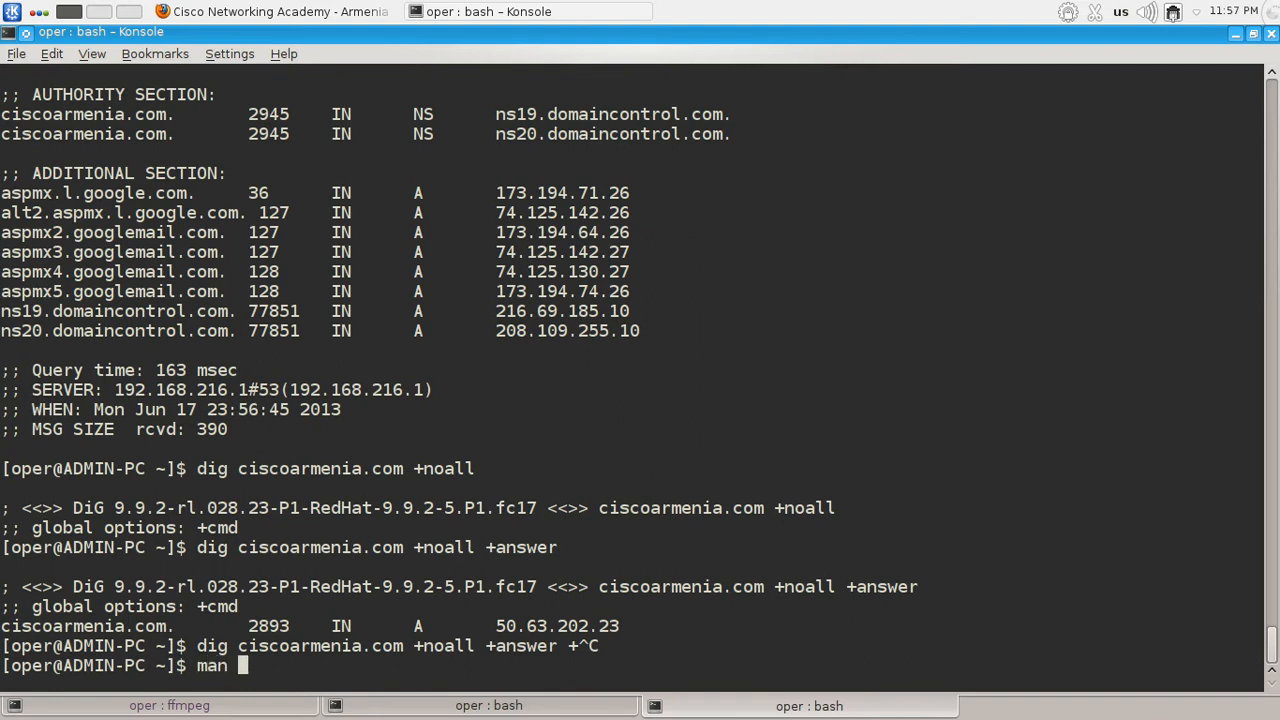
text(g)
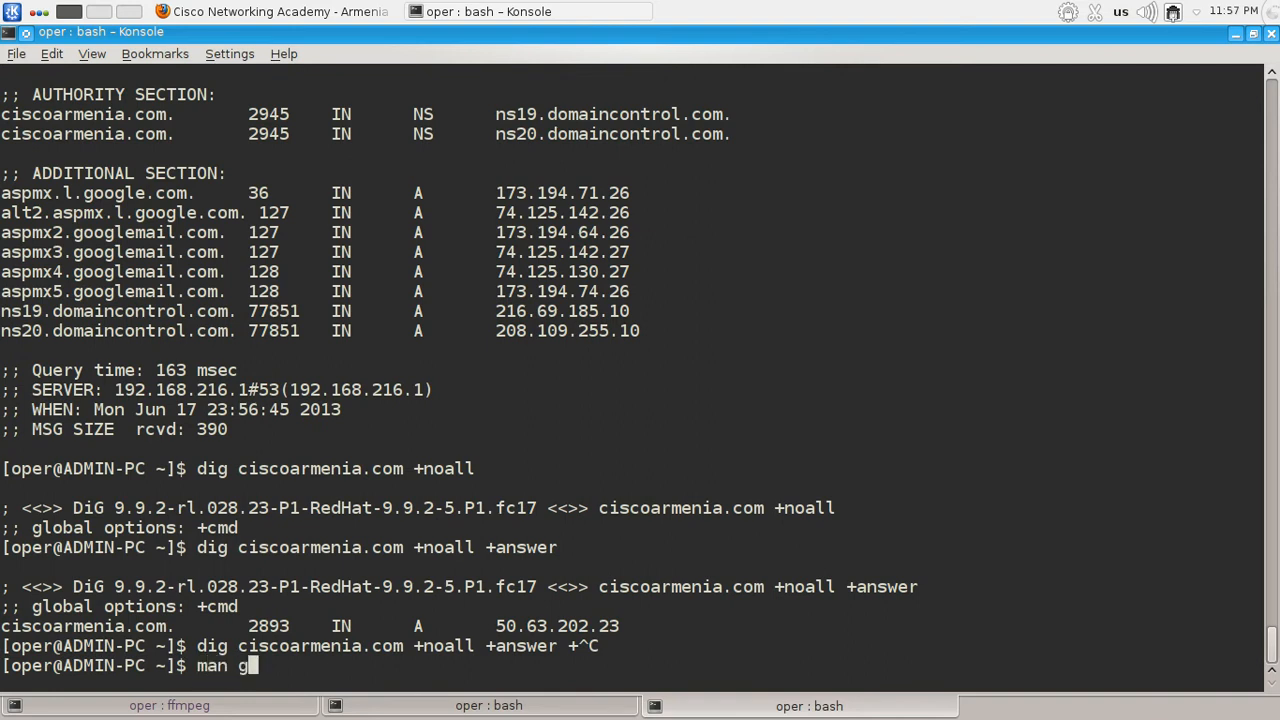
text(ig)
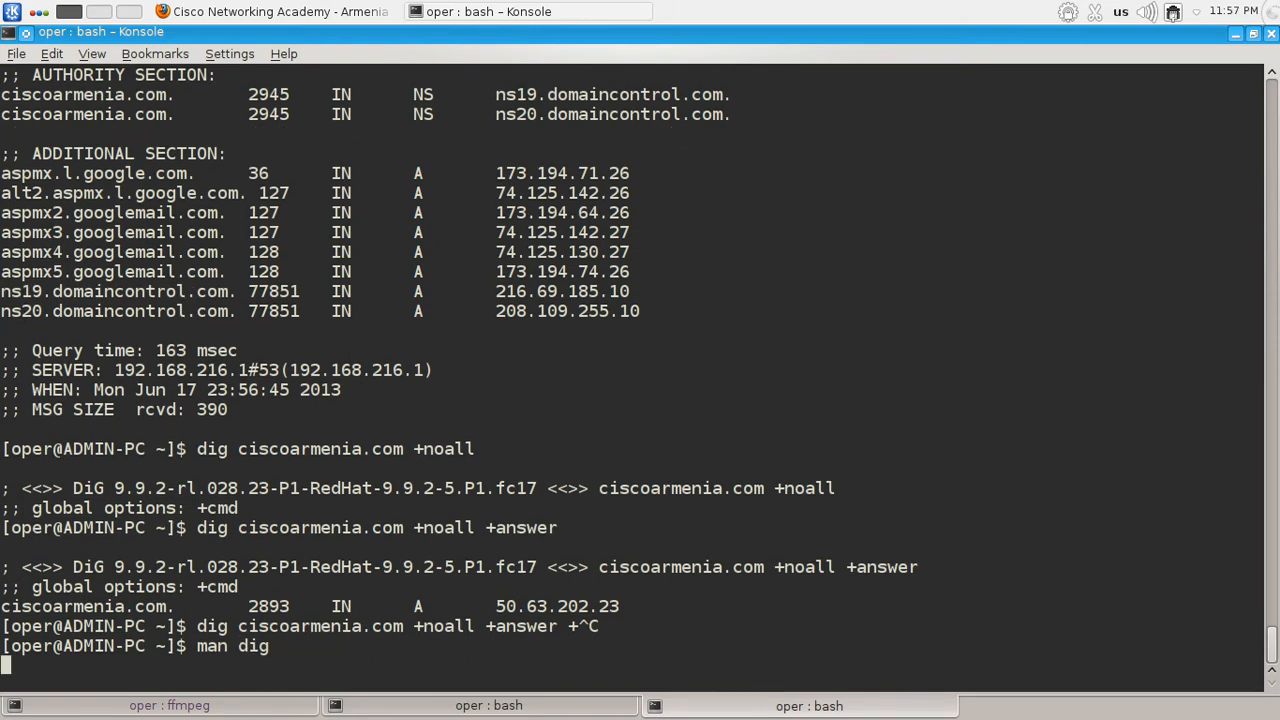
Step: View the dig manual and scroll to the +[no]answer, +[no]authority and +[no]additional option descriptions
key(Return)
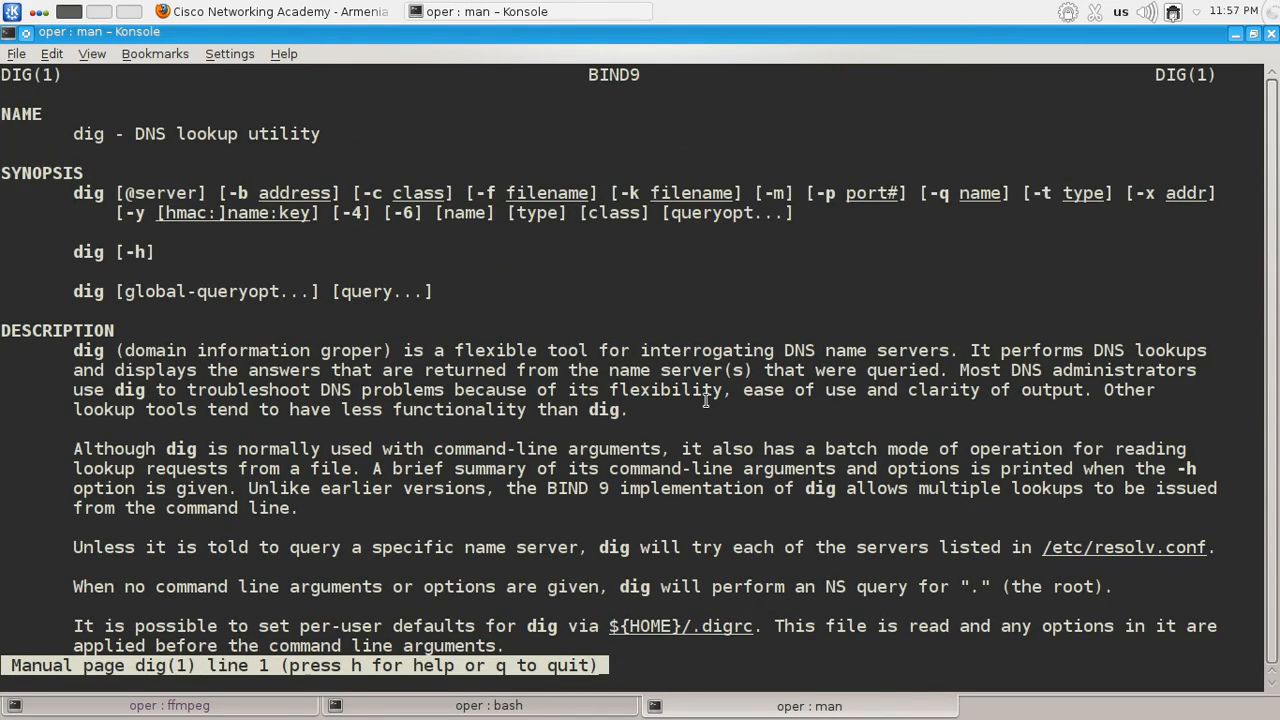
scroll(down, 3)
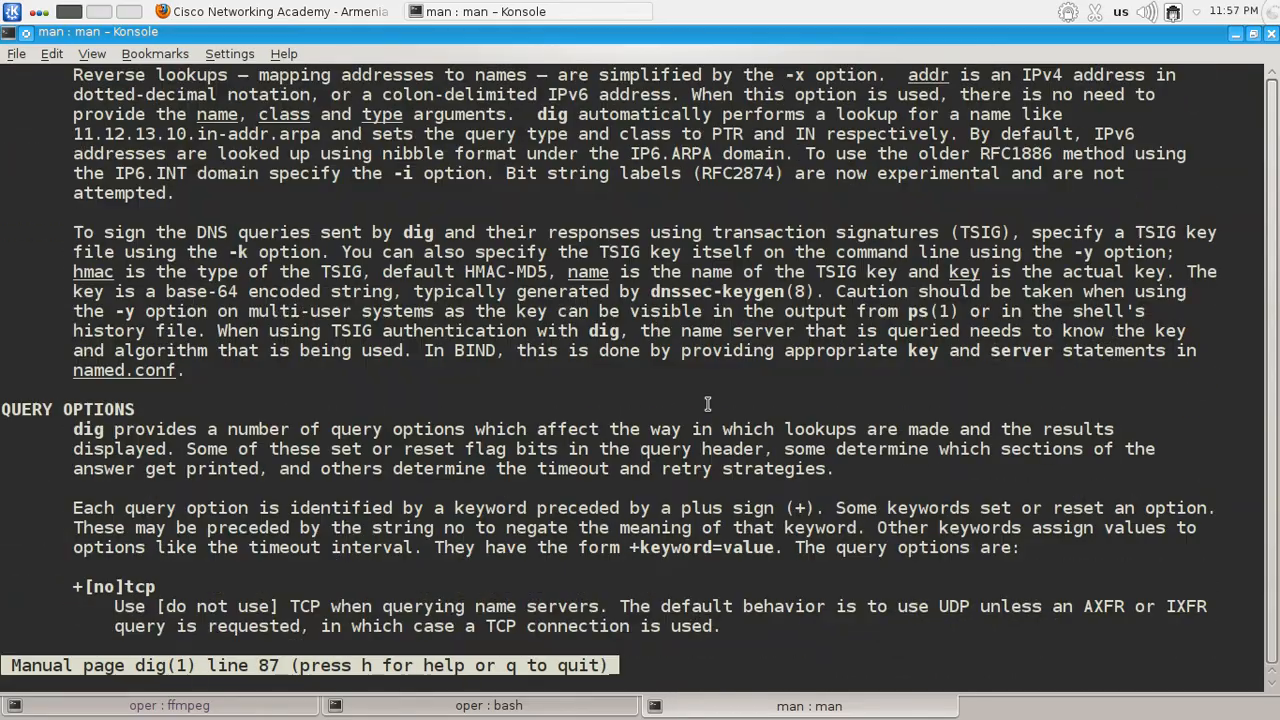
scroll(down, 3)
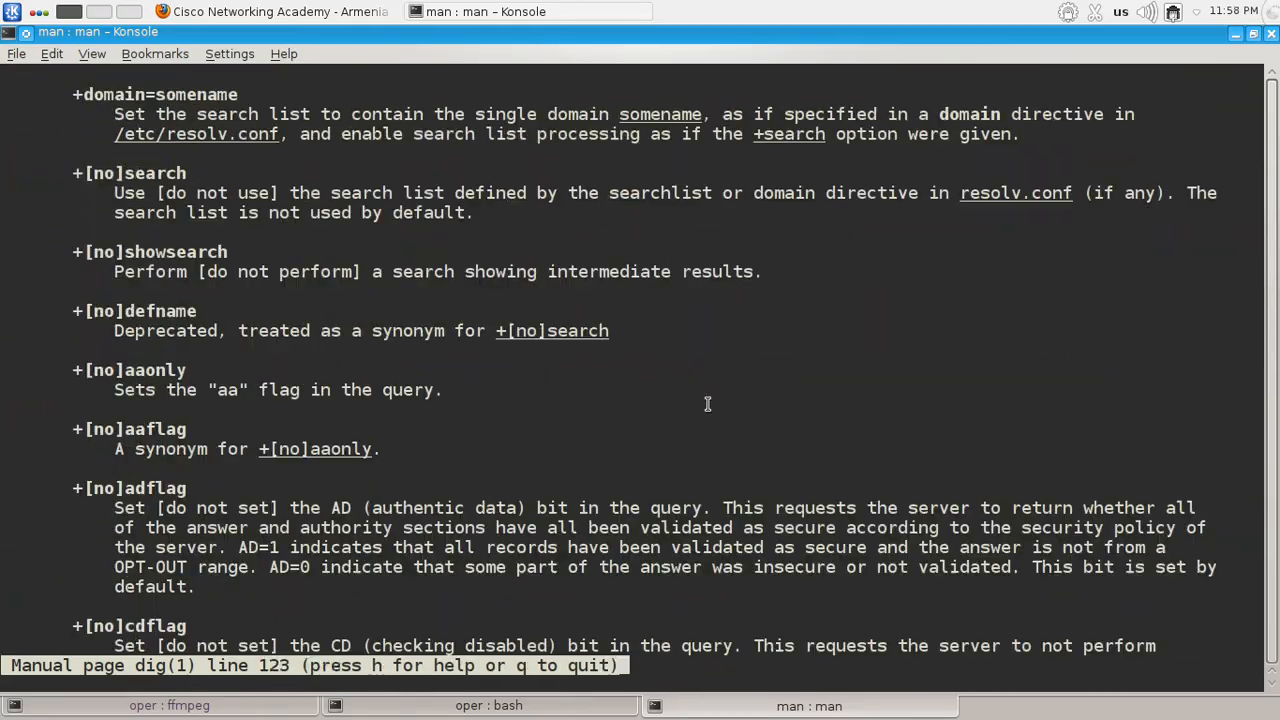
scroll(up, 3)
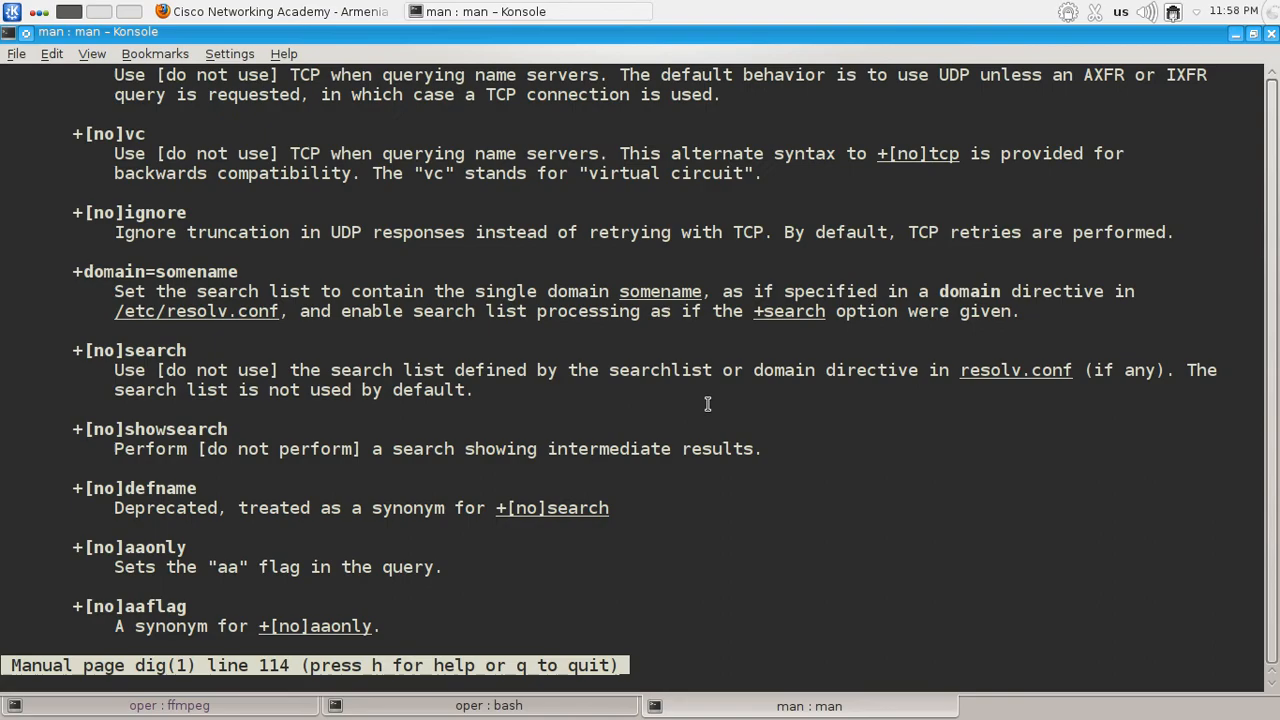
scroll(down, 3)
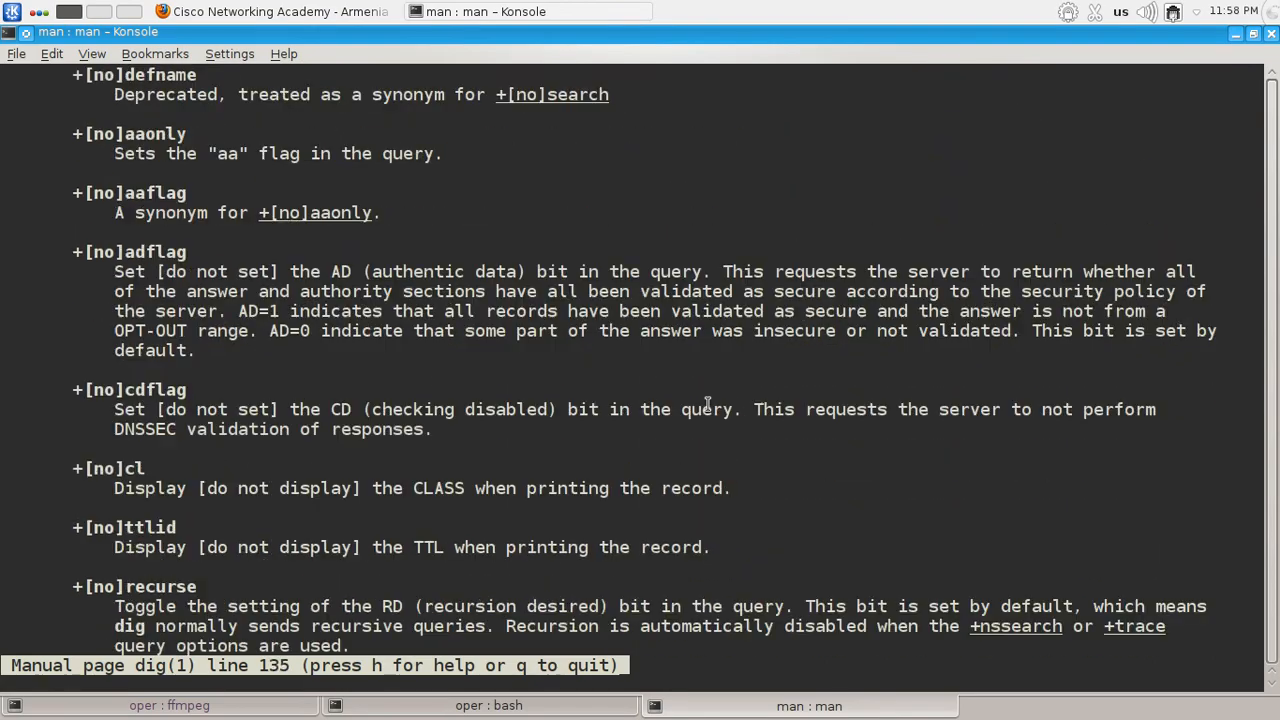
scroll(down, 3)
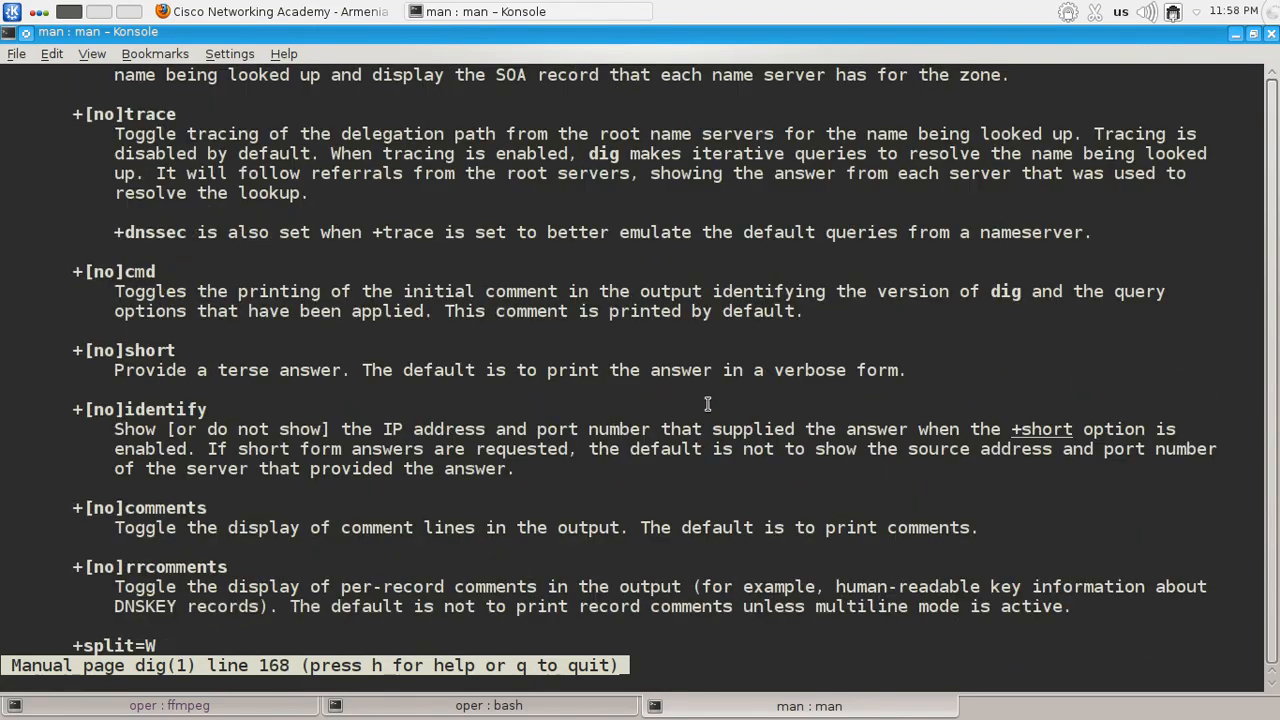
scroll(down, 3)
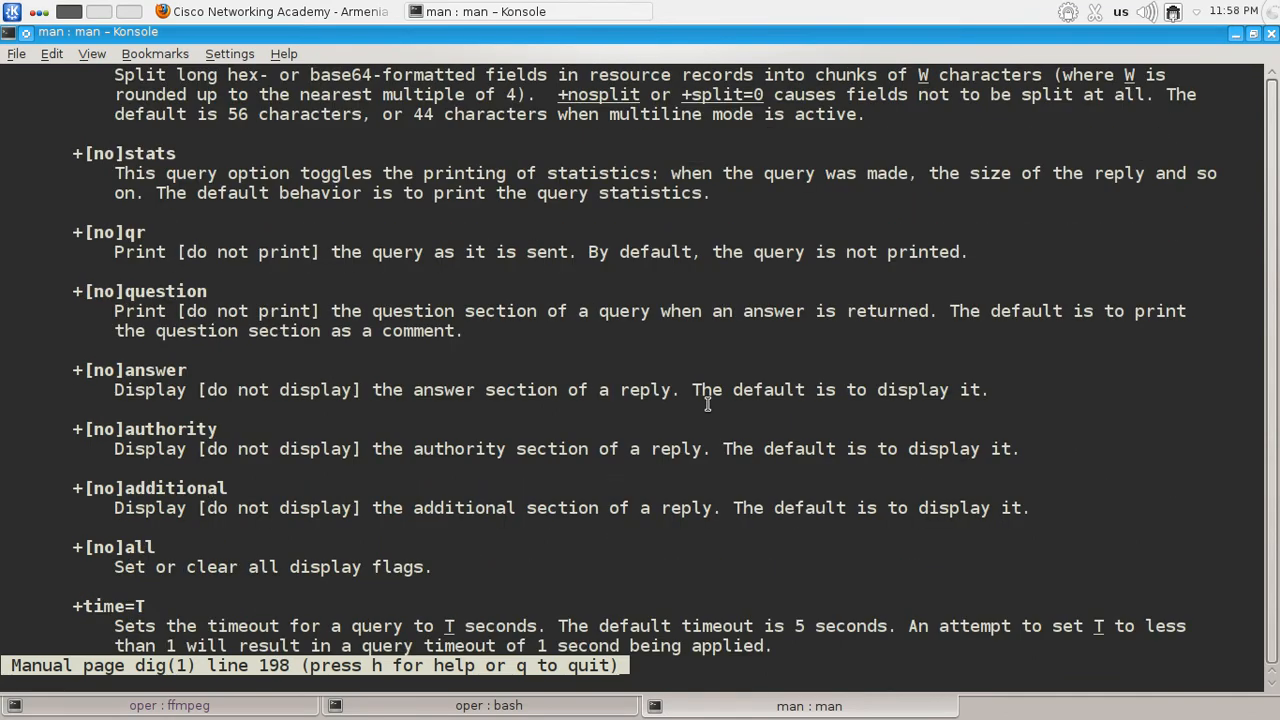
scroll(down, 3)
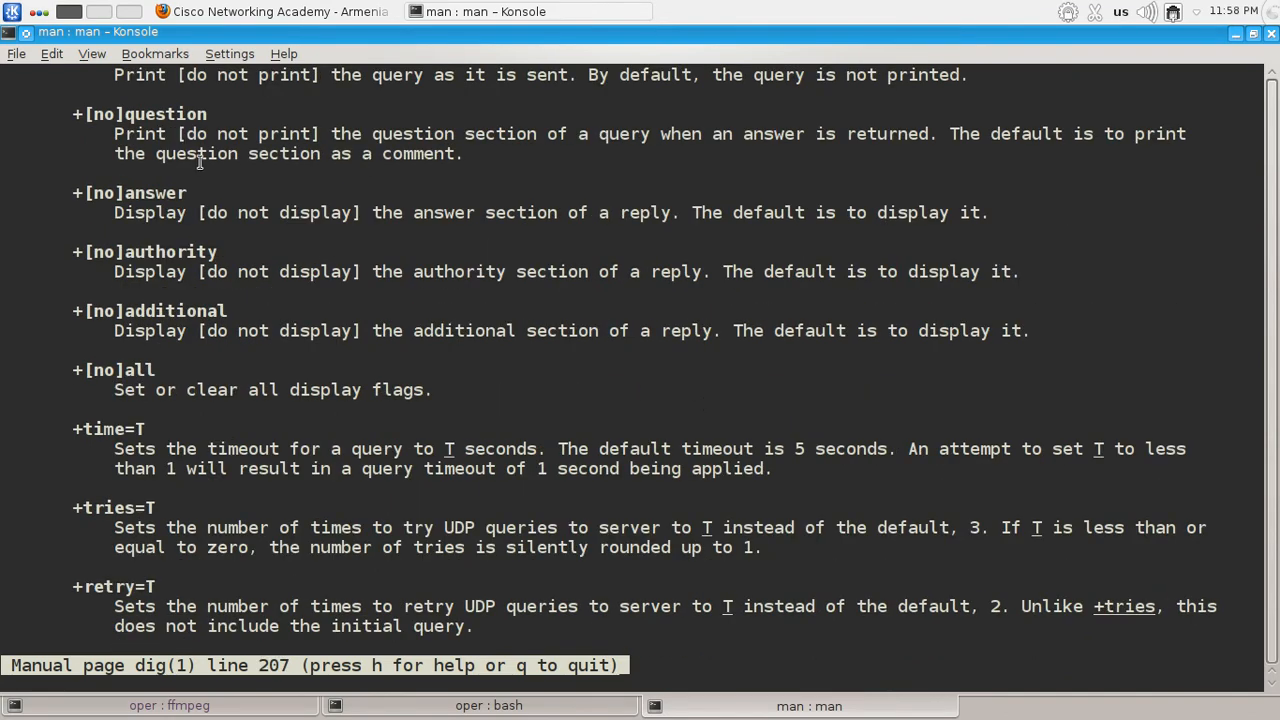
mouse_move(322, 206)
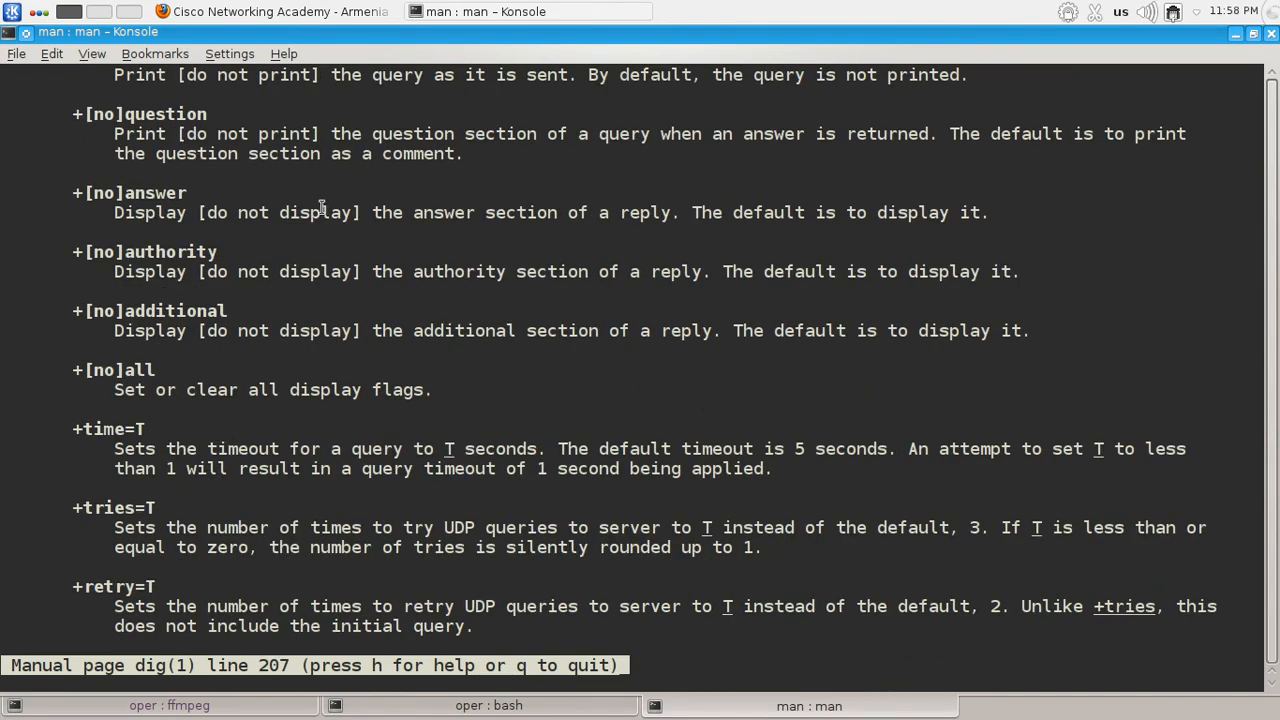
right_click(170, 252)
text(dig ciscoarmenia.com +noall +answer)
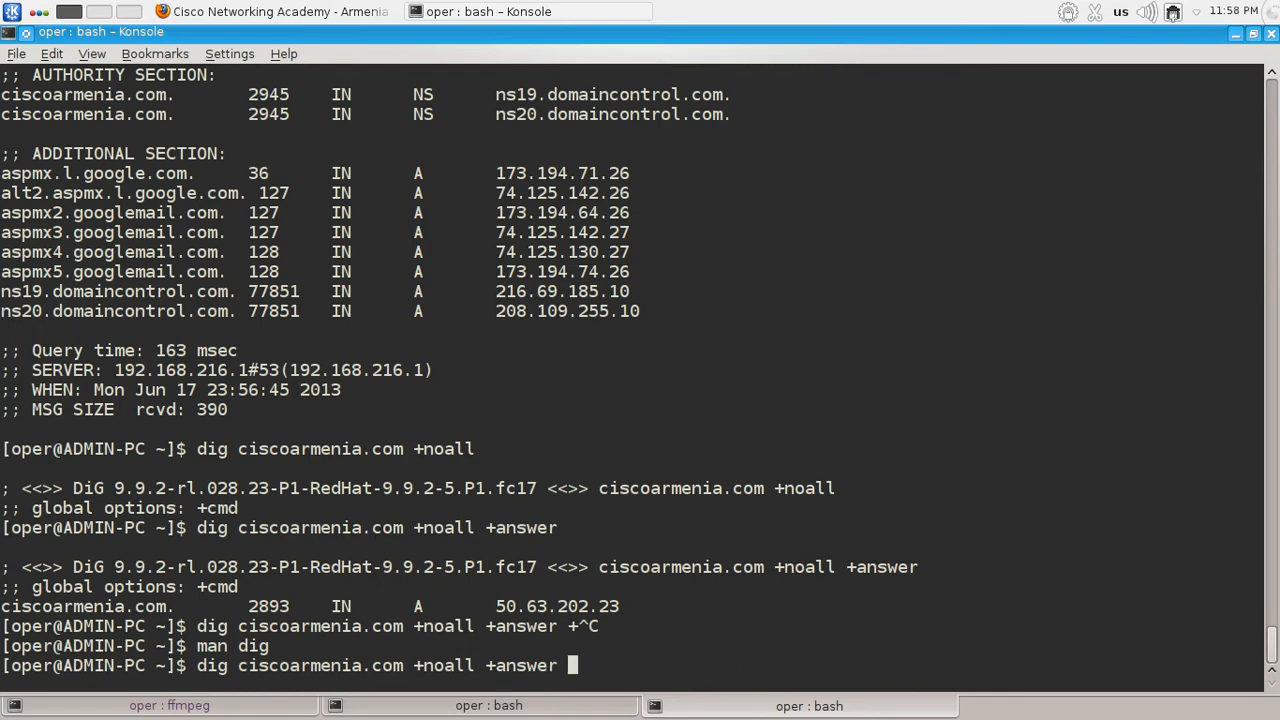
Step: Run 'dig ciscoarmenia.com +noall +answer +authority' to show answer and authority records
text(+)
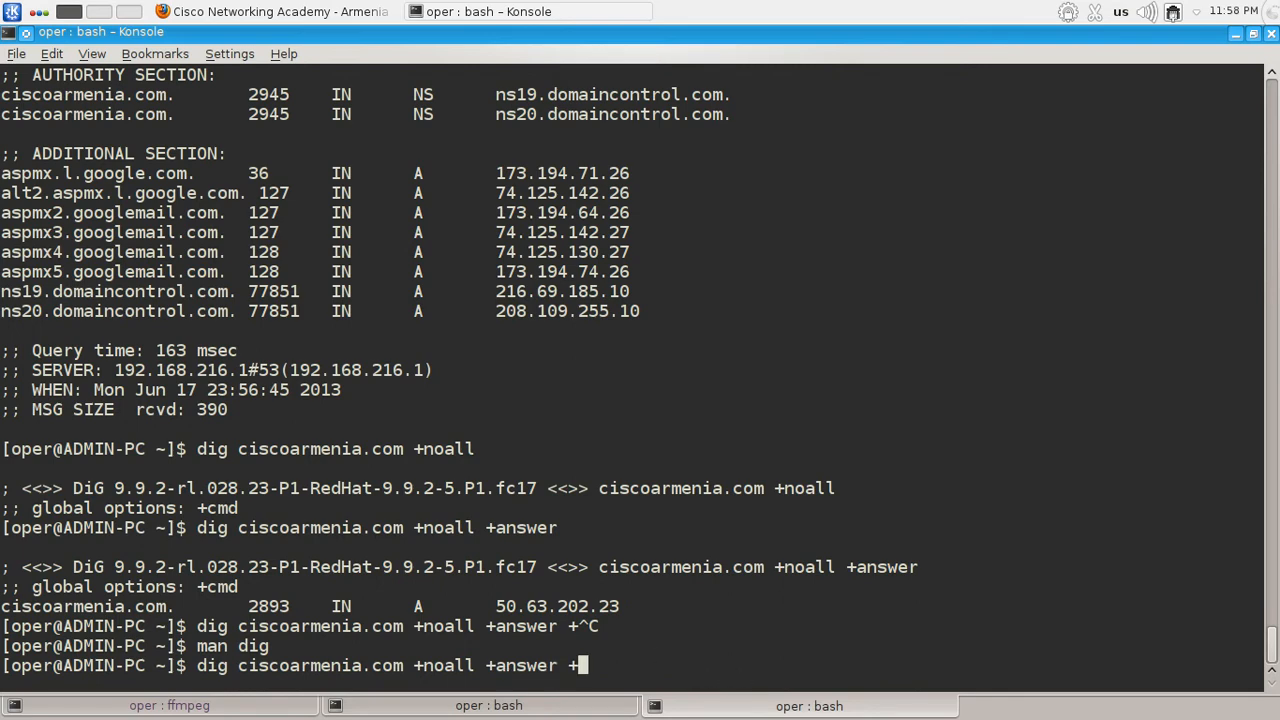
mouse_move(632, 648)
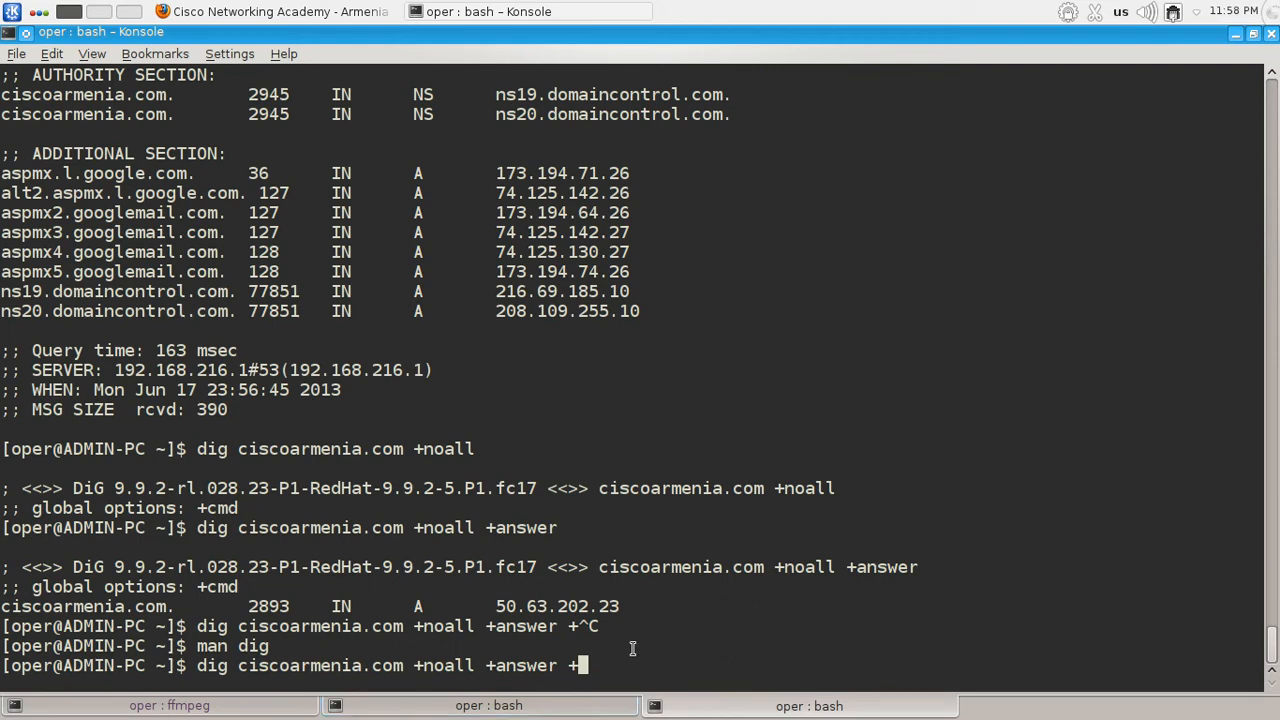
text(authority)
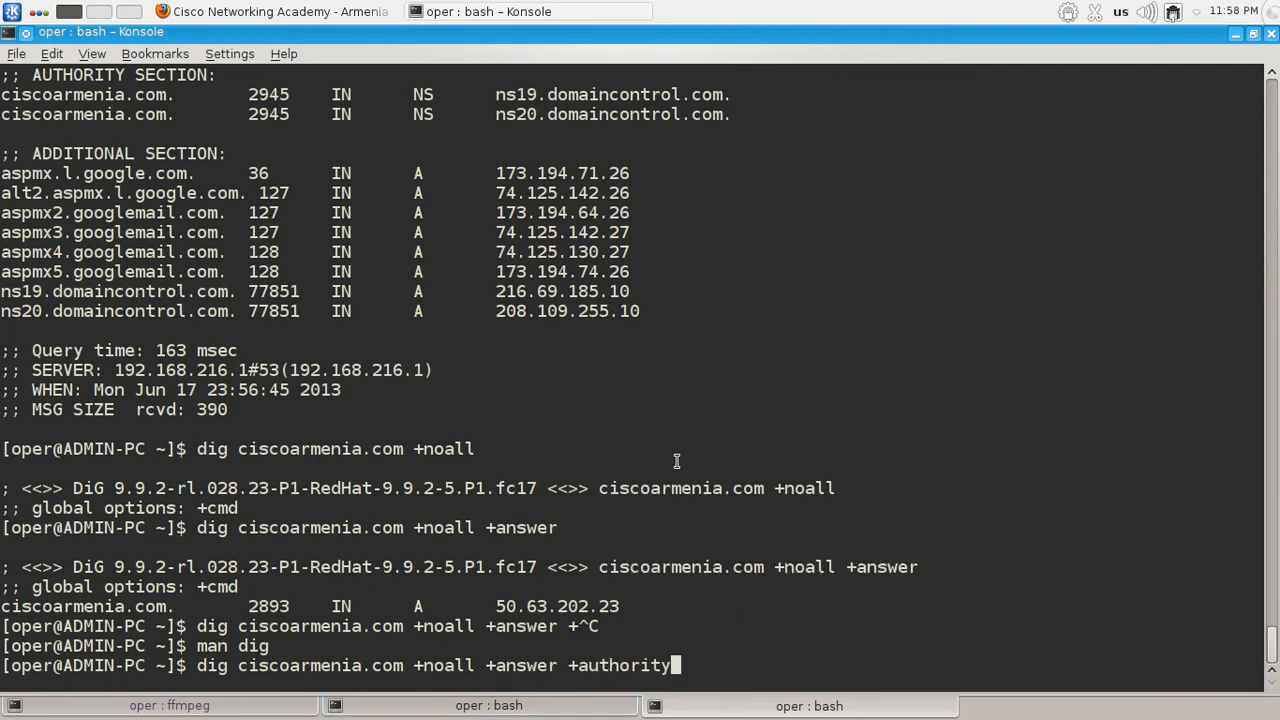
key(Return)
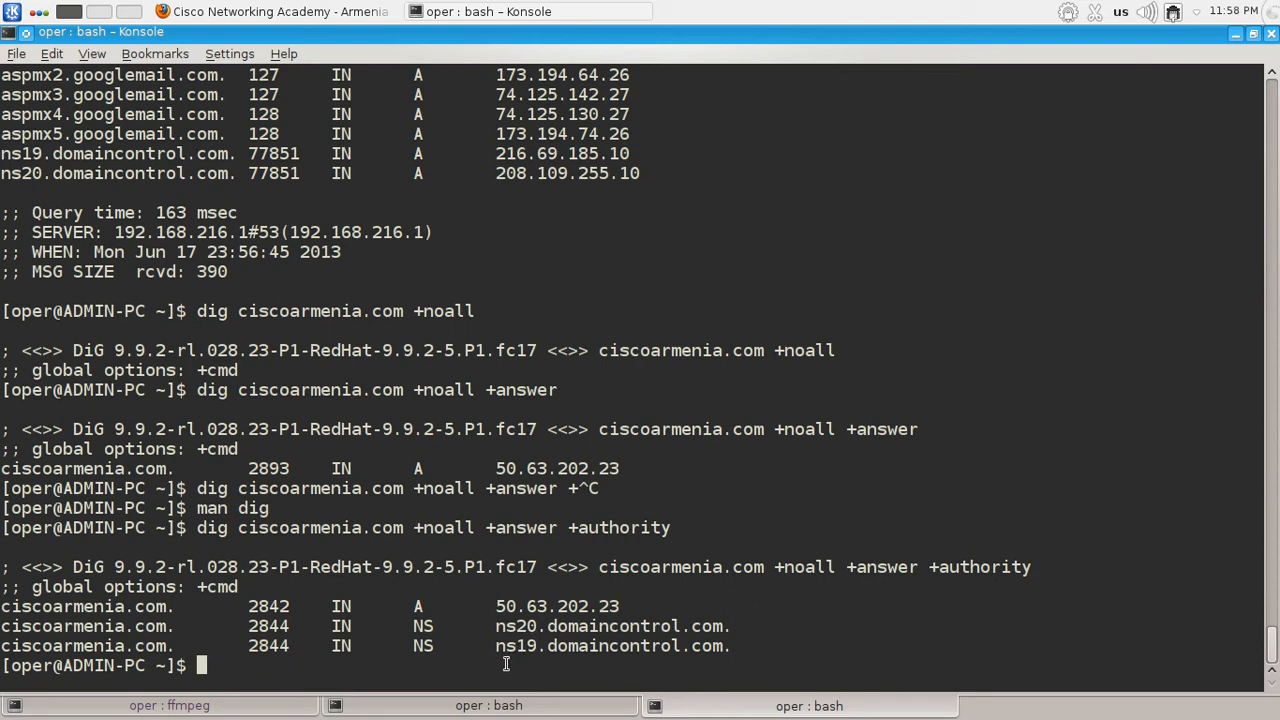
Step: Run 'dig ciscoarmenia.com +noall +authority' so only the ns19 and ns20.domaincontrol.com records print
text(dig ciscoarmenia.com +noall +answer +authority)
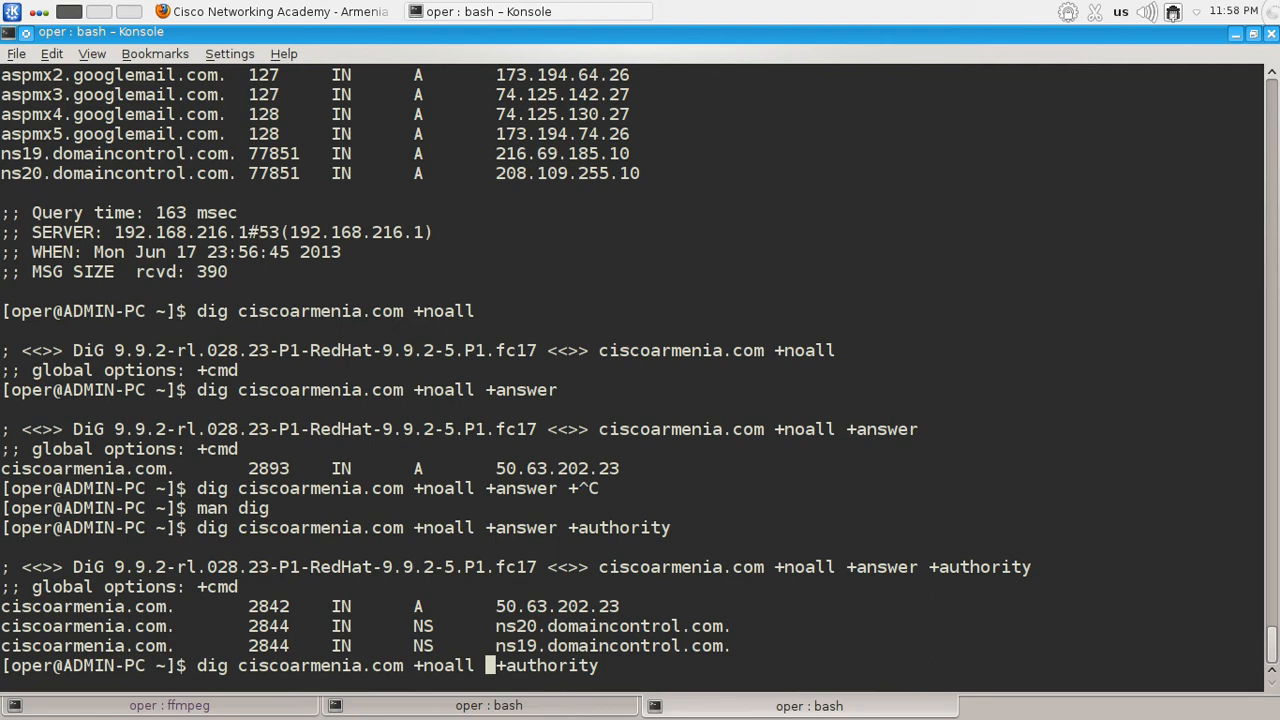
key(Return)
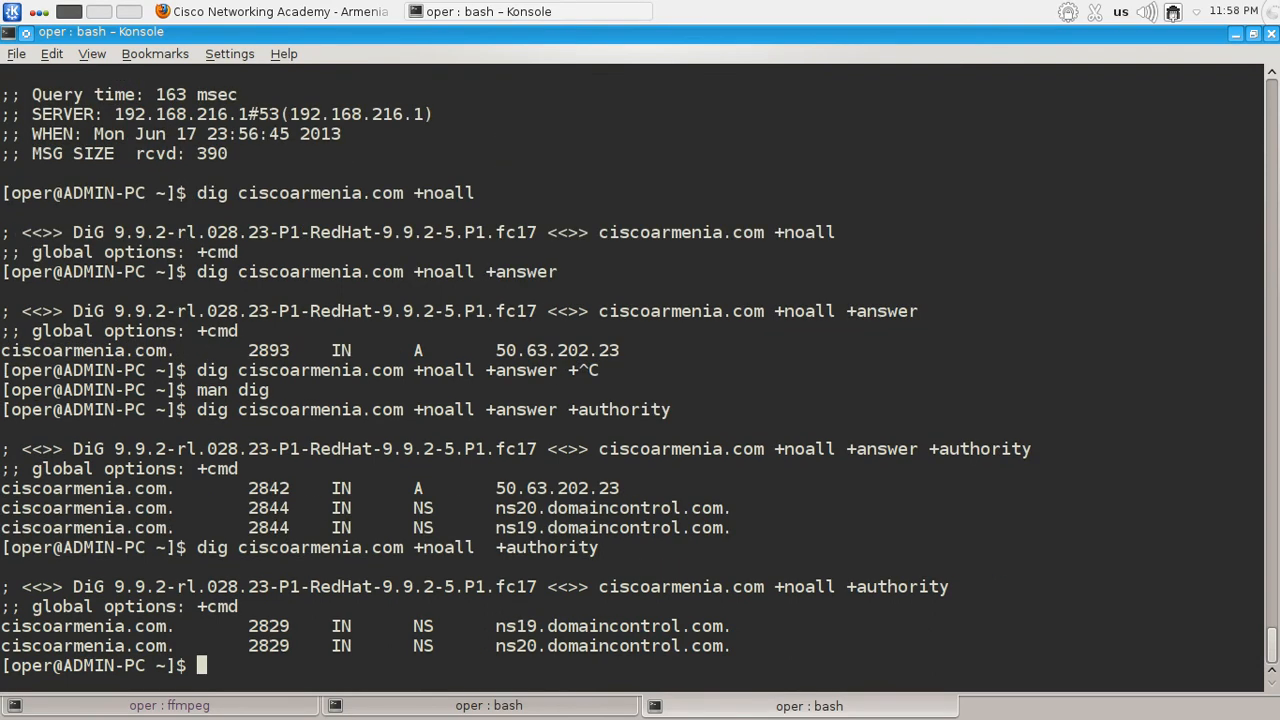
mouse_move(492, 616)
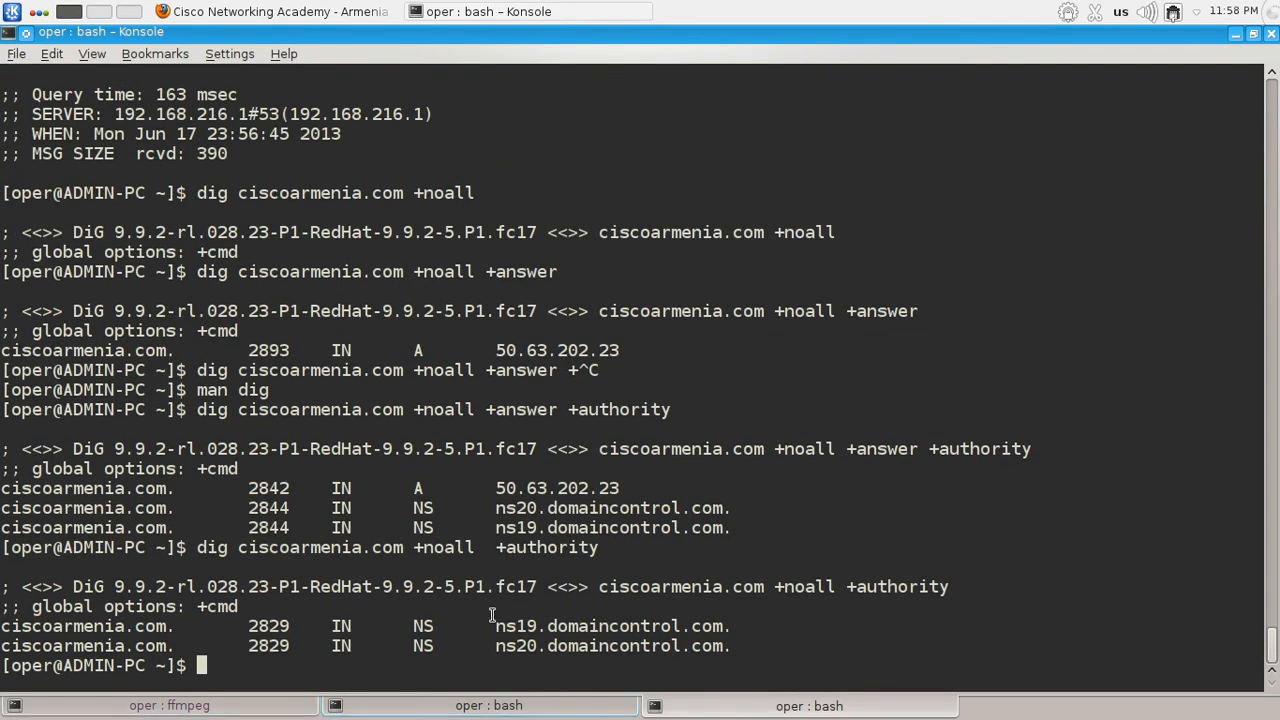
double_click(612, 626)
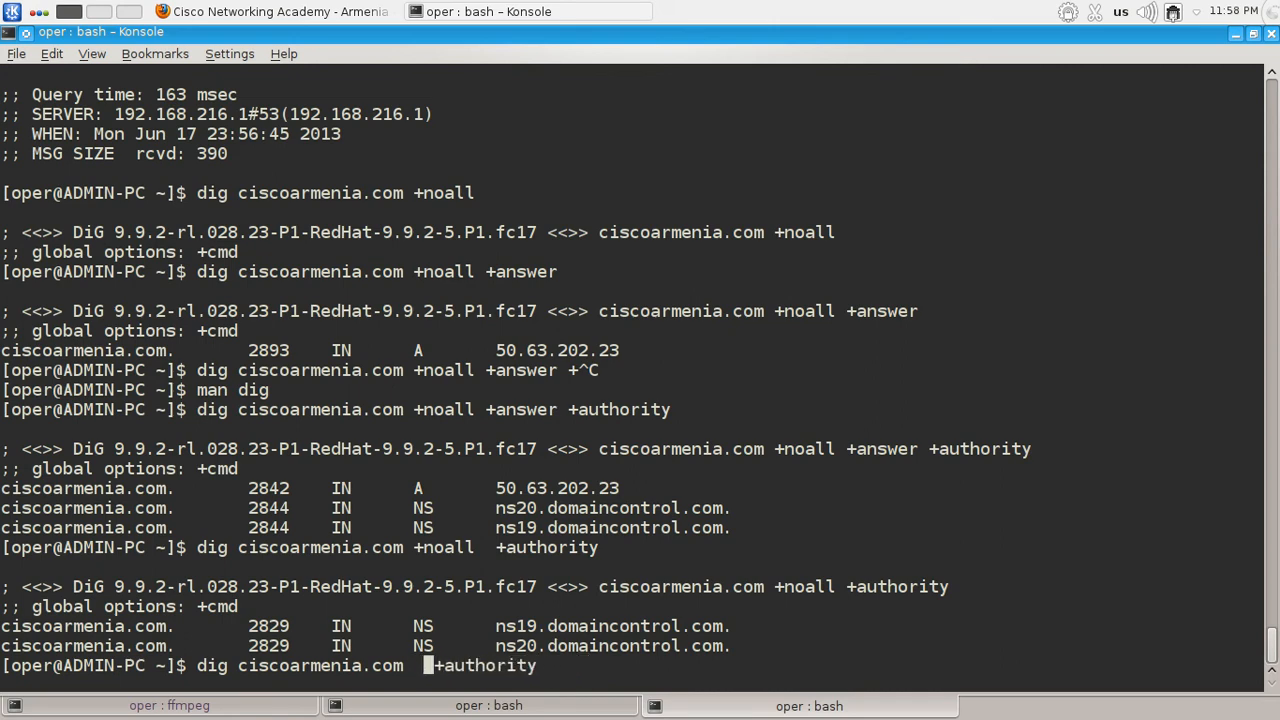
Step: Run 'dig ciscoarmenia.com +noauthority', then the plain query, and highlight the AUTHORITY SECTION heading
text(n)
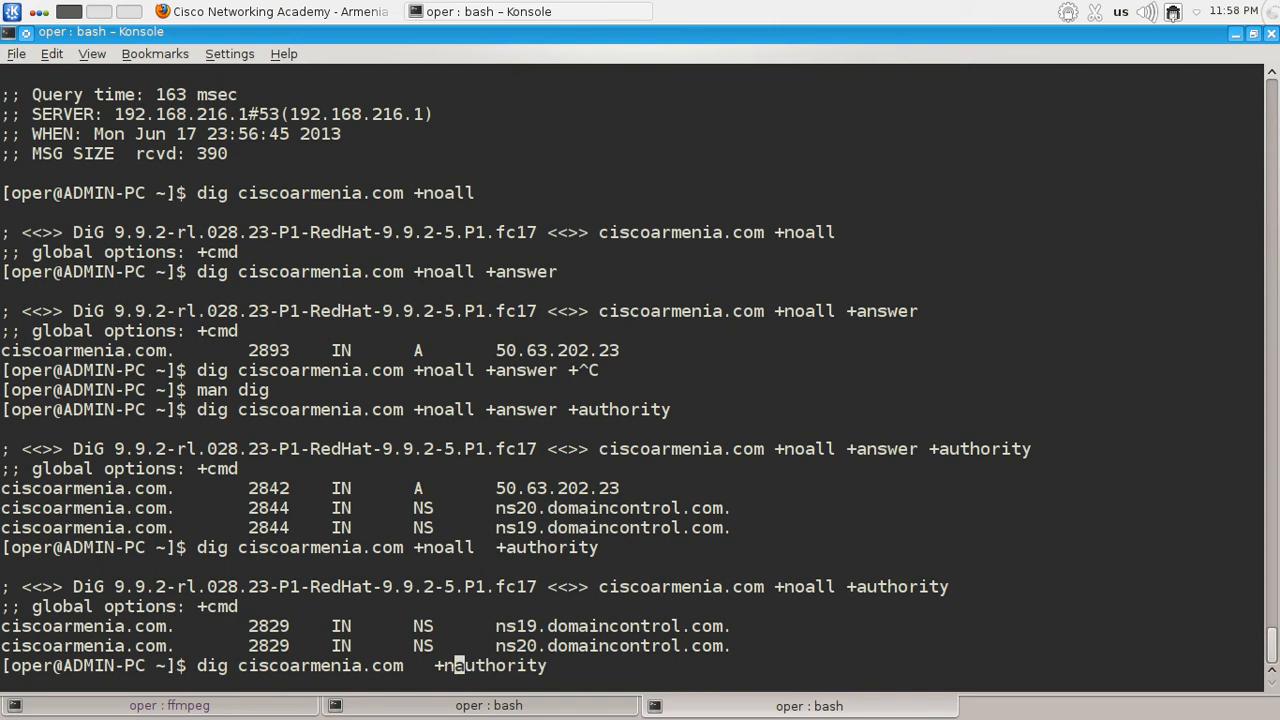
key(Return)
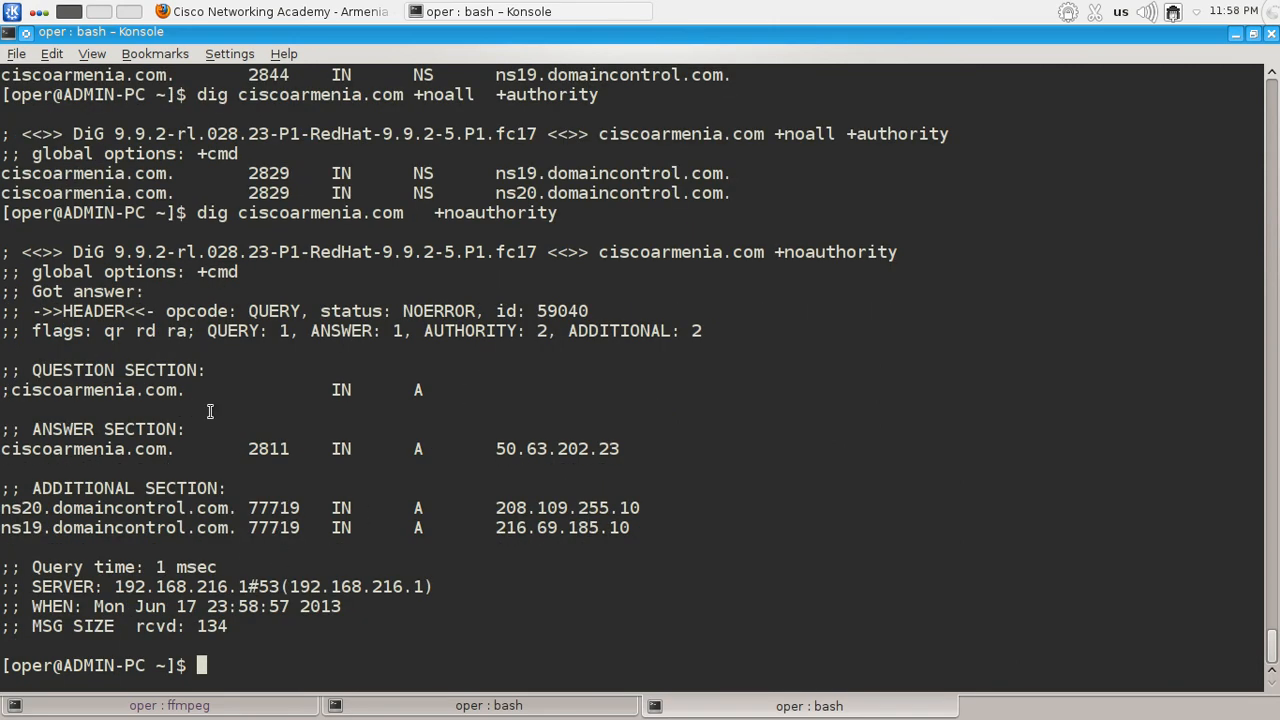
mouse_move(504, 460)
text(dig ciscoarmenia.com   +noauthorit)
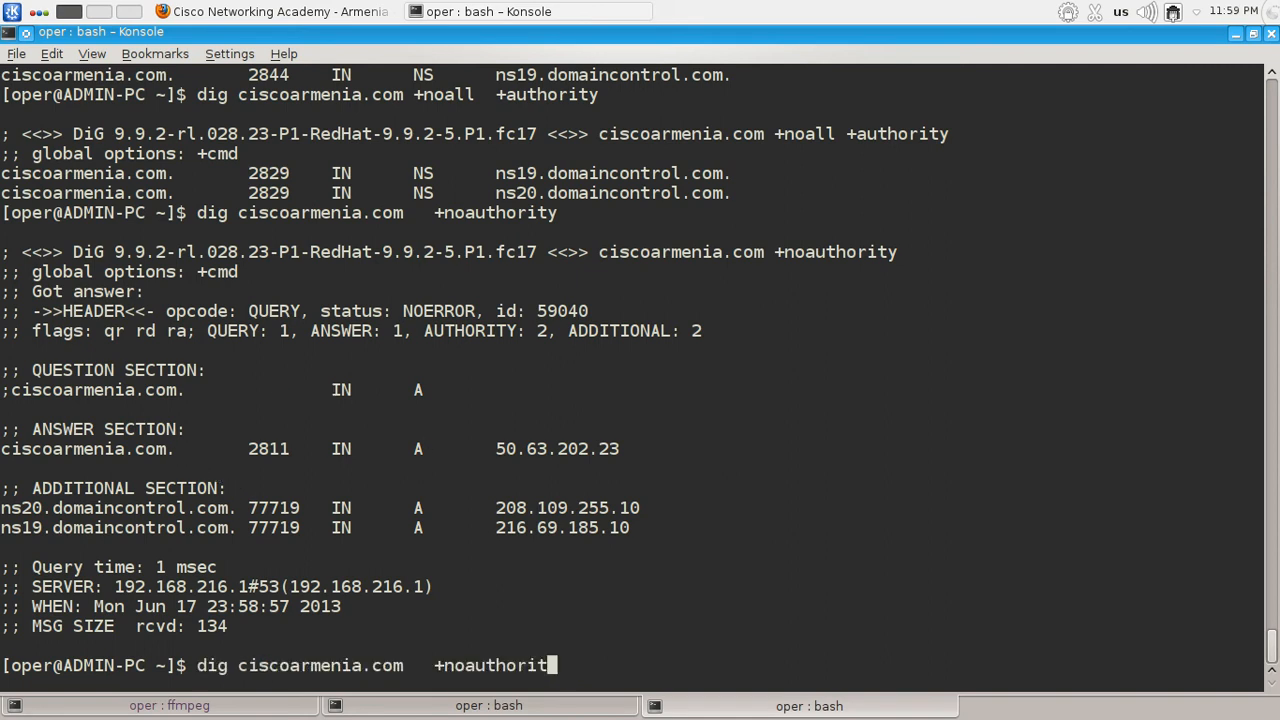
key(Return)
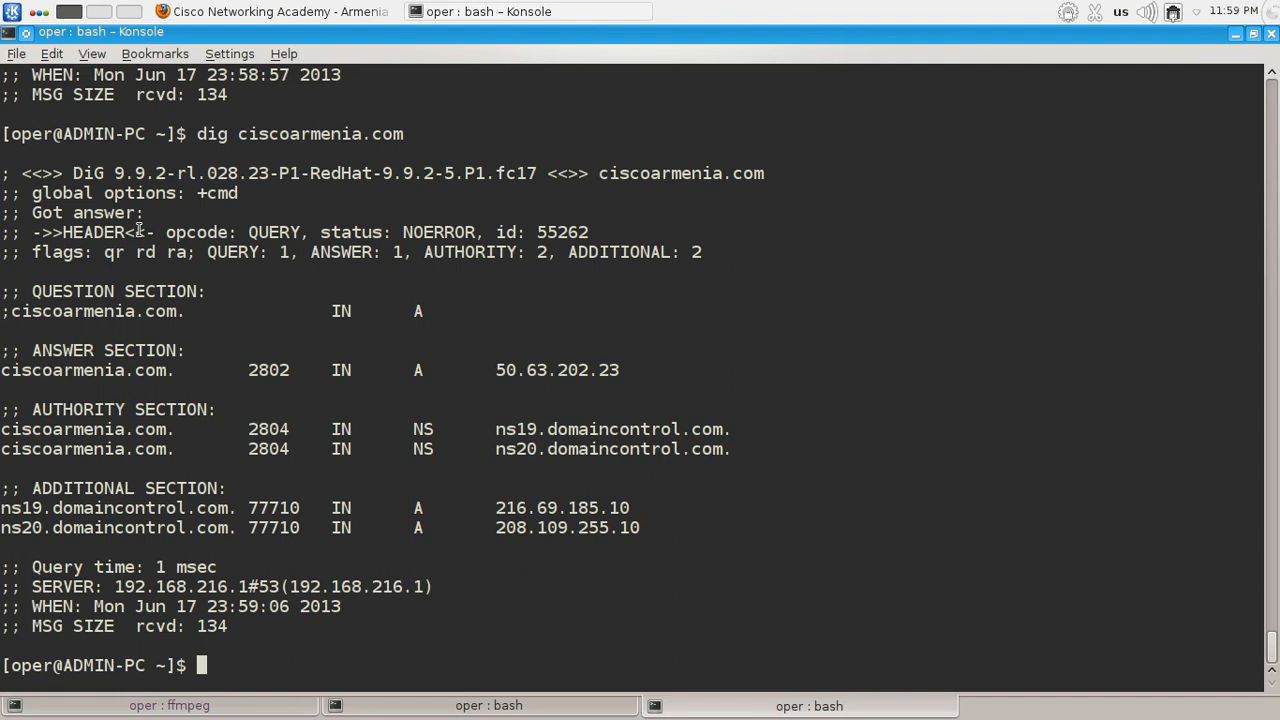
double_click(108, 408)
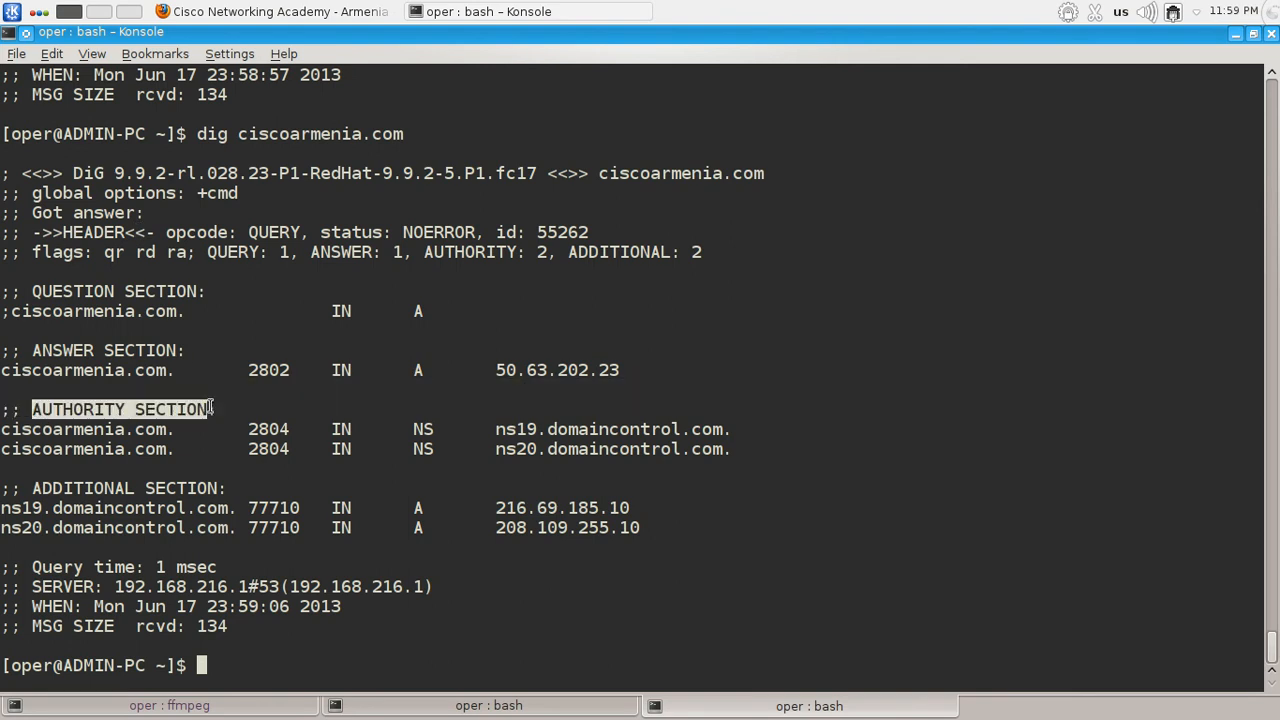
Step: Rerun the +noauthority query to confirm the section is omitted, then return to the Firefox article
text(dig ciscoarmenia.com)
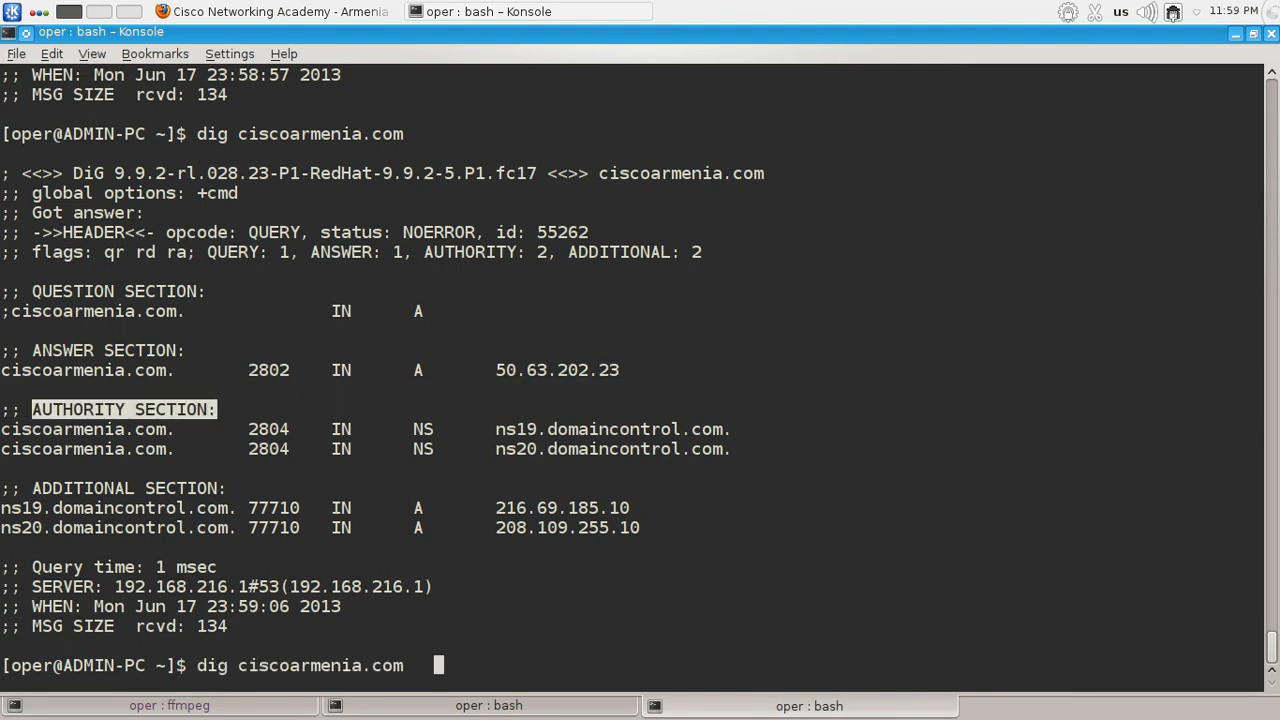
key(Return)
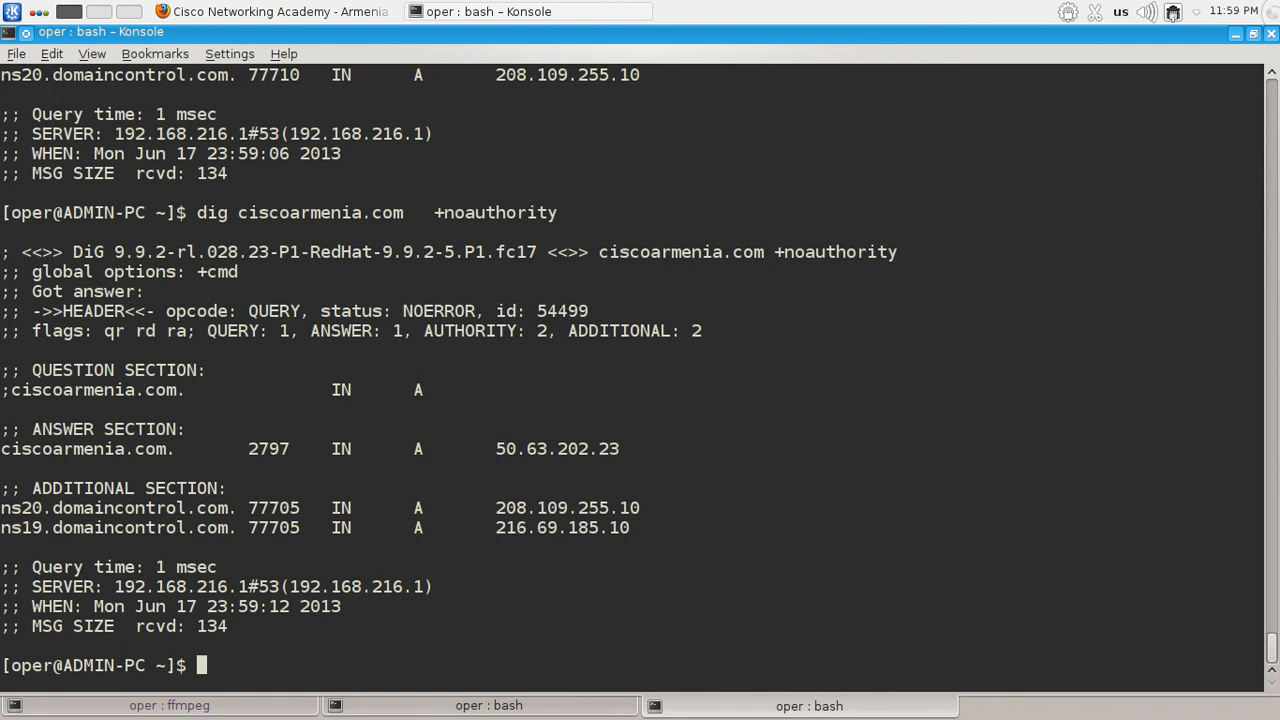
mouse_move(480, 562)
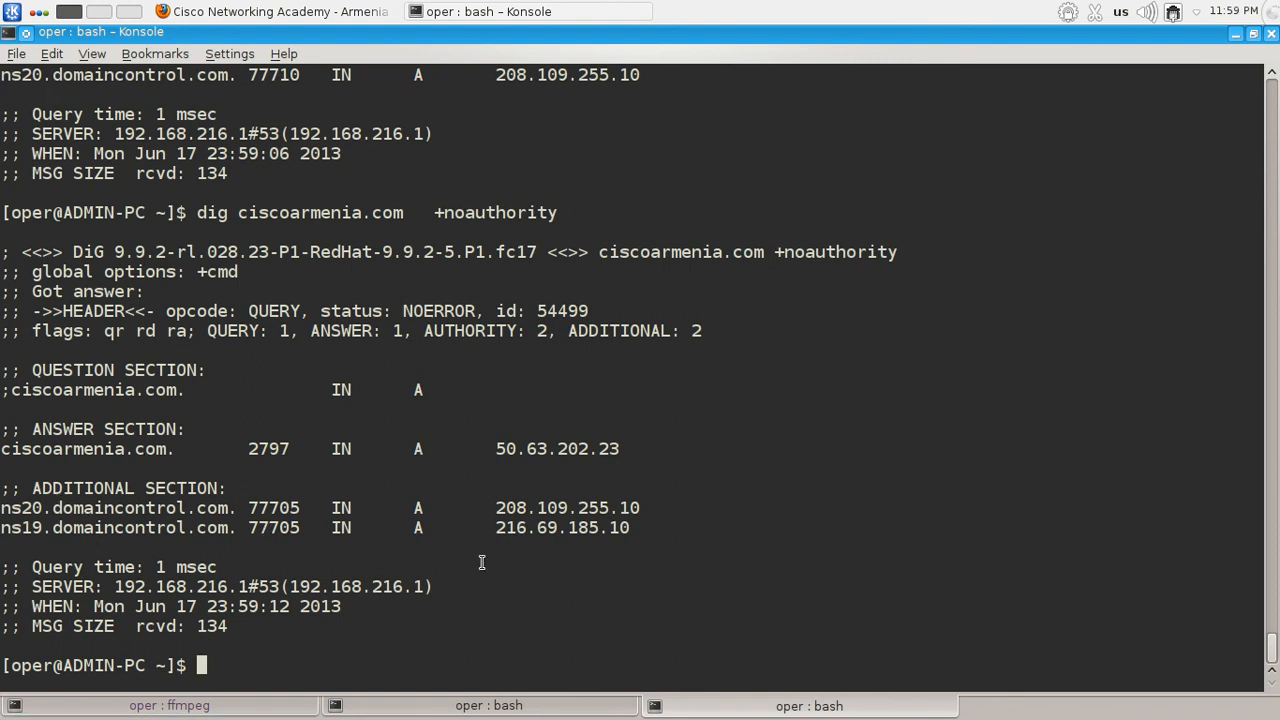
mouse_move(380, 140)
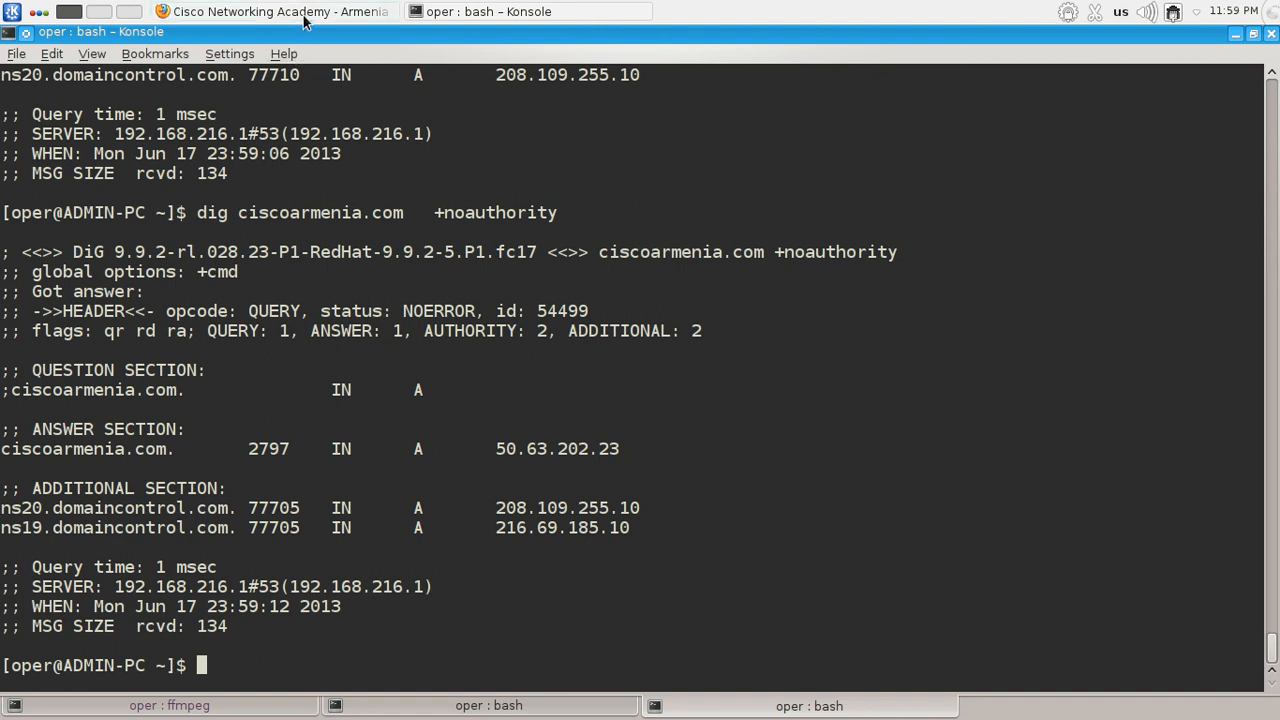
mouse_move(556, 604)
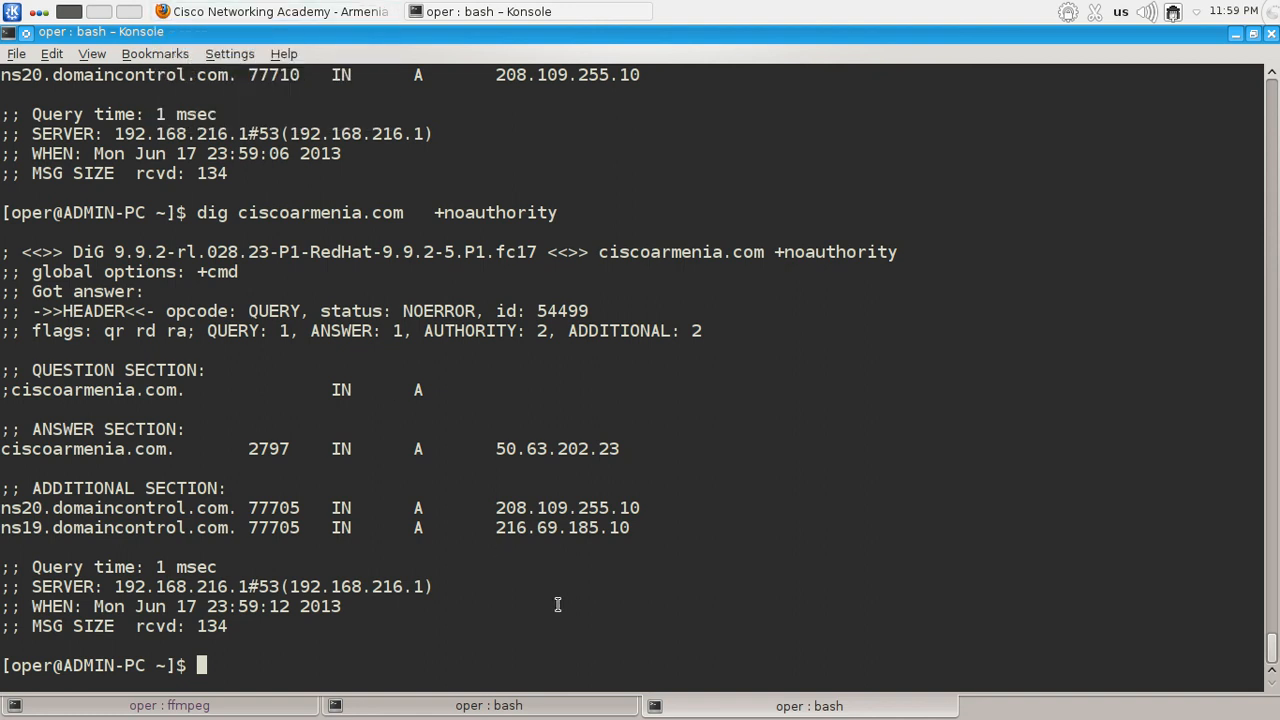
click(272, 12)
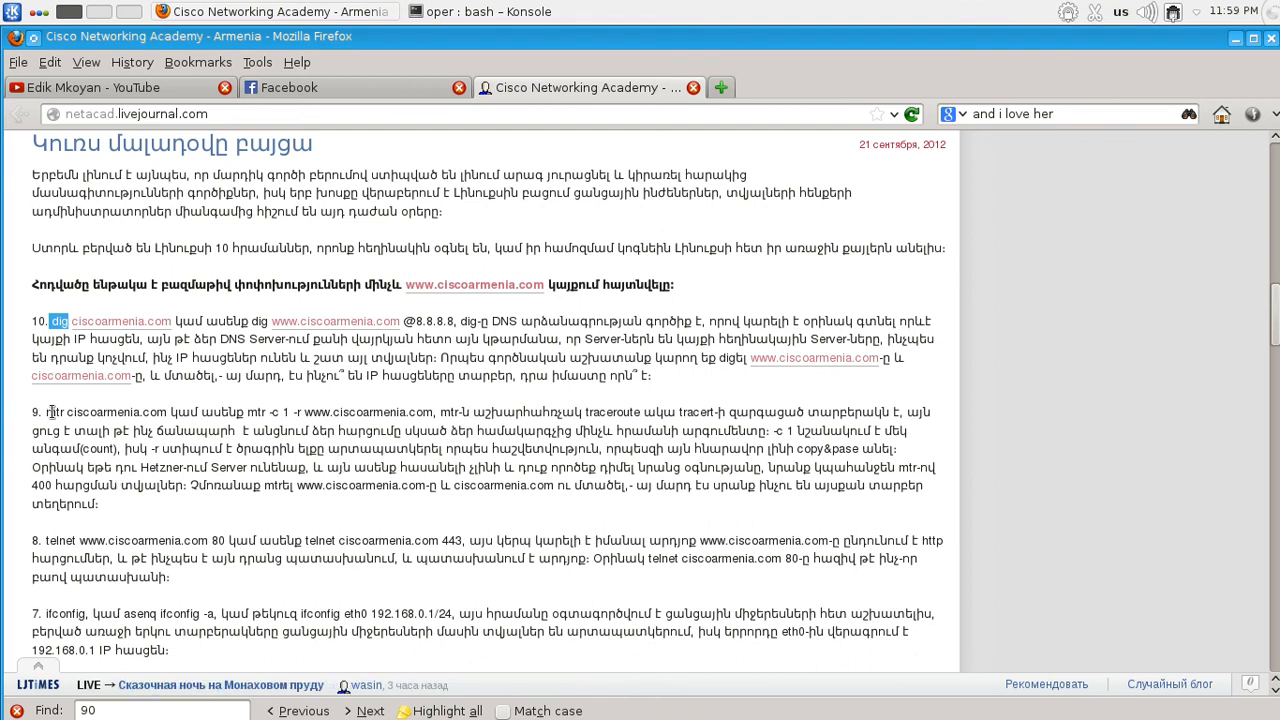
mouse_move(276, 12)
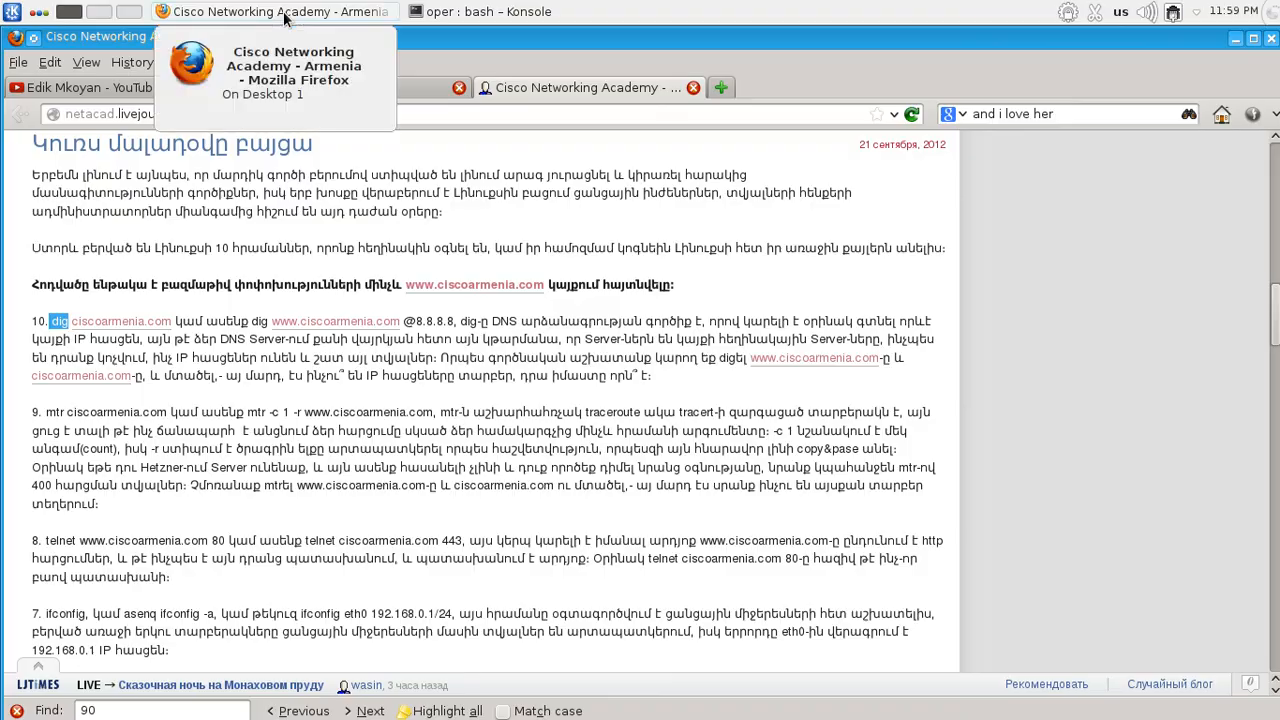